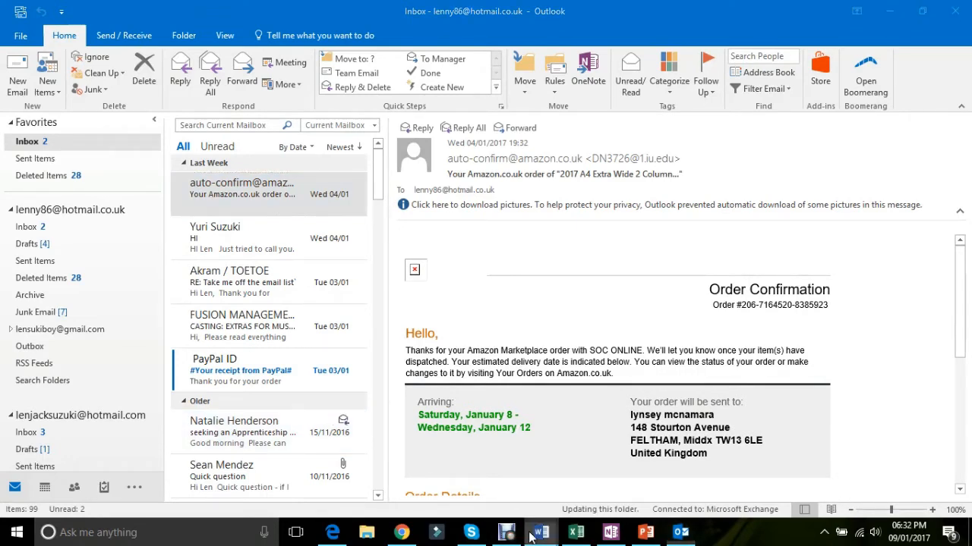
Create a blank Word document, glance at PowerPoint and OneNote, then return to Word
right_click(540, 531)
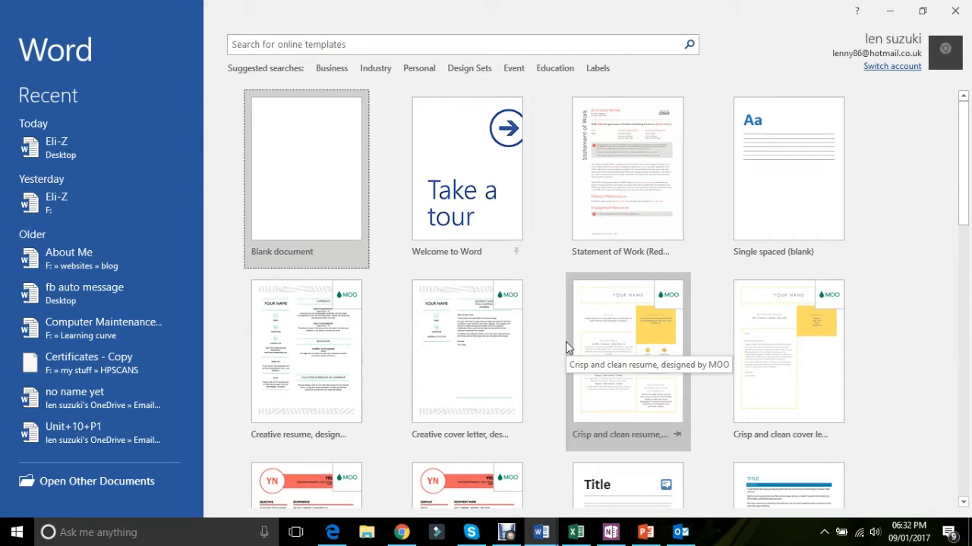
mouse_move(507, 171)
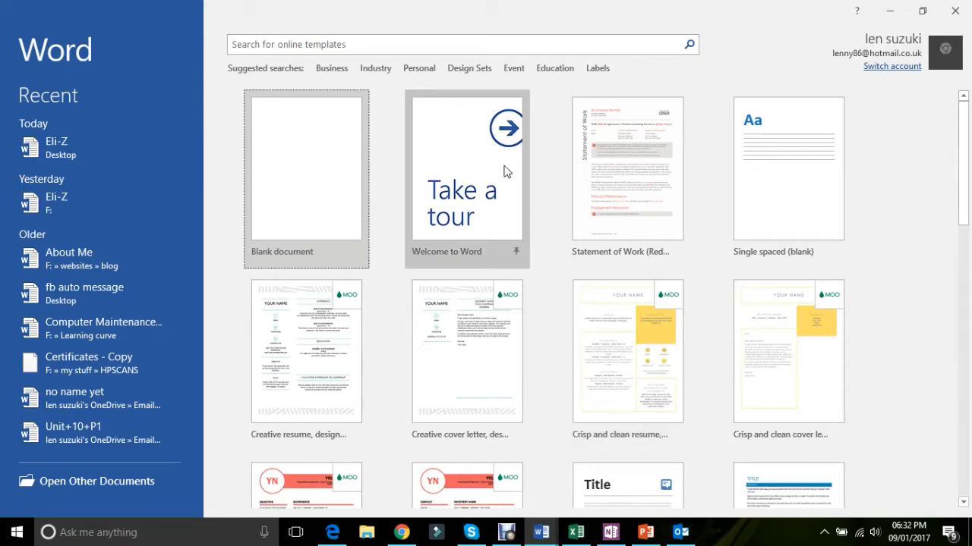
left_click(306, 180)
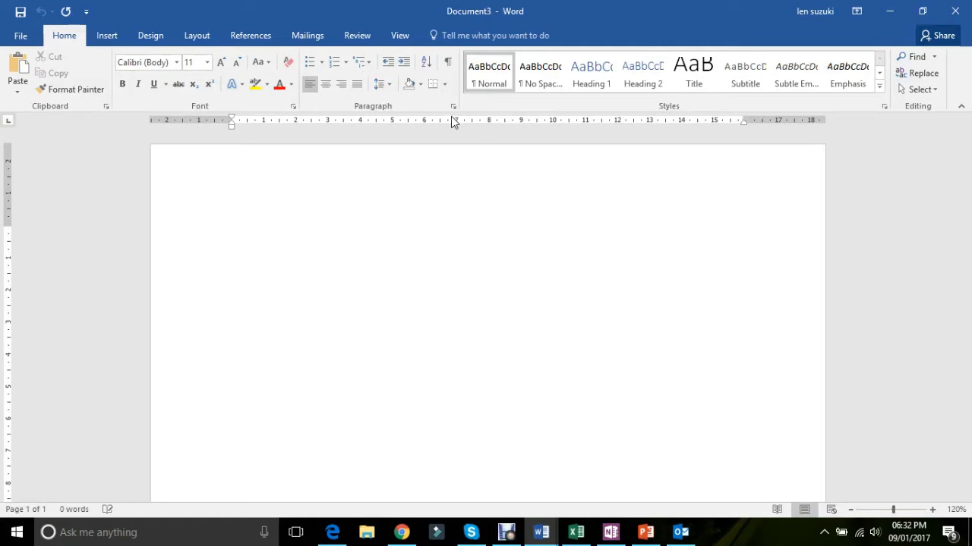
left_click(573, 531)
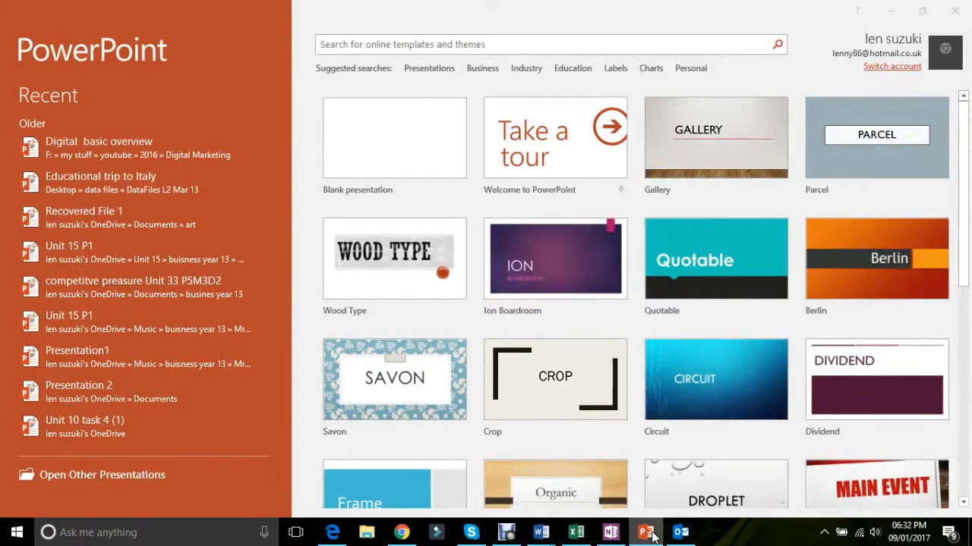
mouse_move(610, 532)
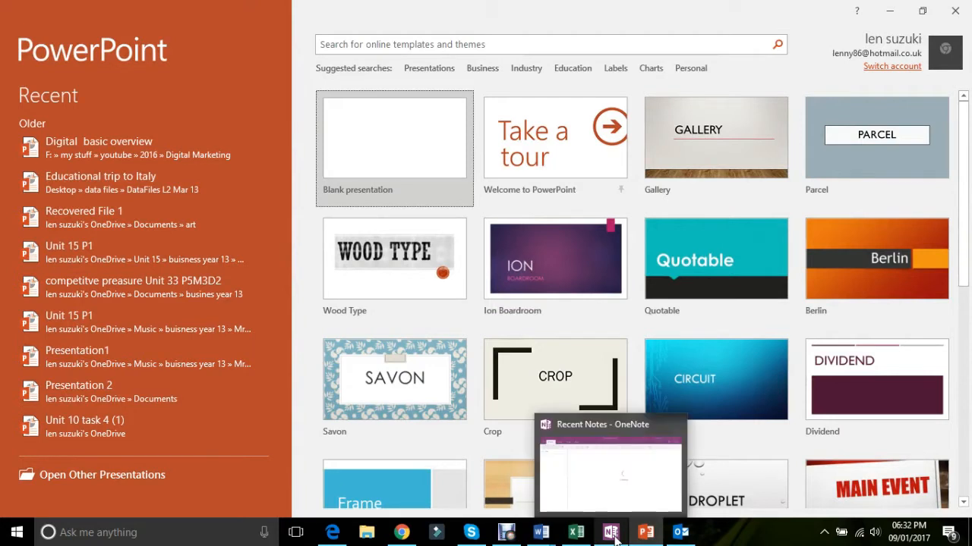
left_click(610, 531)
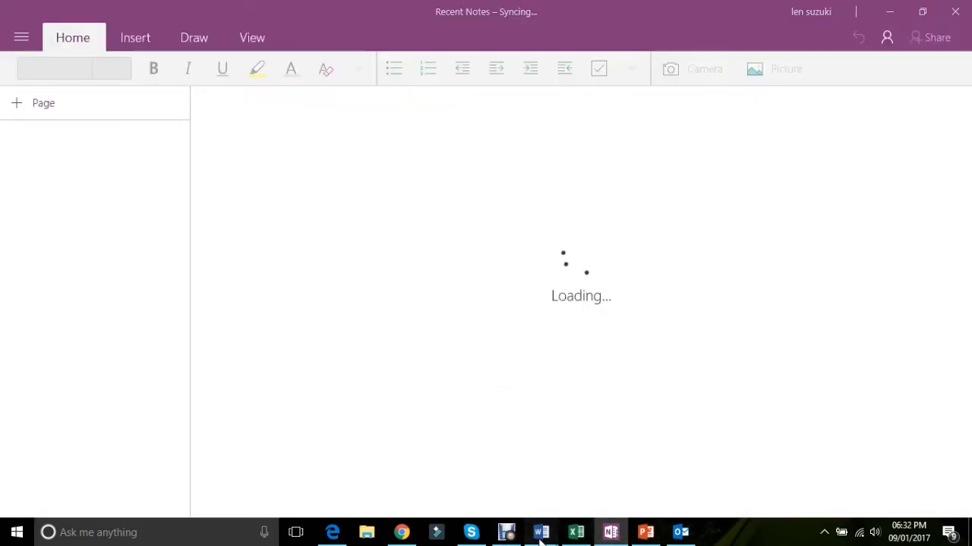
left_click(540, 532)
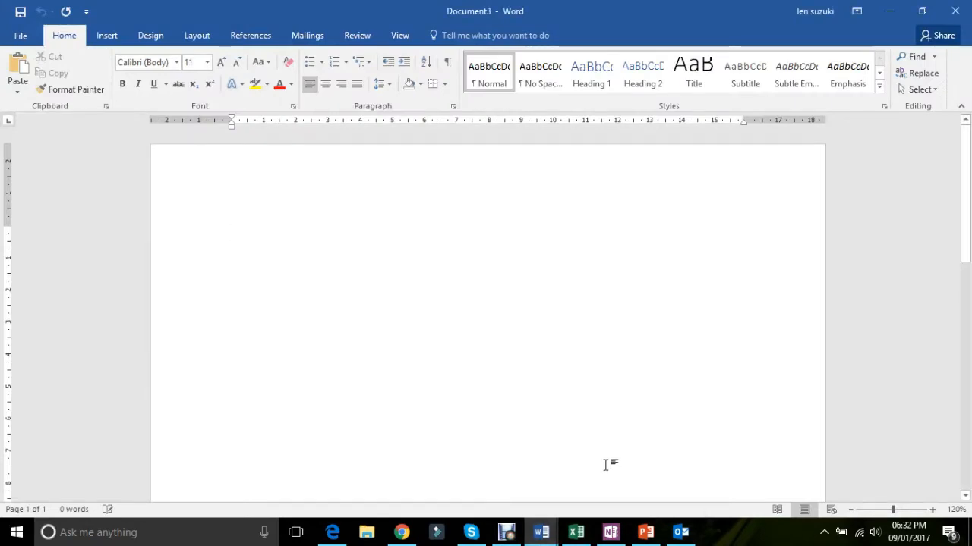
left_click(232, 234)
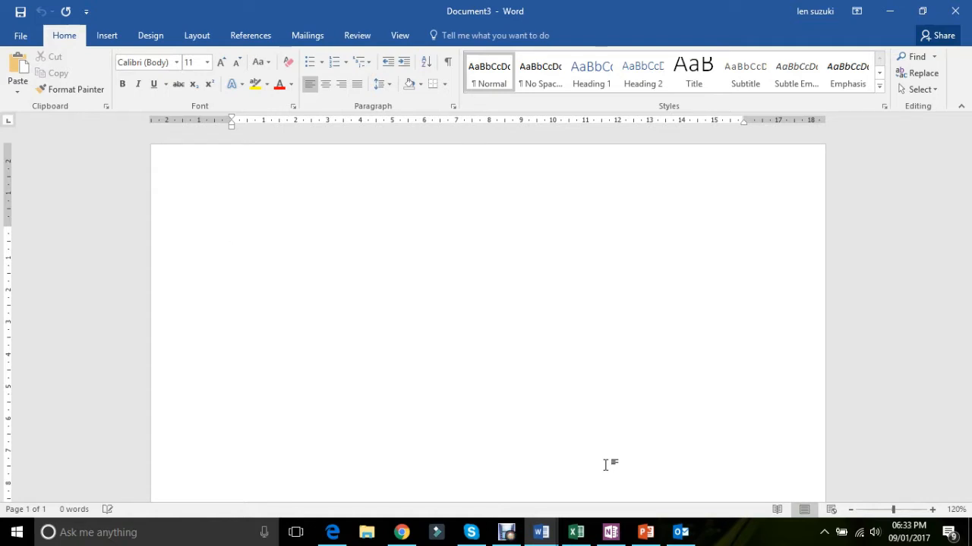
left_click(232, 233)
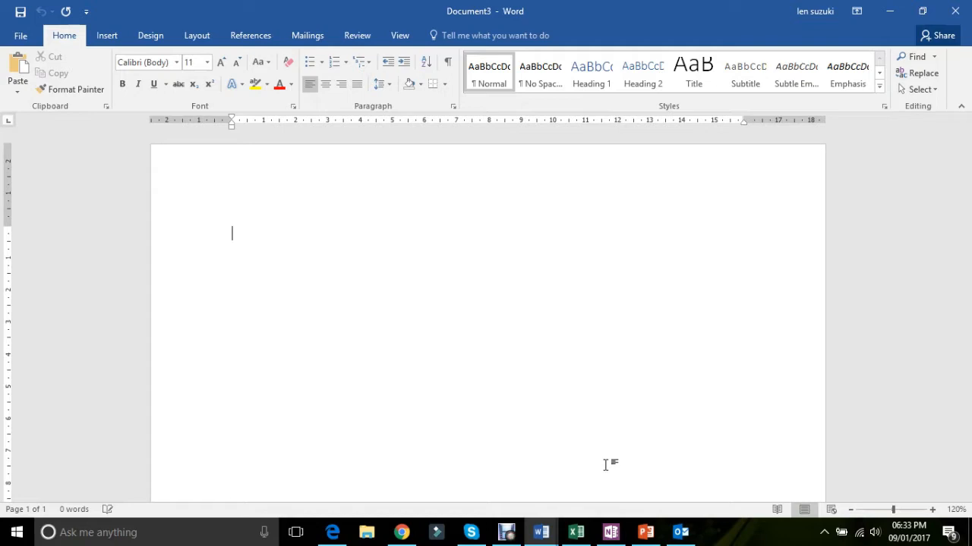
mouse_move(307, 252)
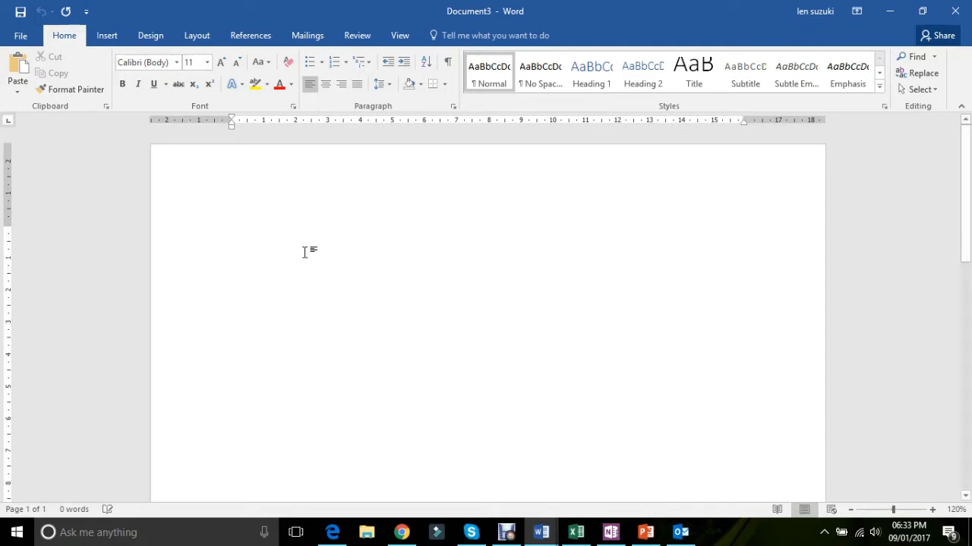
mouse_move(313, 251)
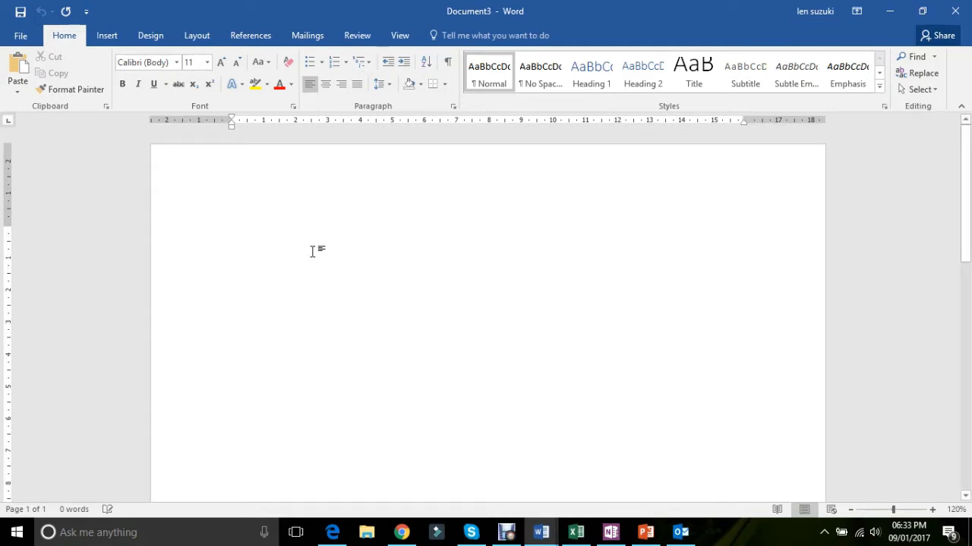
left_click(232, 234)
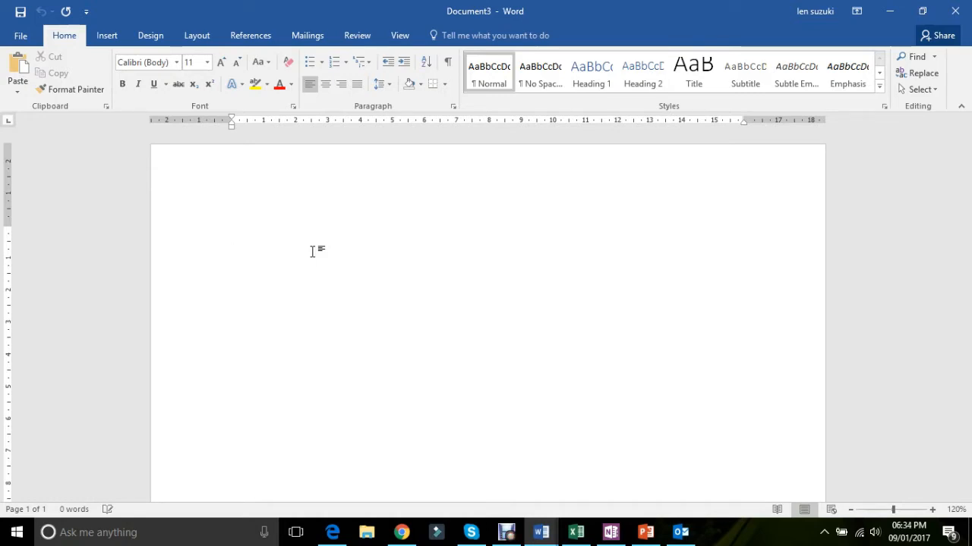
left_click(231, 233)
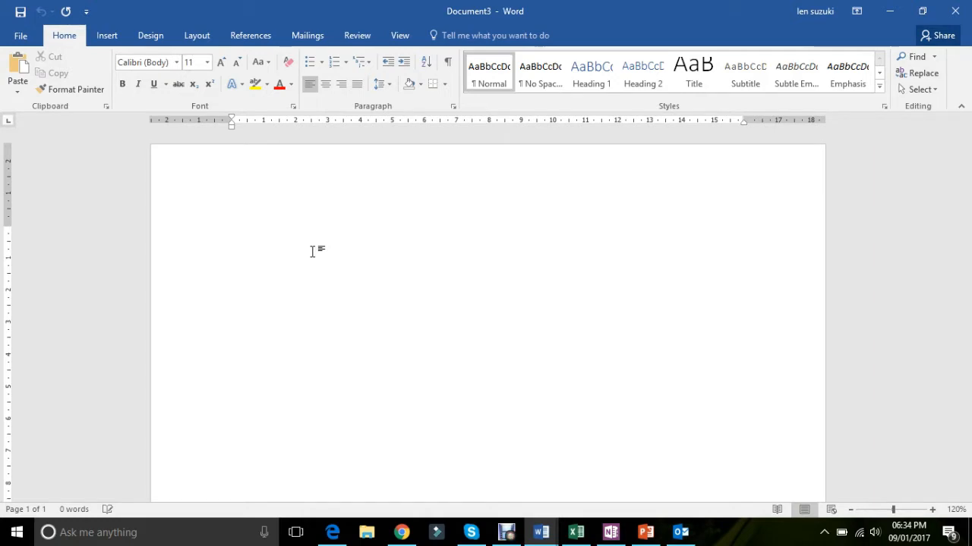
mouse_move(303, 195)
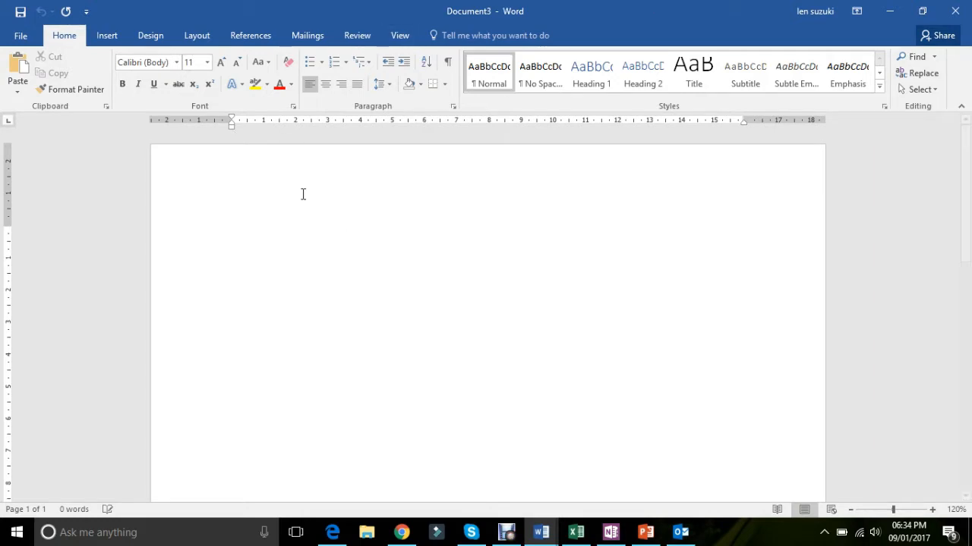
mouse_move(468, 231)
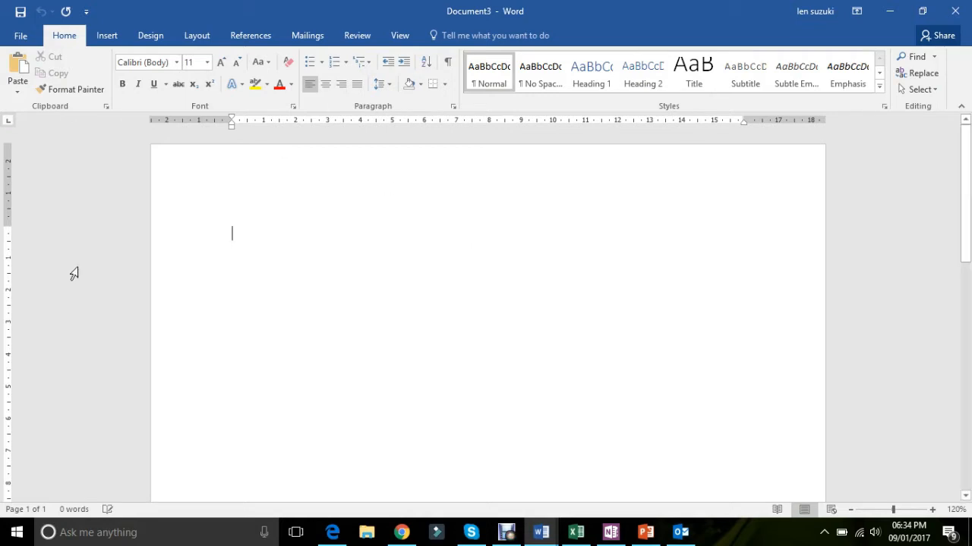
mouse_move(352, 223)
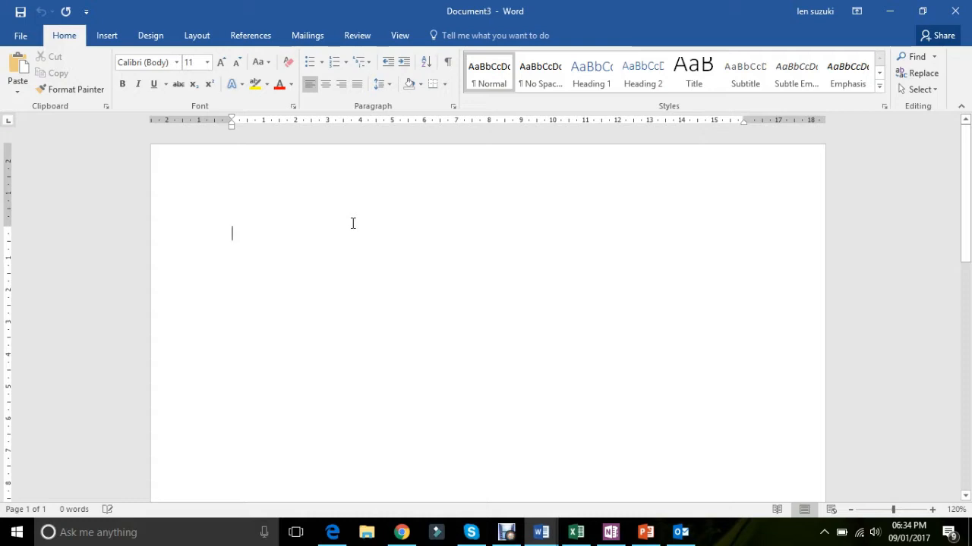
mouse_move(558, 437)
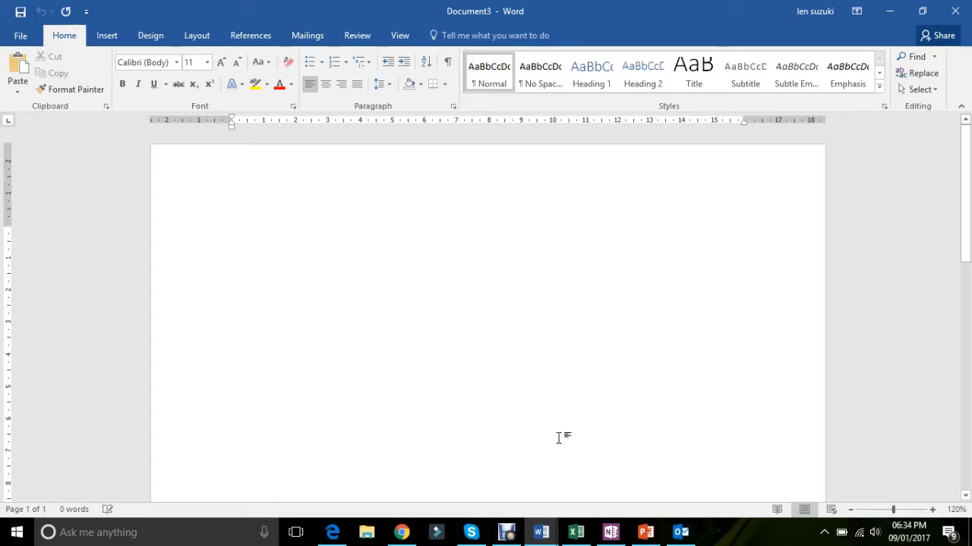
mouse_move(418, 246)
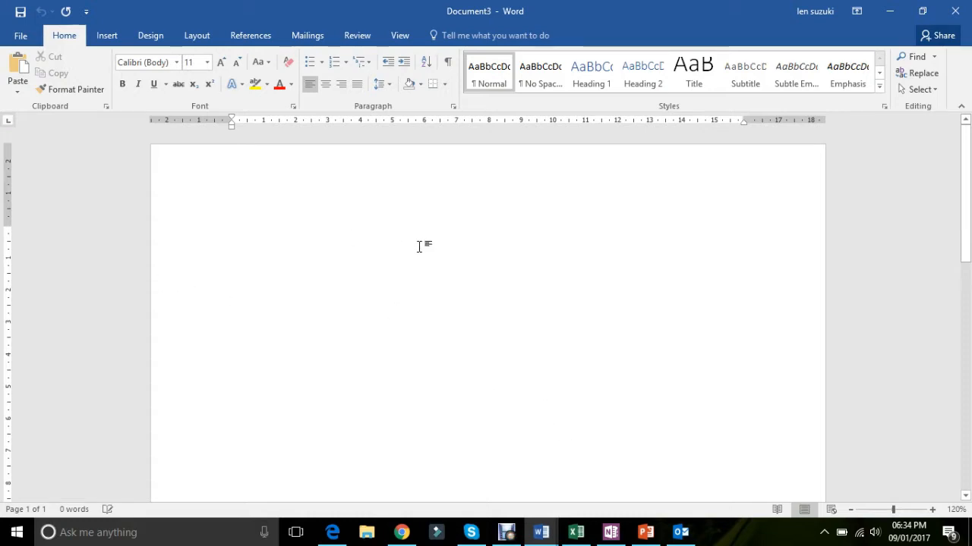
mouse_move(104, 343)
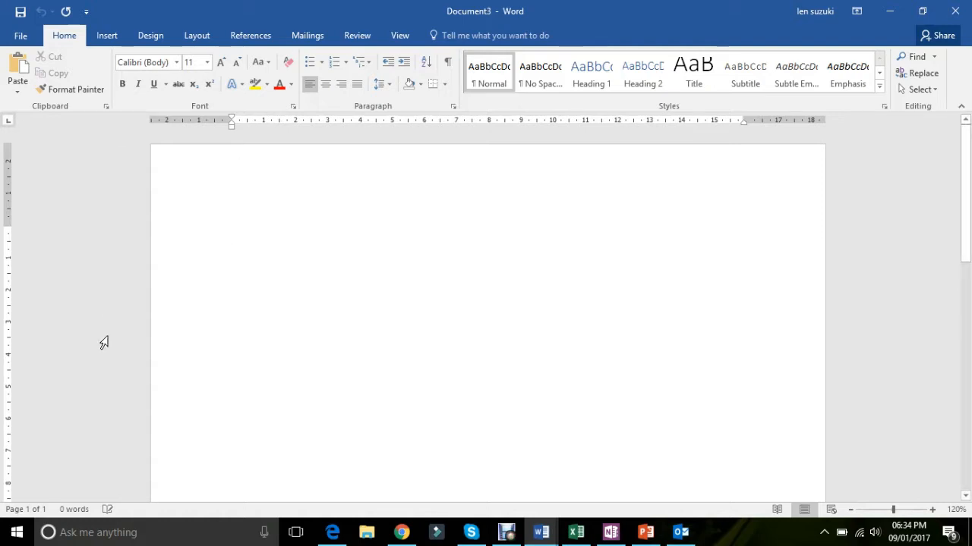
left_click(231, 233)
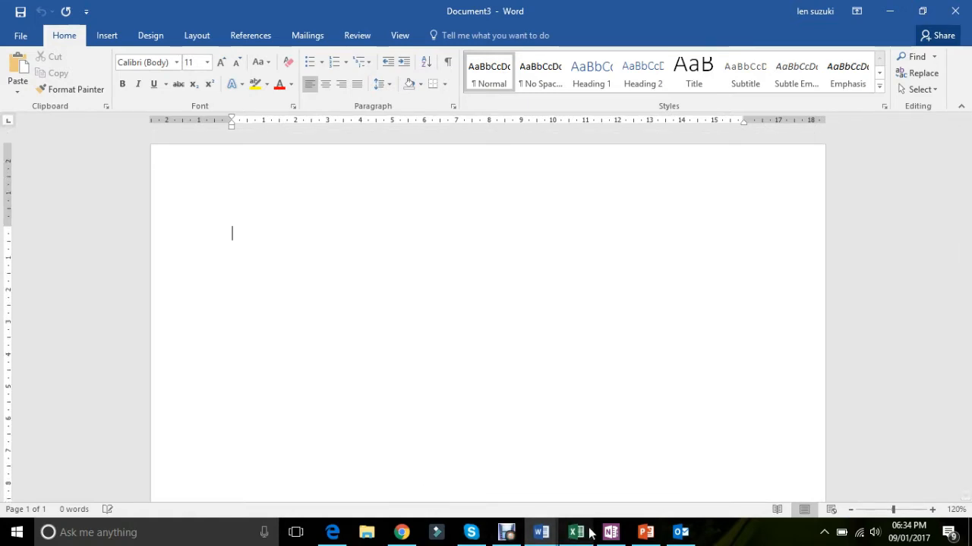
Switch to Excel's blank Book1 workbook from the taskbar
left_click(575, 532)
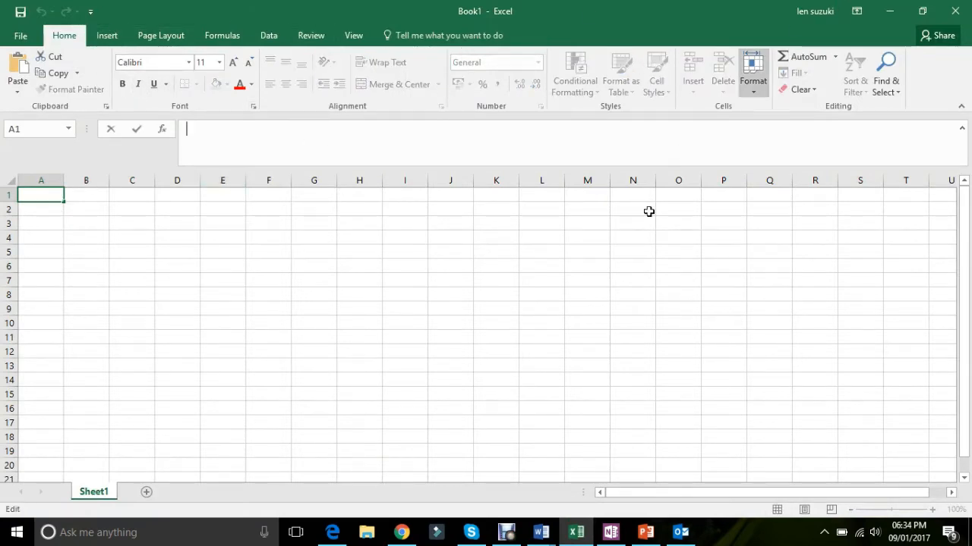
mouse_move(541, 532)
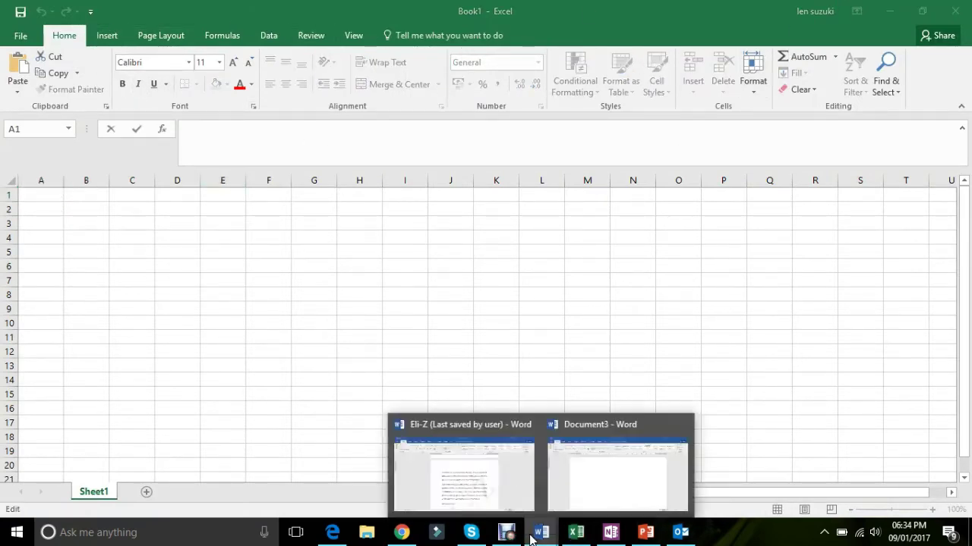
Return to Word's empty Document3 and place the cursor at the top of the page
left_click(617, 471)
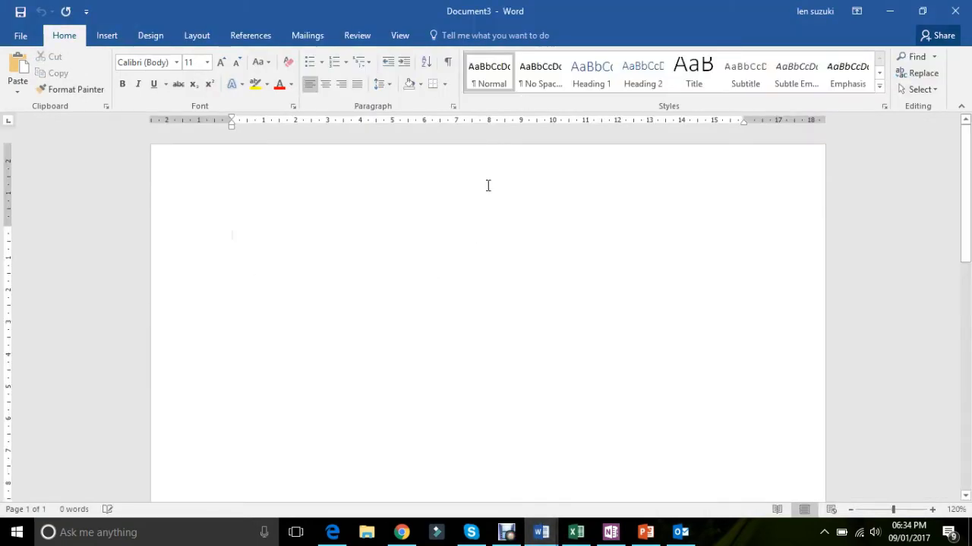
mouse_move(390, 150)
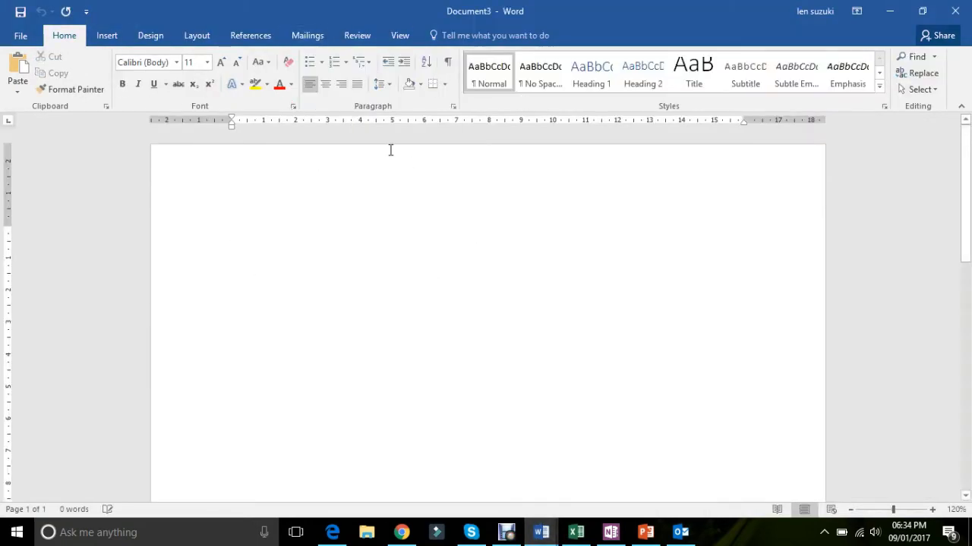
mouse_move(564, 509)
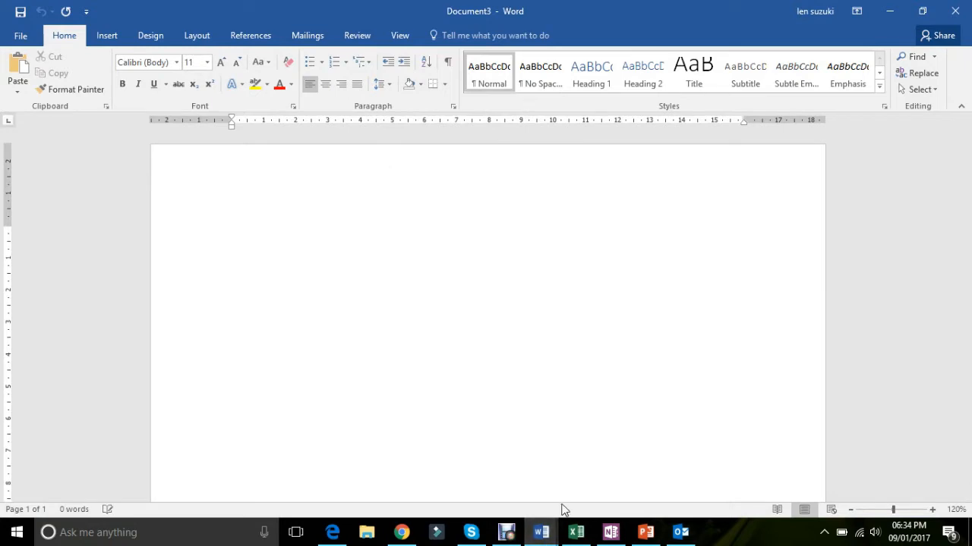
mouse_move(575, 532)
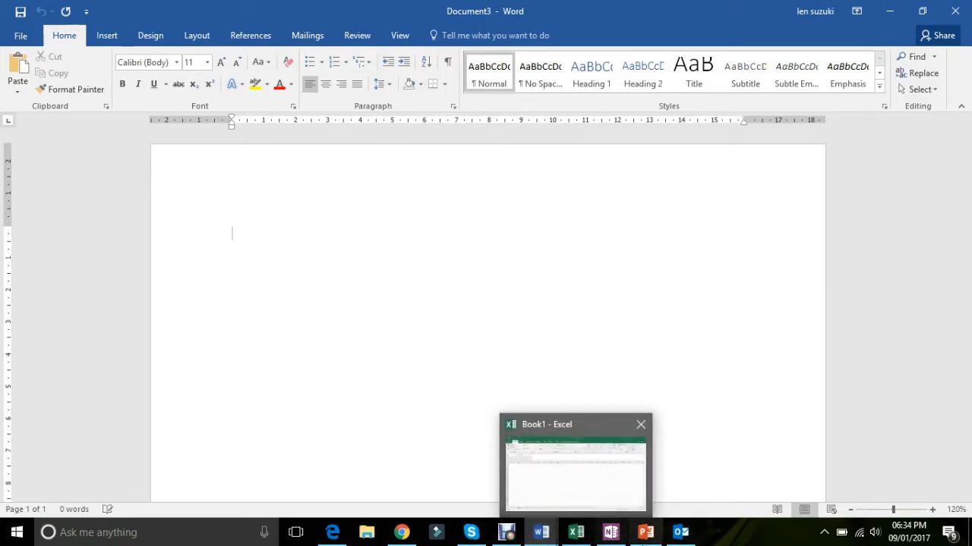
mouse_move(679, 532)
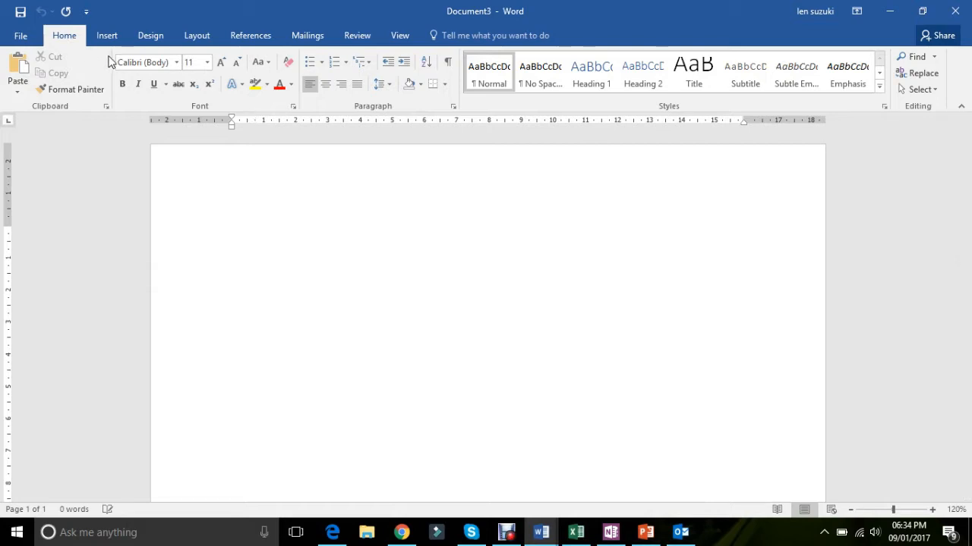
left_click(232, 233)
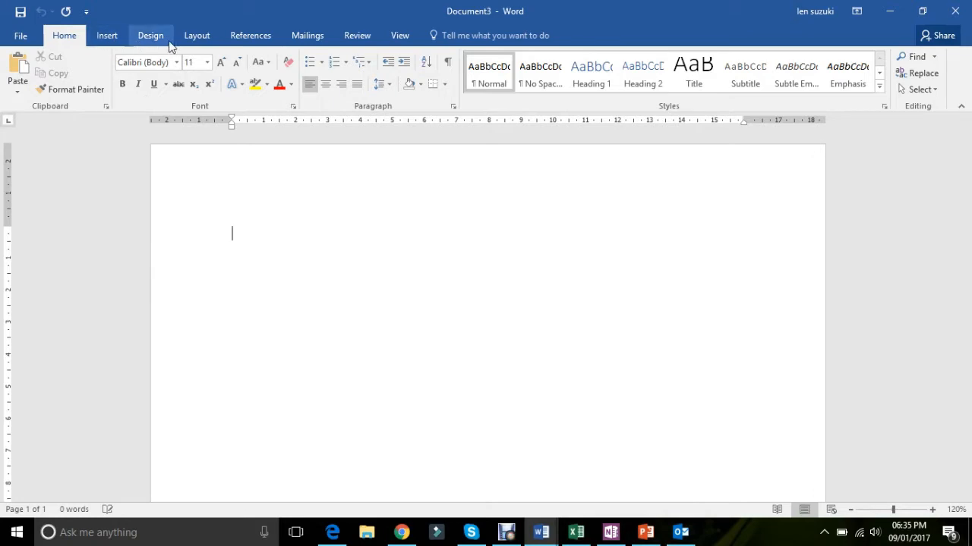
mouse_move(357, 35)
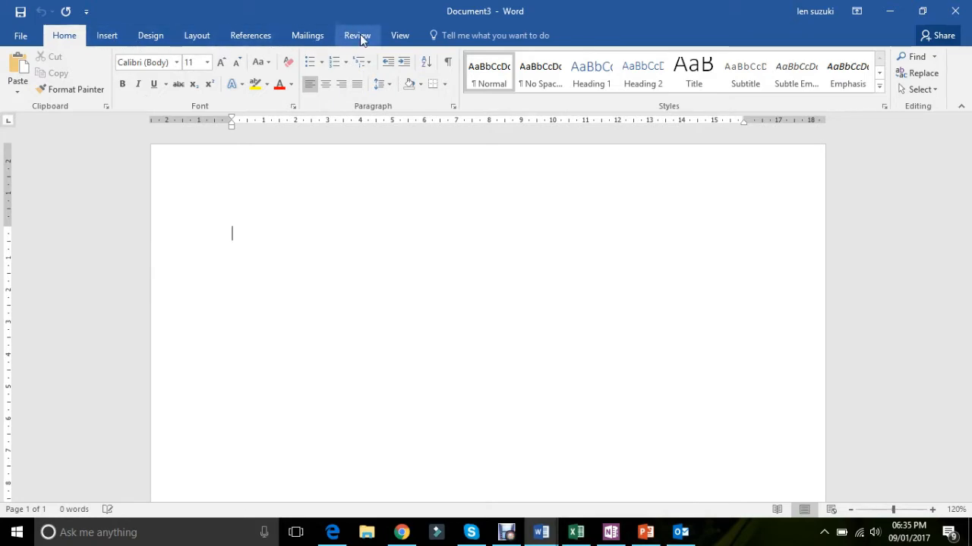
Bring Excel's blank Book1 workbook back to the front
left_click(574, 532)
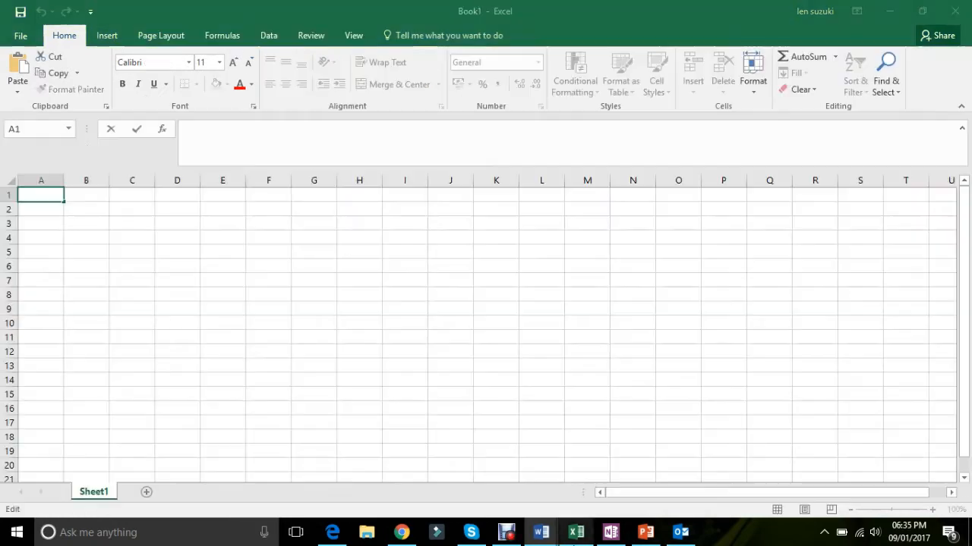
mouse_move(160, 35)
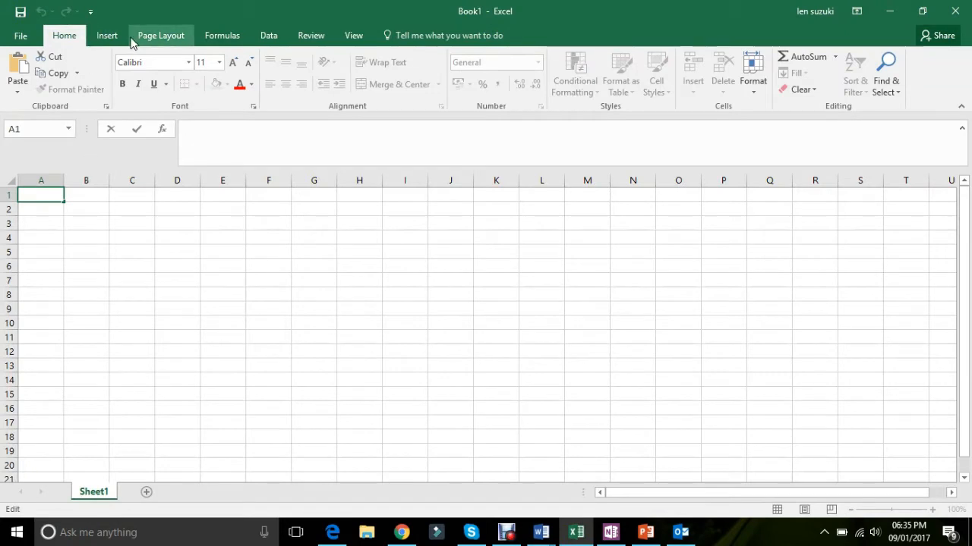
mouse_move(353, 35)
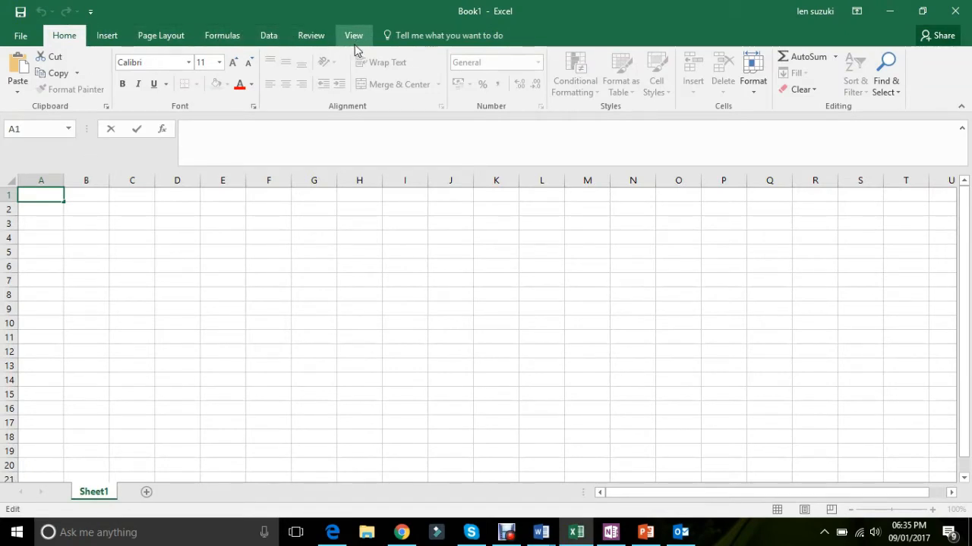
mouse_move(611, 532)
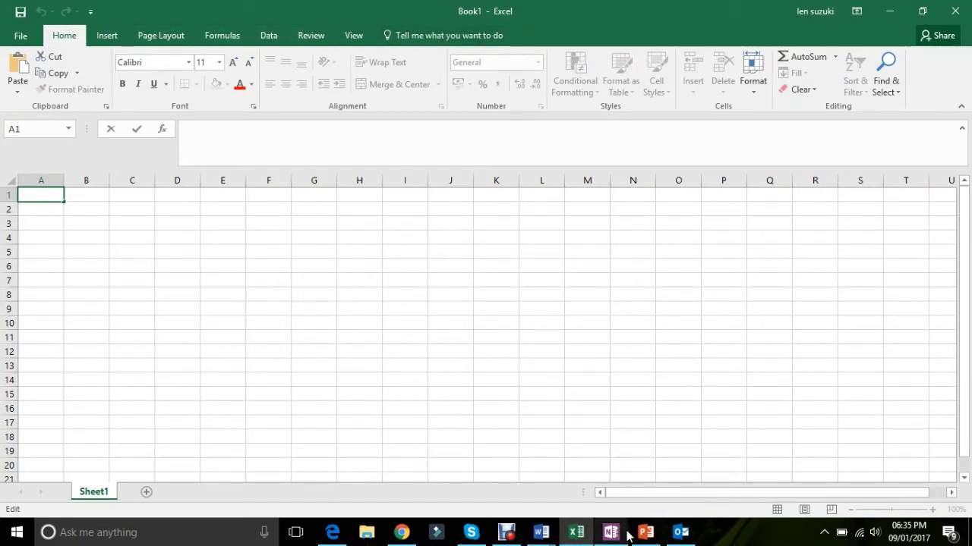
Switch to OneNote's Recent Notes and look through the Insert and Draw tabs
left_click(609, 532)
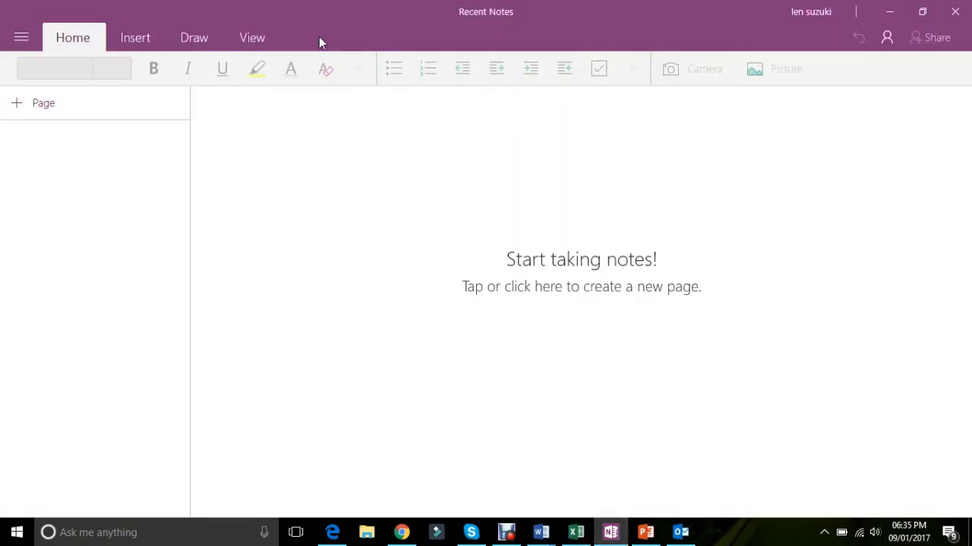
left_click(136, 37)
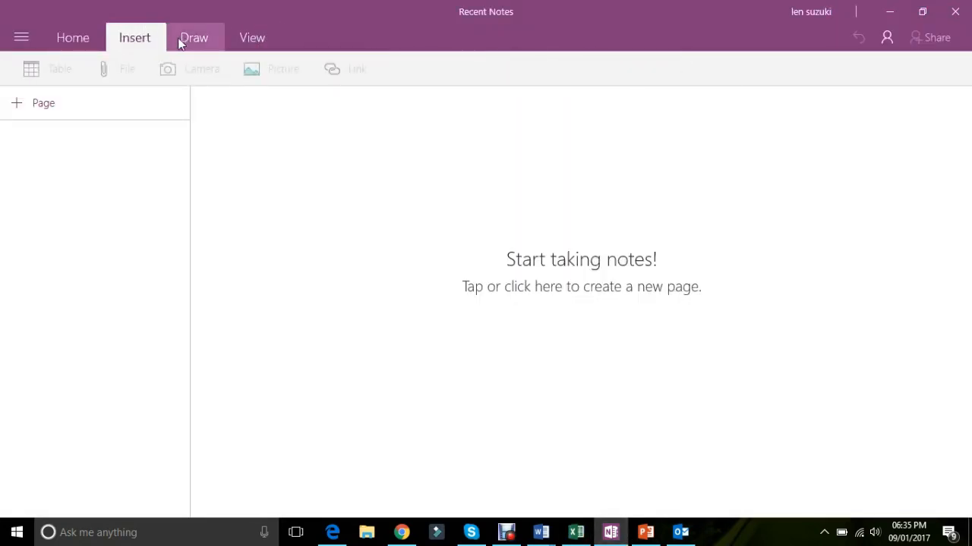
left_click(73, 37)
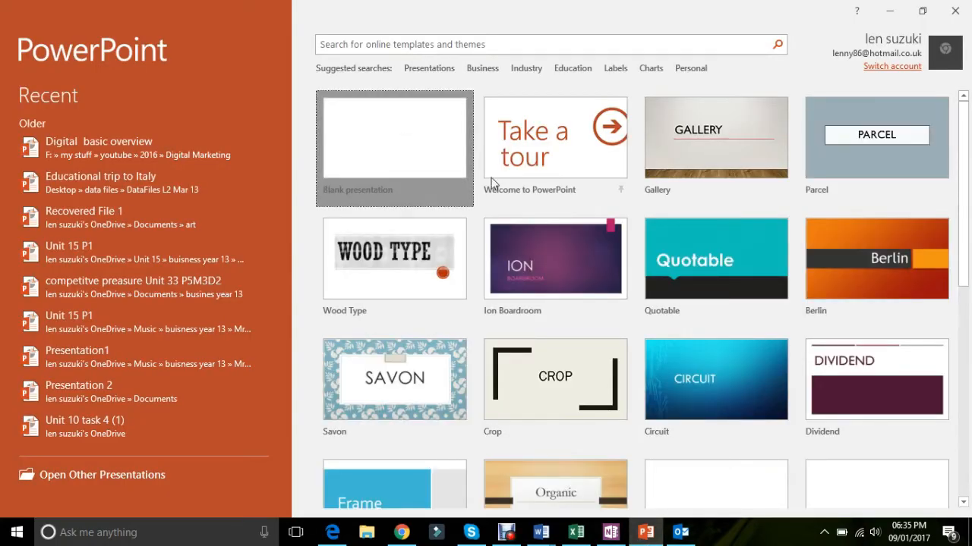
Create a blank PowerPoint presentation, then switch back to Word's Document3
left_click(394, 137)
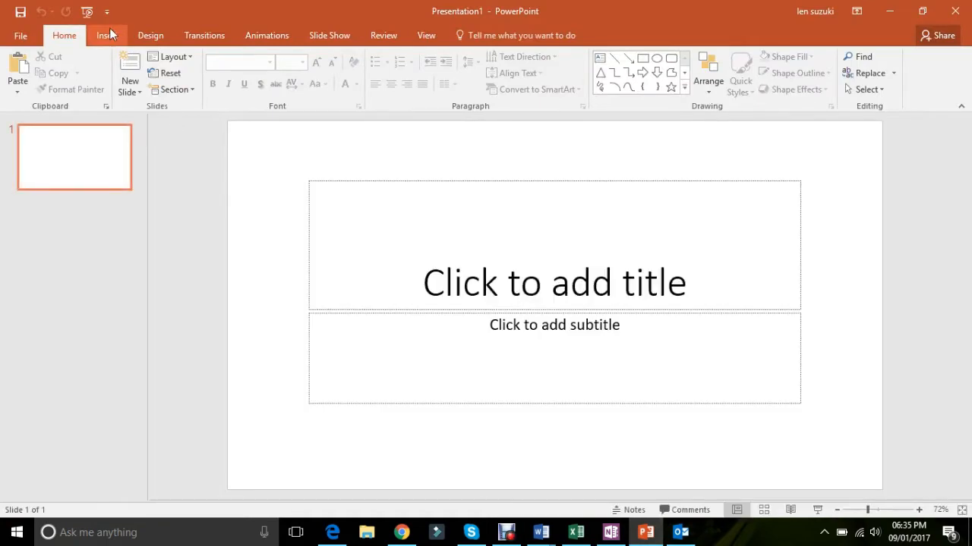
mouse_move(224, 110)
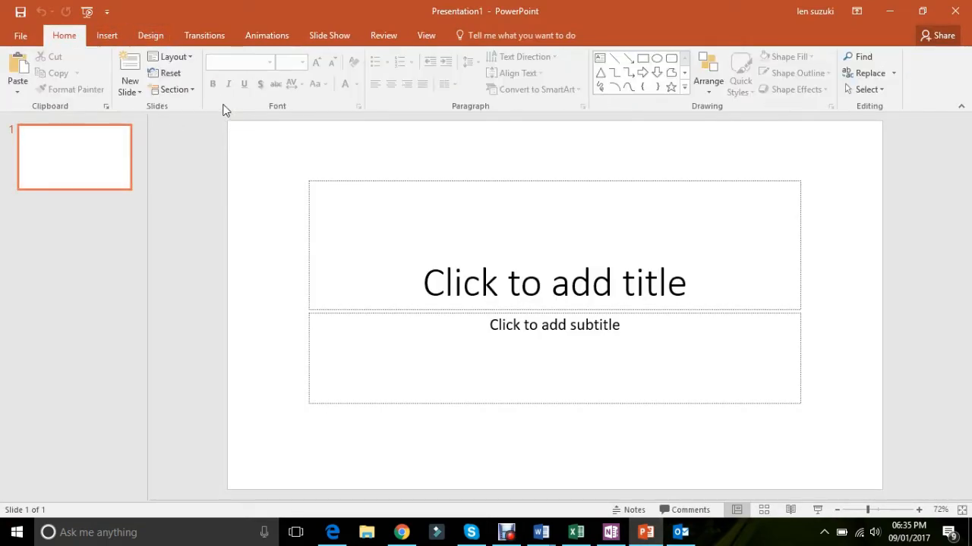
left_click(541, 533)
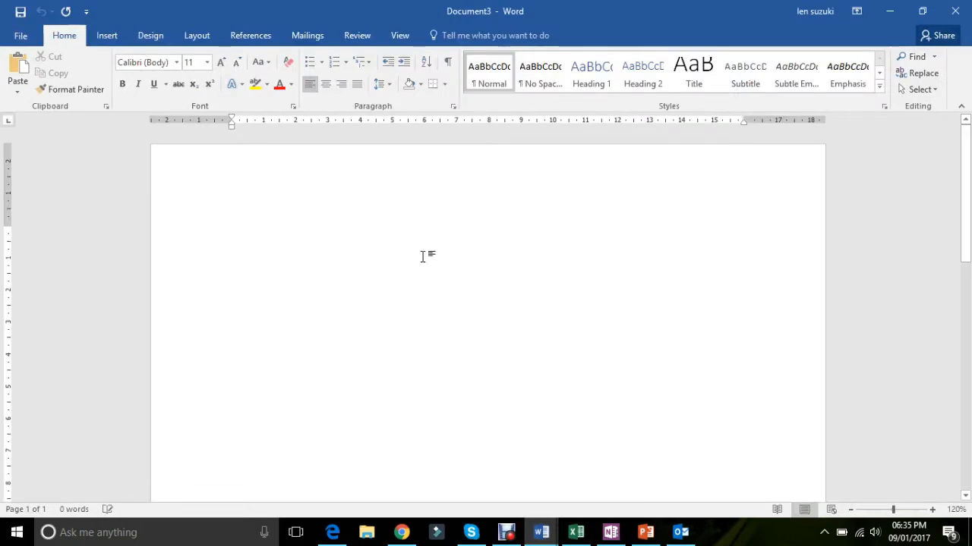
left_click(680, 532)
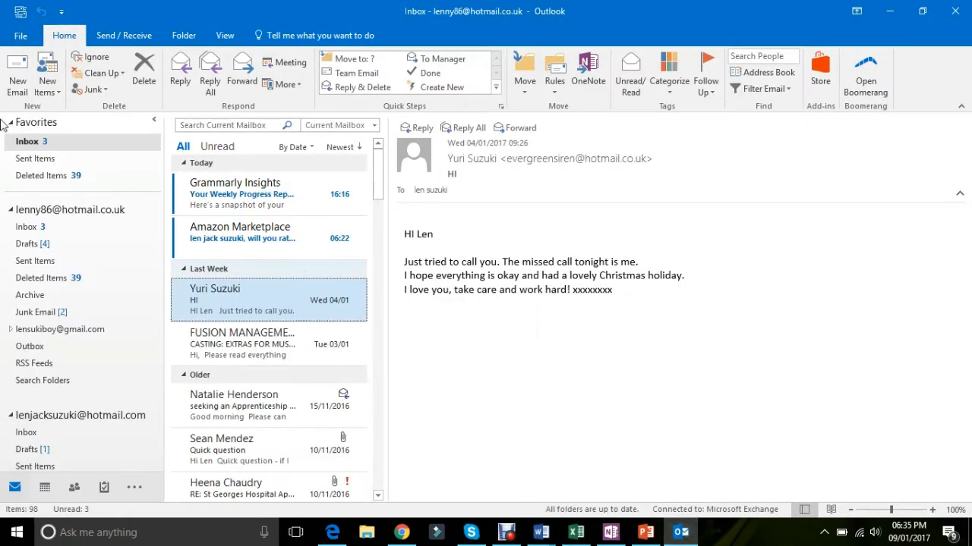
mouse_move(334, 406)
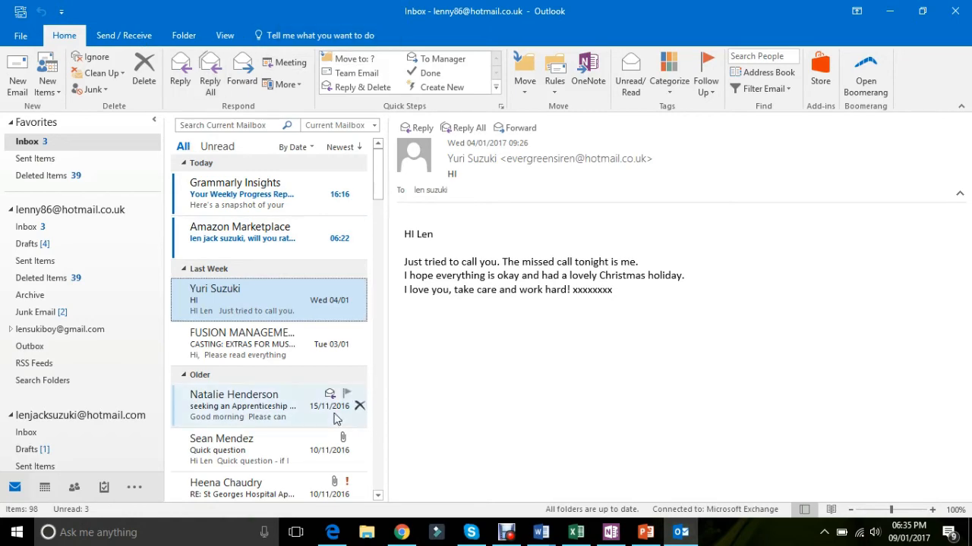
mouse_move(540, 531)
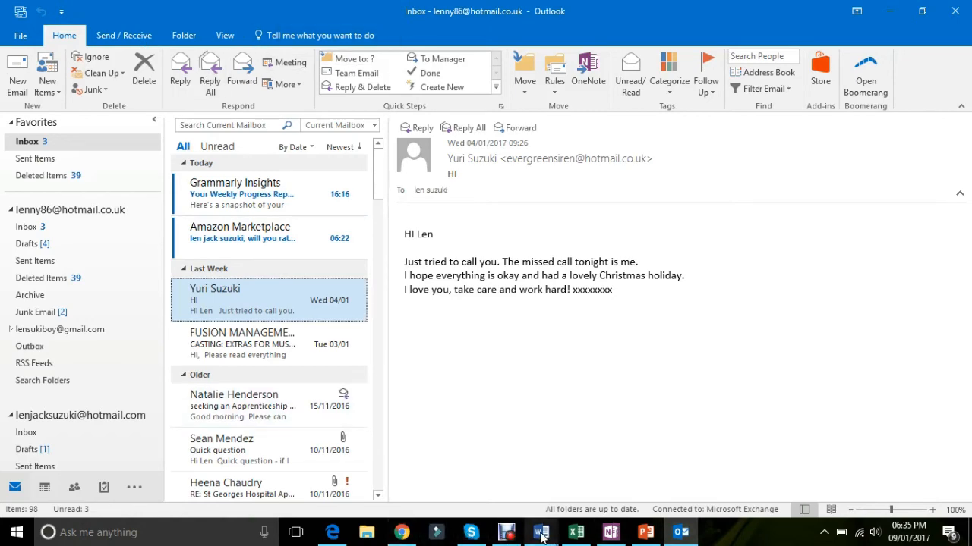
Type 'Hello users' at the top of the blank Word document
left_click(540, 531)
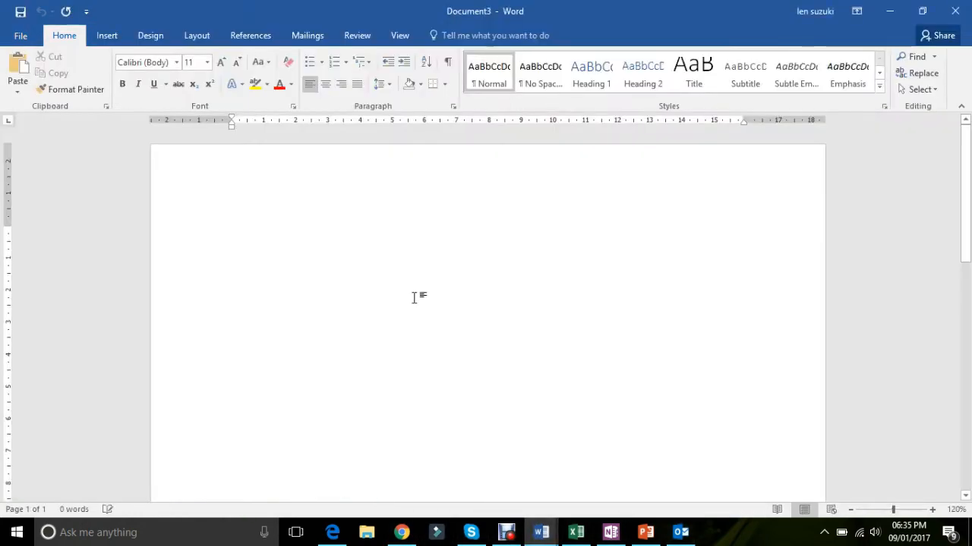
left_click(232, 233)
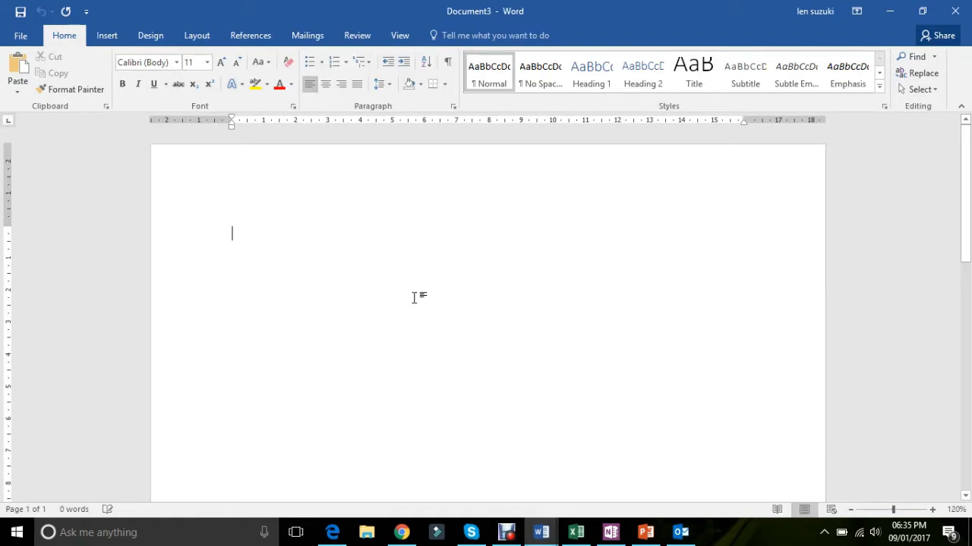
mouse_move(251, 19)
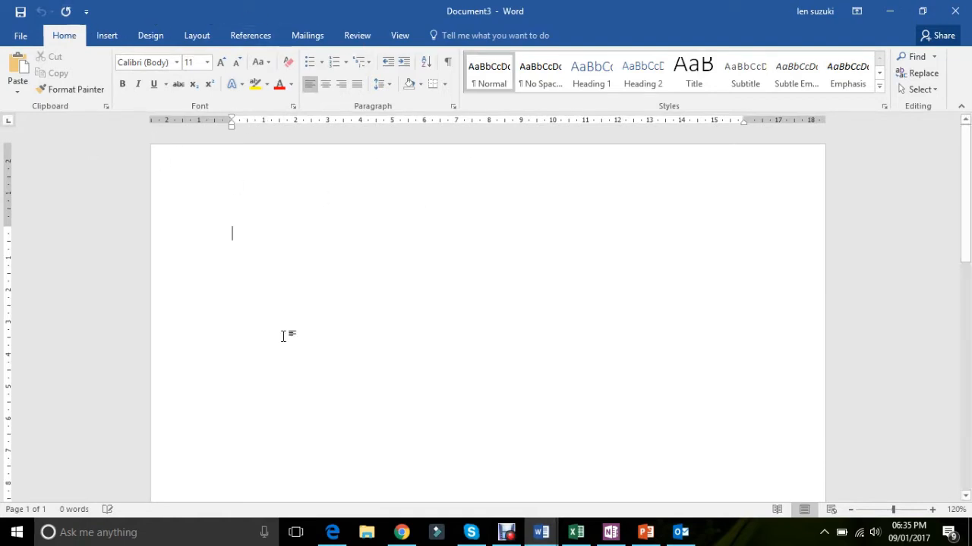
mouse_move(287, 471)
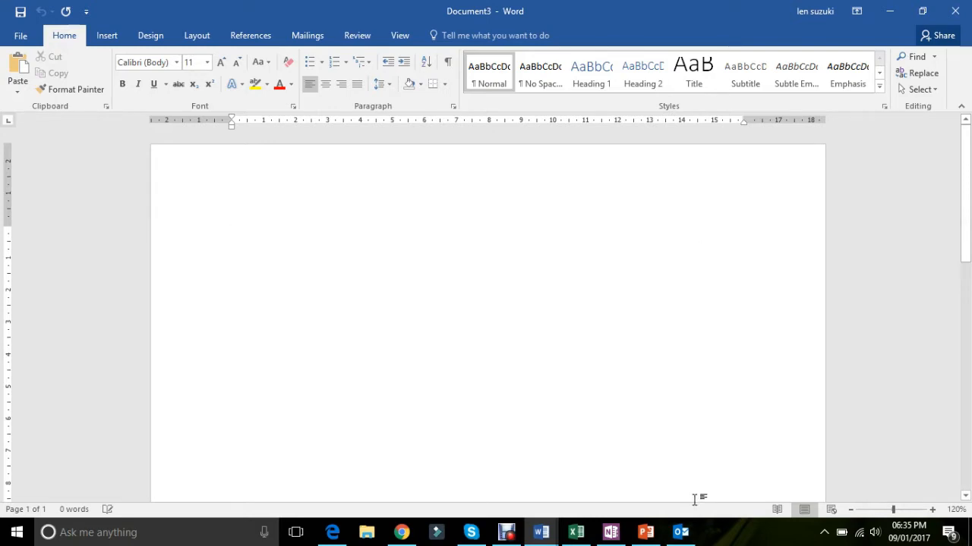
left_click(232, 233)
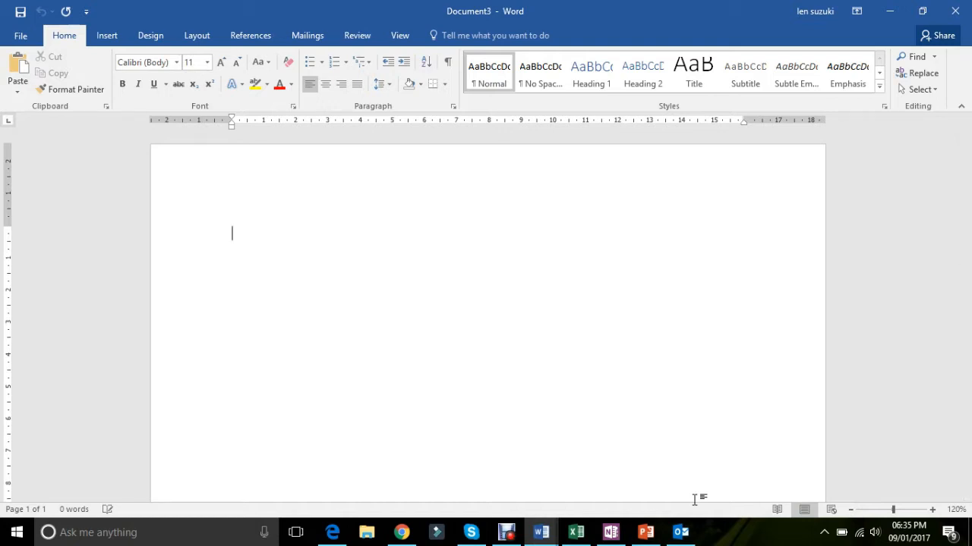
mouse_move(107, 35)
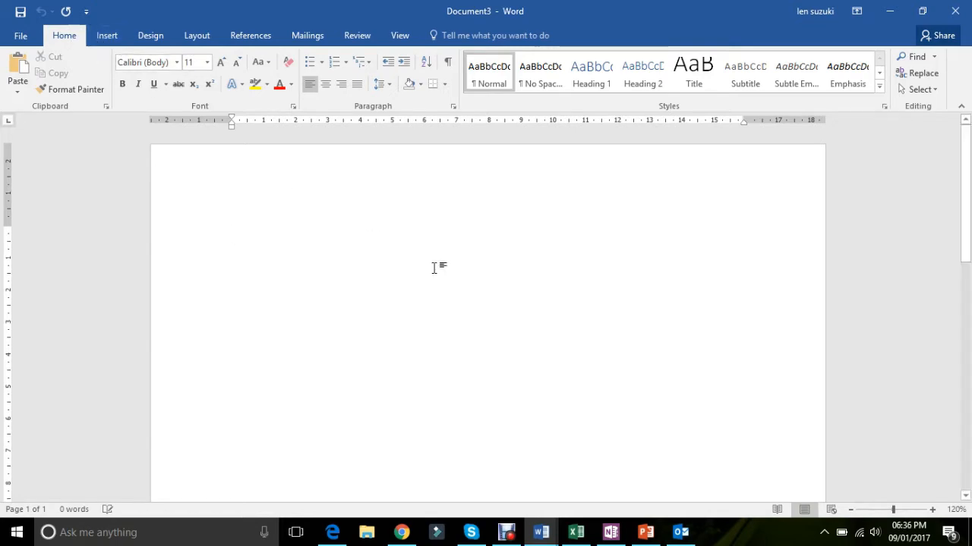
type("Hello")
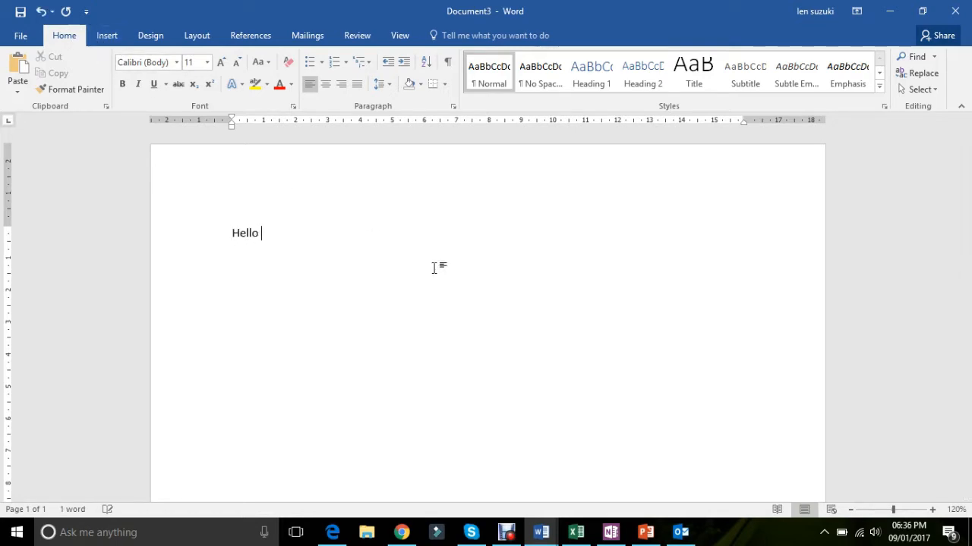
type("users")
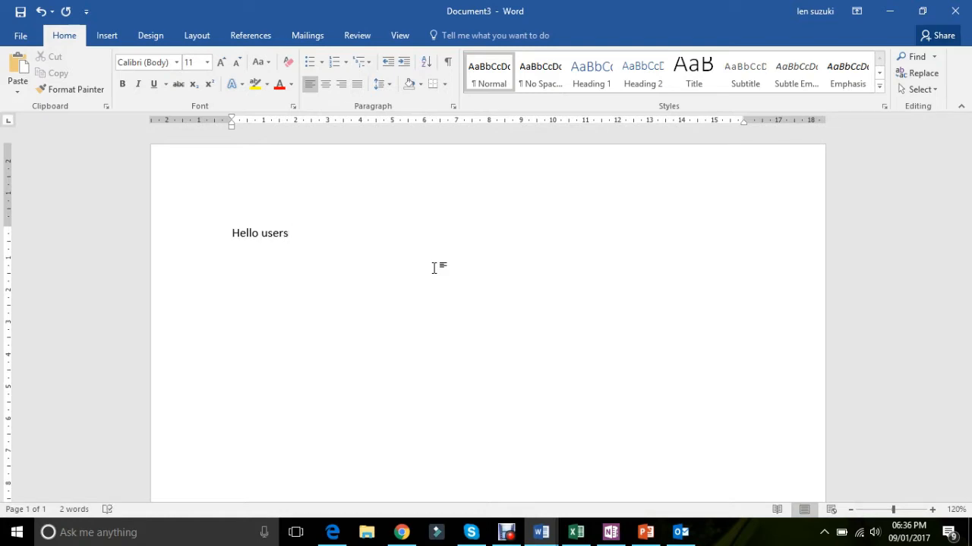
Try the No Spacing, Heading 1, Title and Subtitle styles on the Hello users line
triple_click(260, 233)
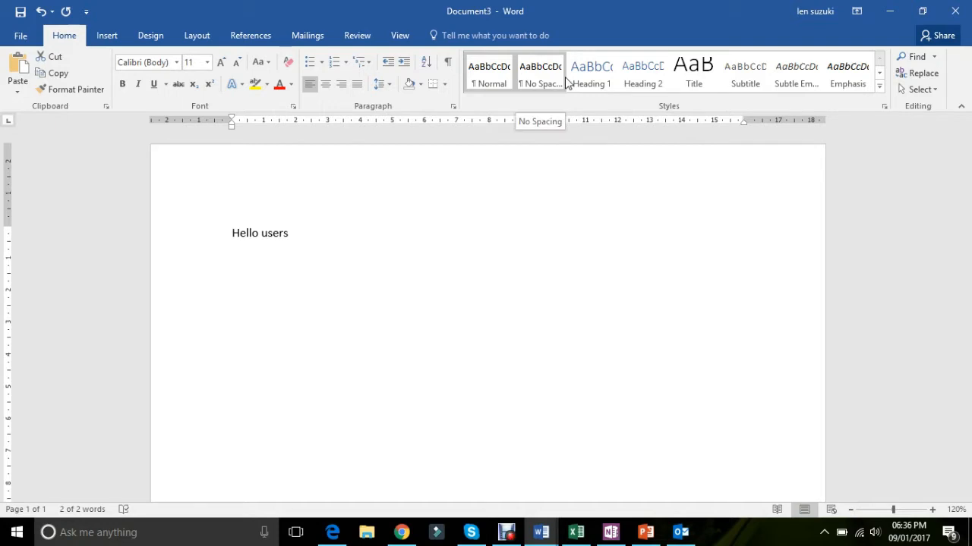
left_click(591, 72)
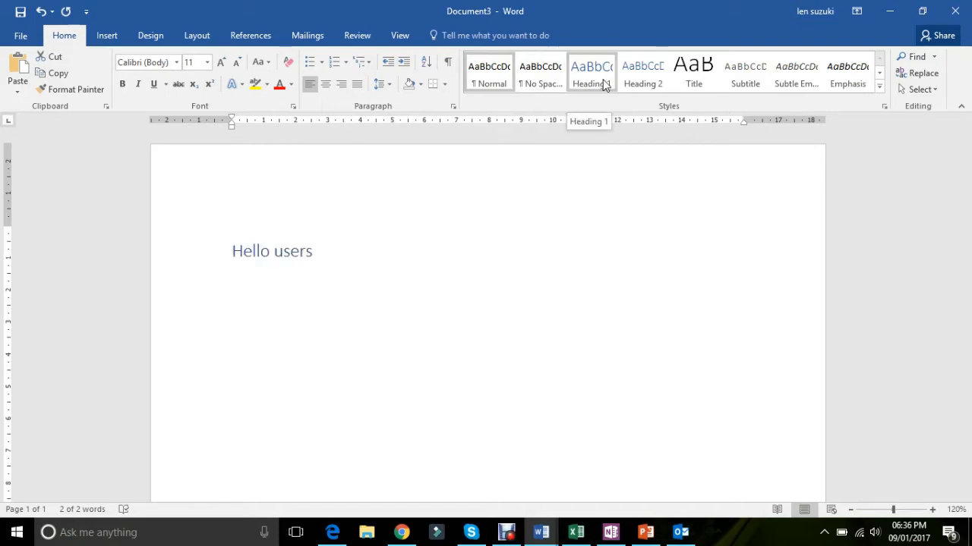
left_click(692, 72)
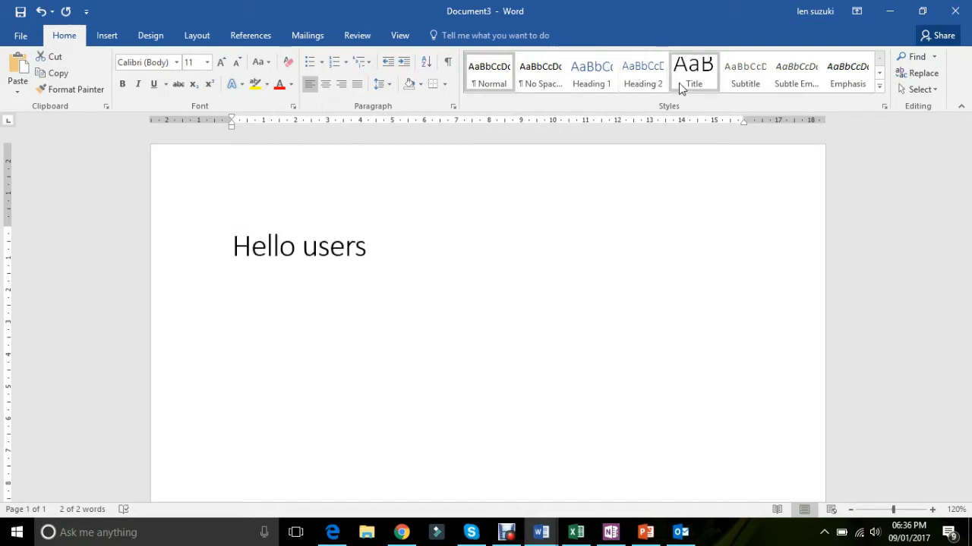
left_click(488, 72)
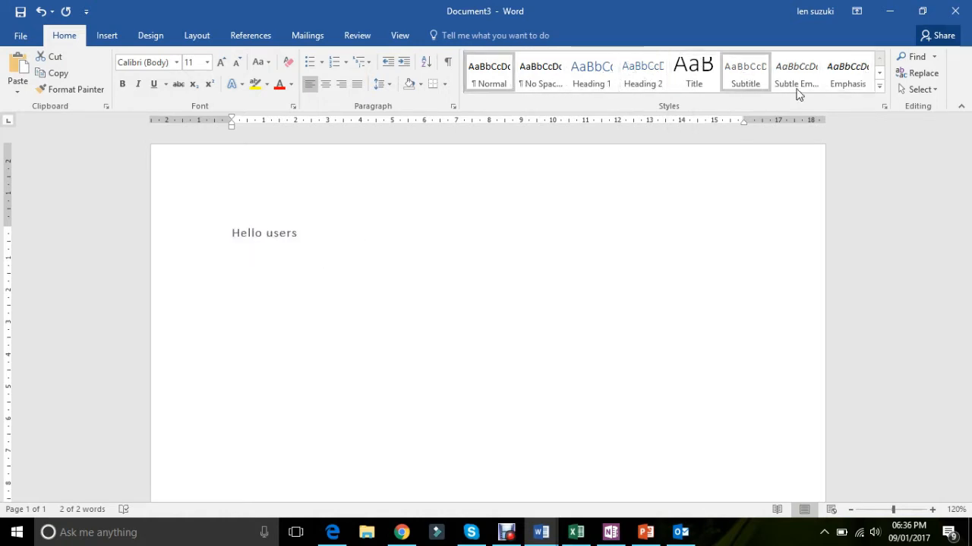
left_click(878, 74)
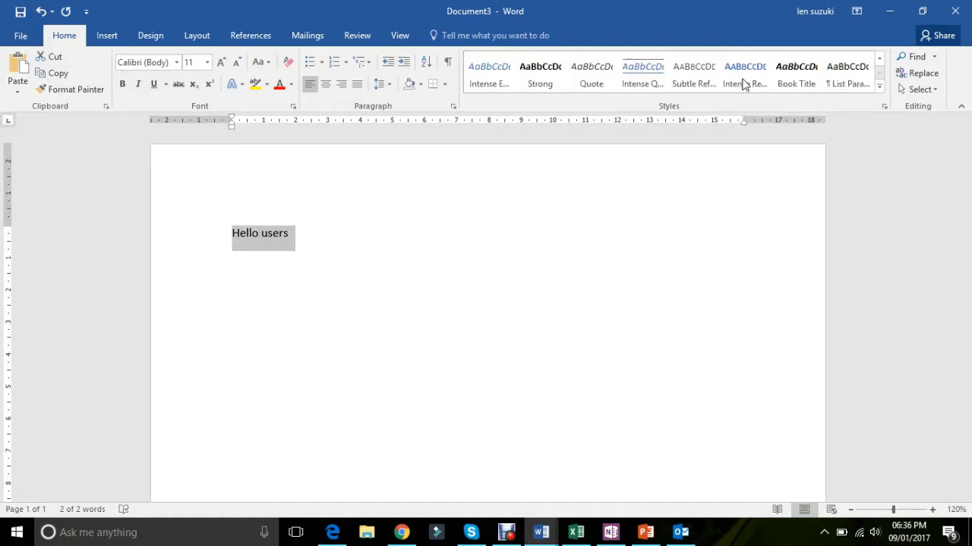
left_click(20, 35)
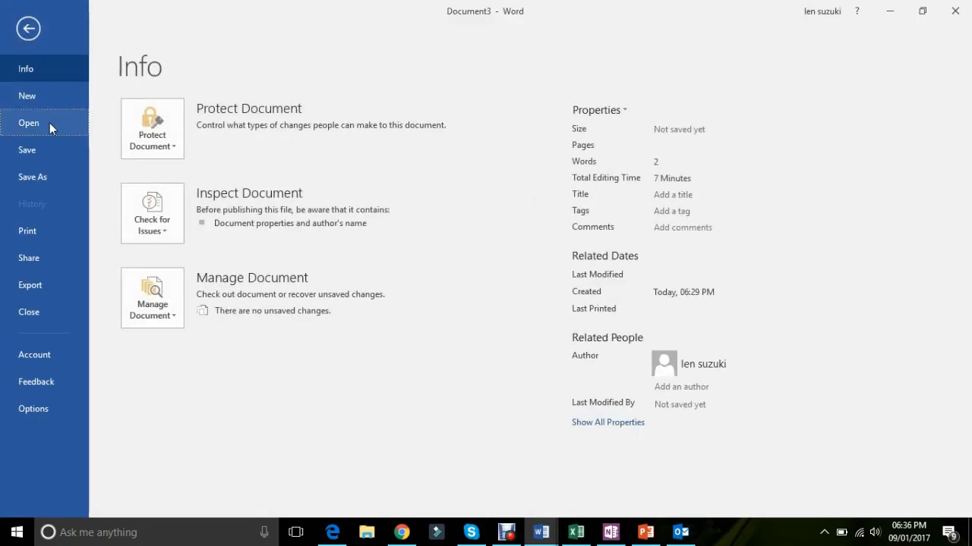
Browse Word's templates and create a document from MOO's Creative cover letter
left_click(29, 123)
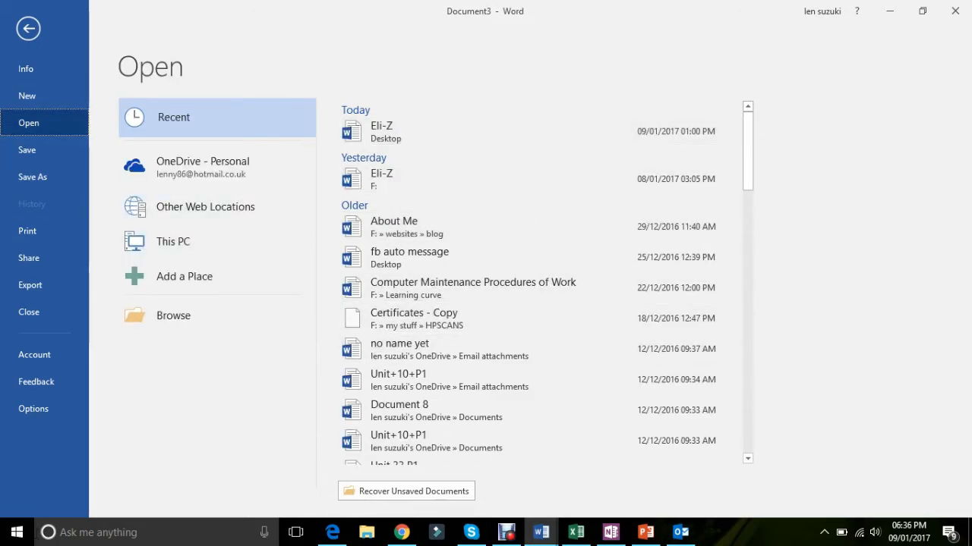
mouse_move(28, 29)
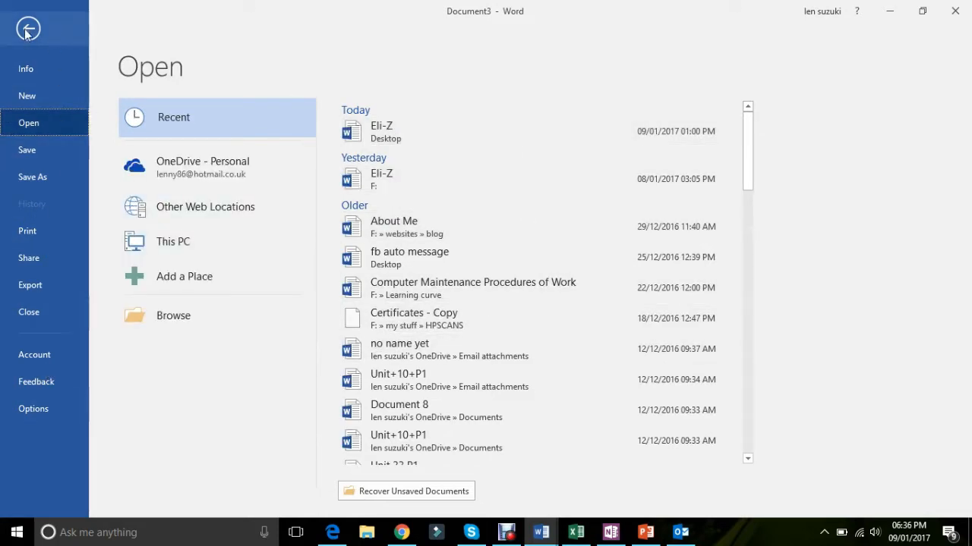
left_click(28, 28)
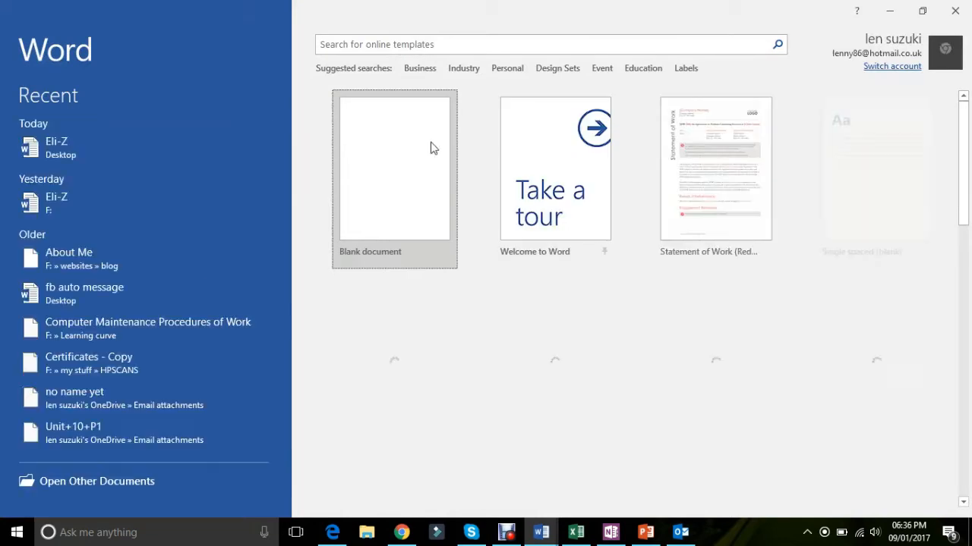
scroll("down", 3)
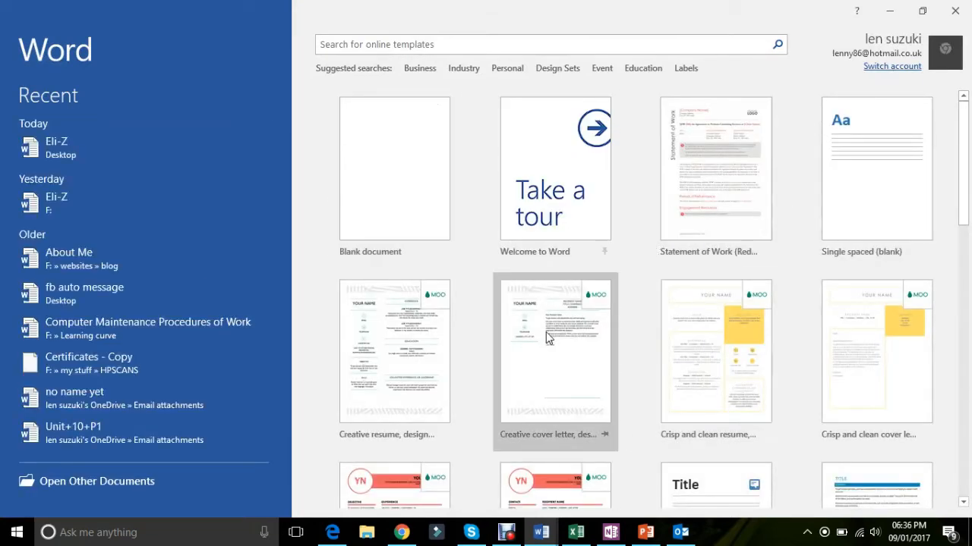
left_click(555, 350)
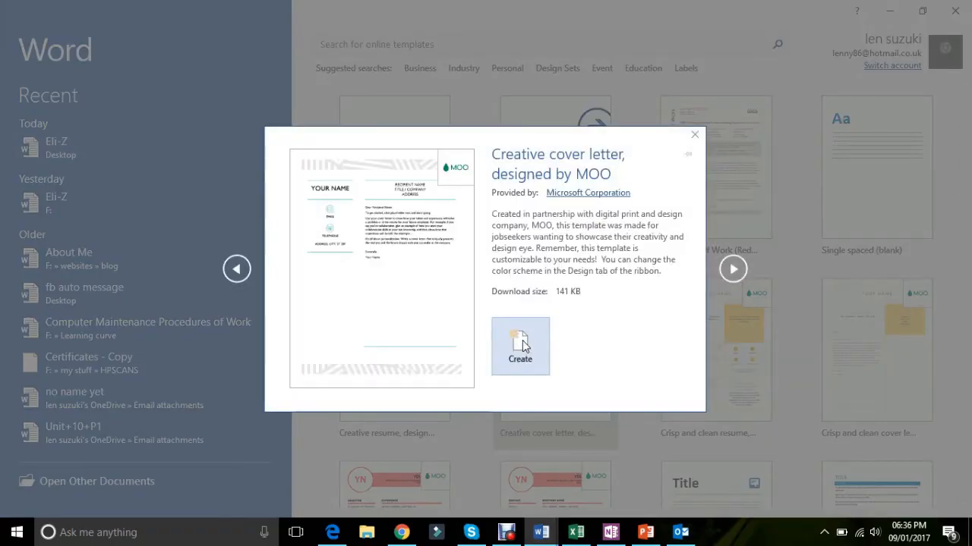
left_click(520, 347)
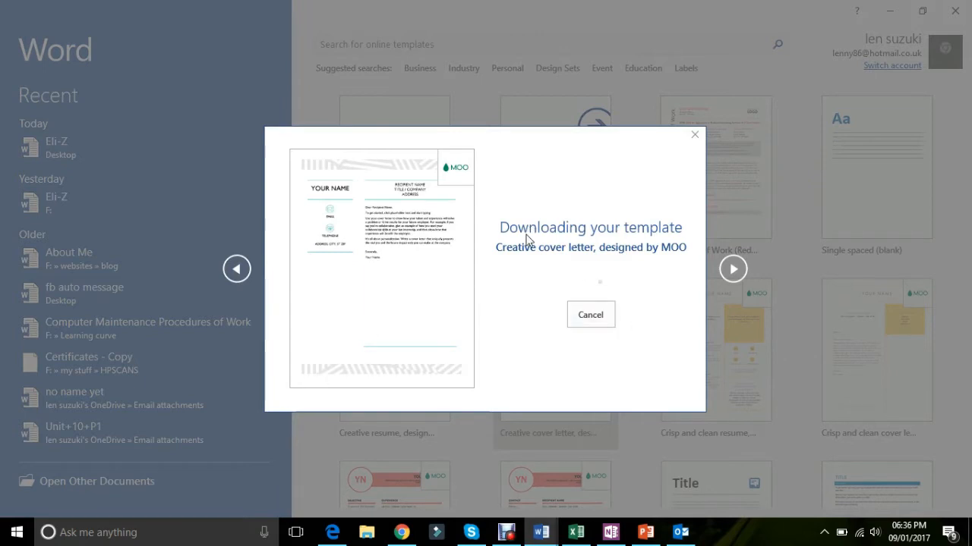
mouse_move(489, 206)
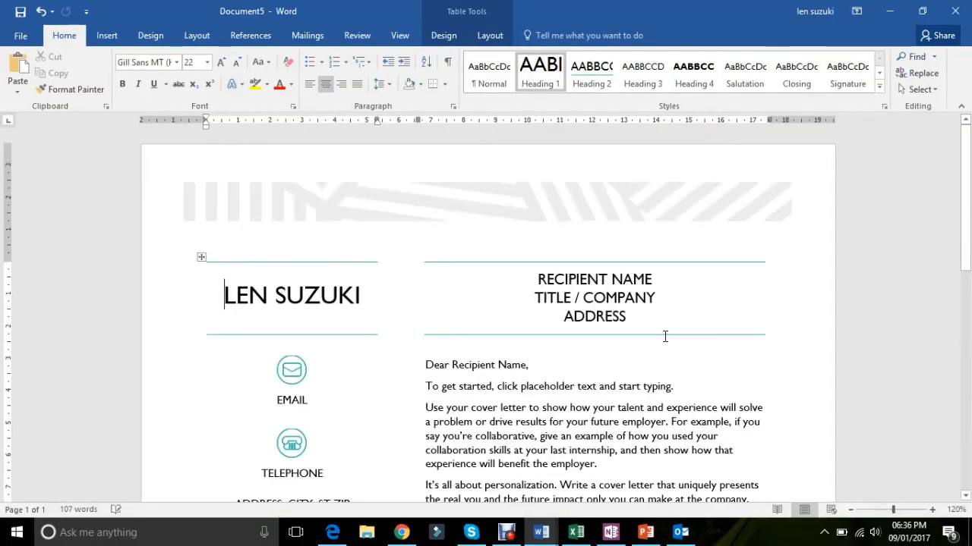
Type LEARNITLEN over the recipient name, title/company and address placeholders
scroll("down", 3)
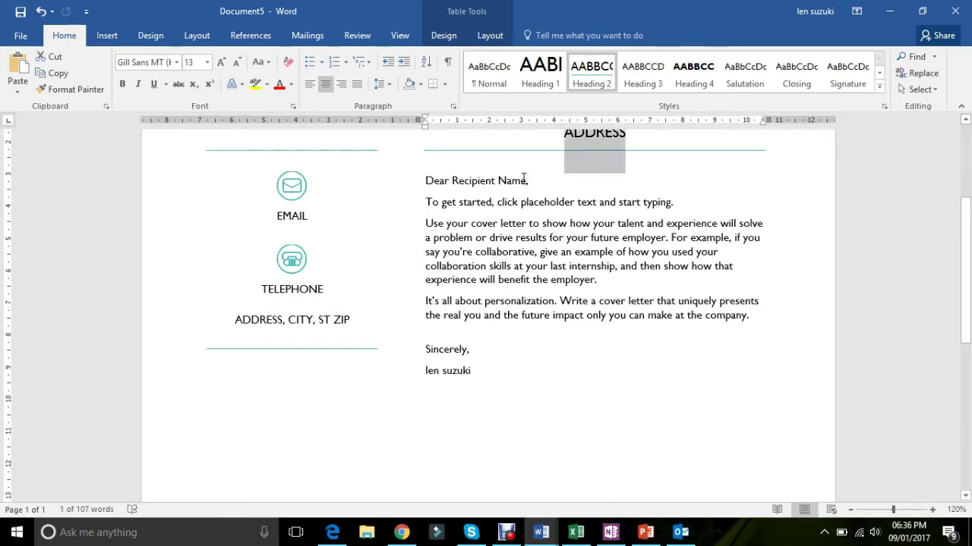
scroll("up", 3)
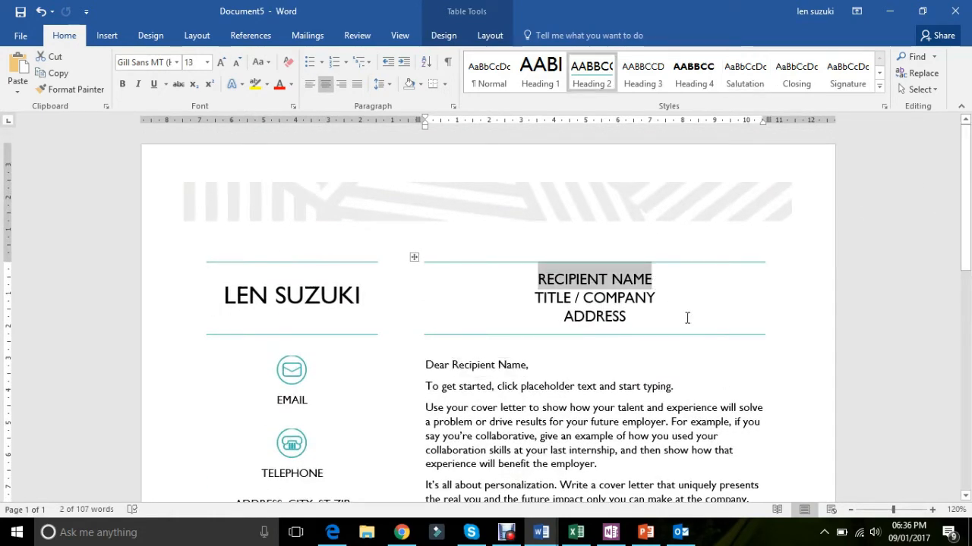
mouse_move(505, 360)
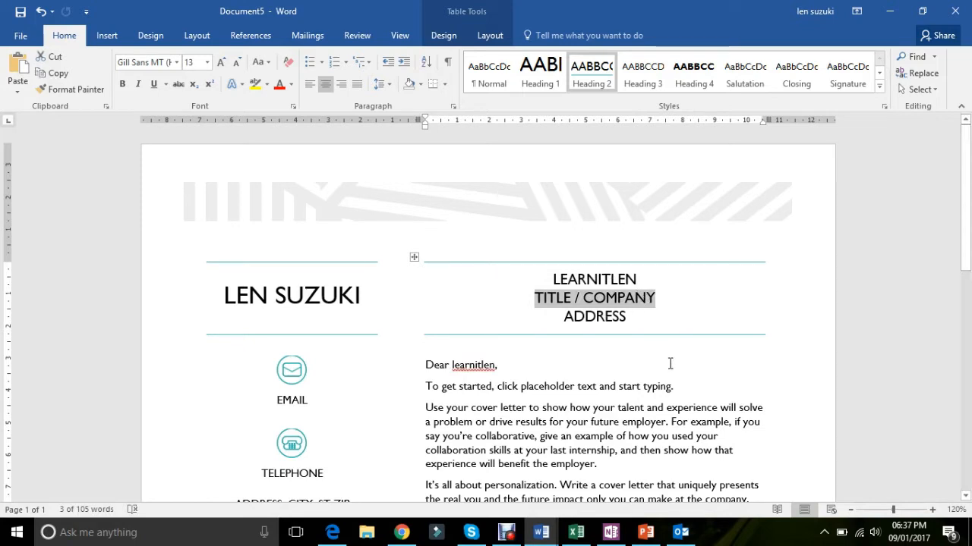
type("LEARNITLEN")
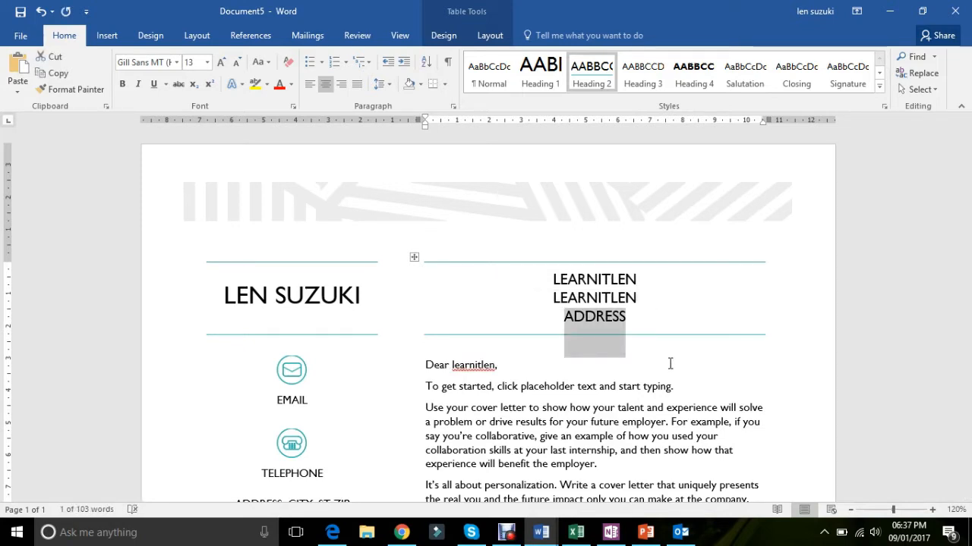
type("LEARNITLEN")
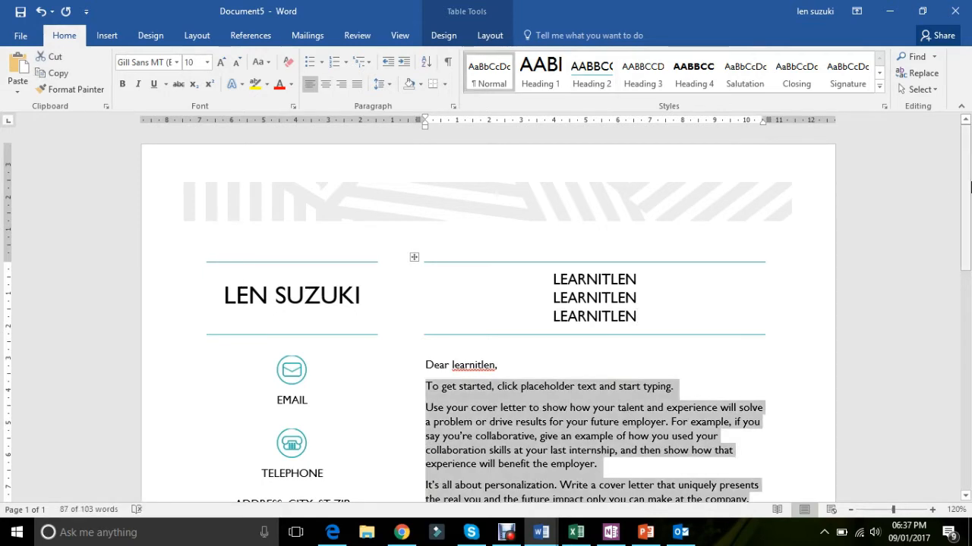
scroll("down", 3)
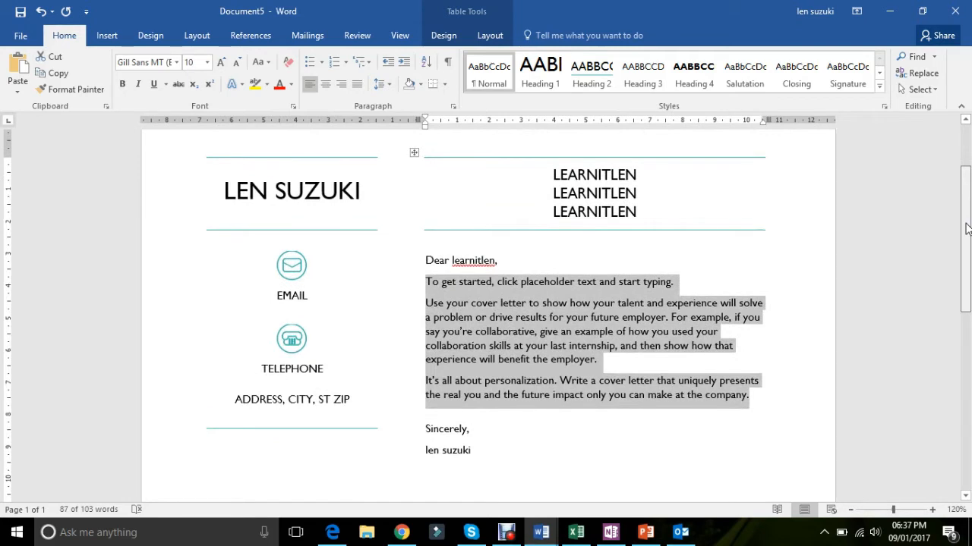
left_click(290, 339)
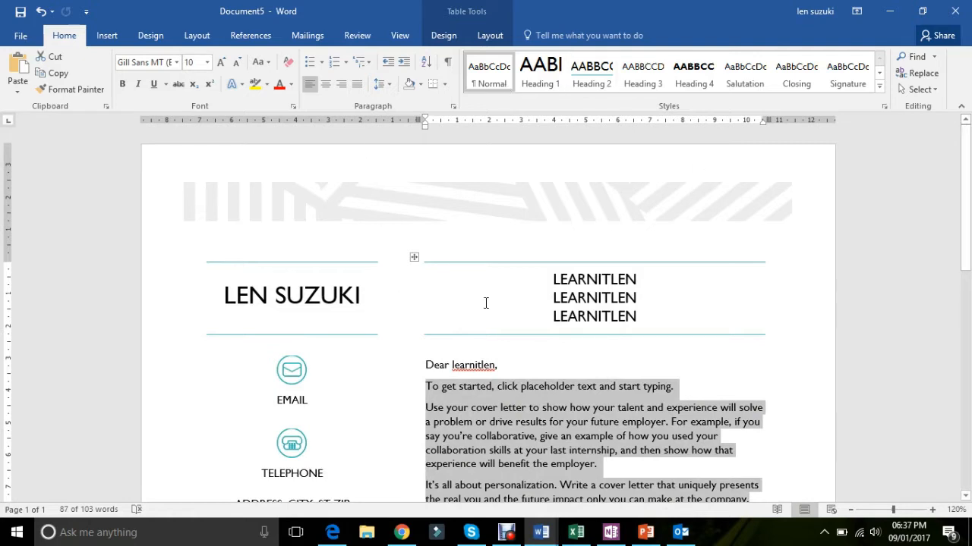
mouse_move(488, 249)
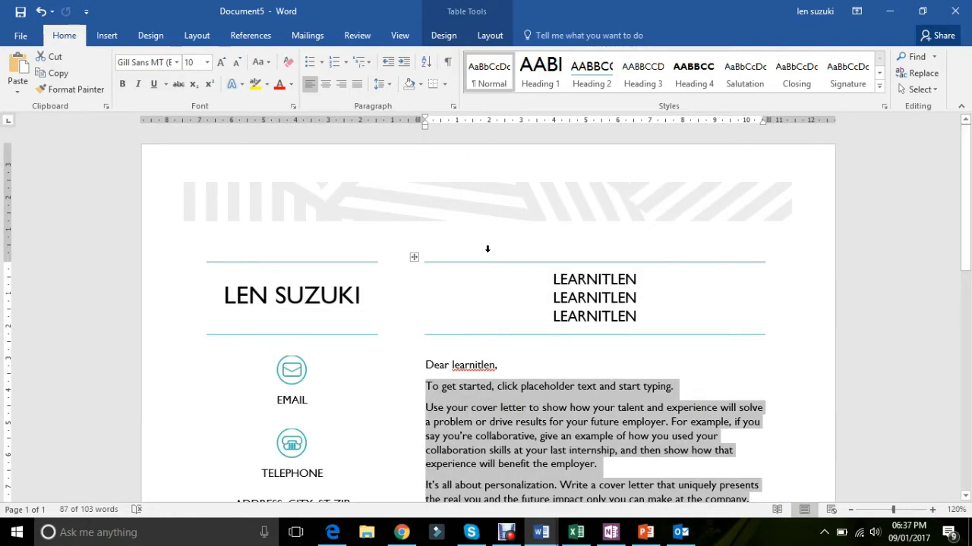
mouse_move(131, 144)
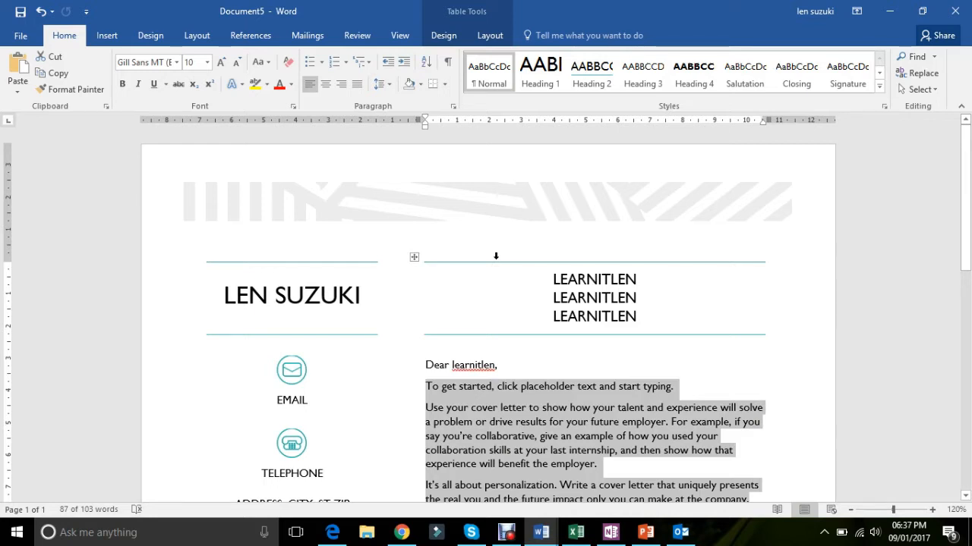
mouse_move(86, 337)
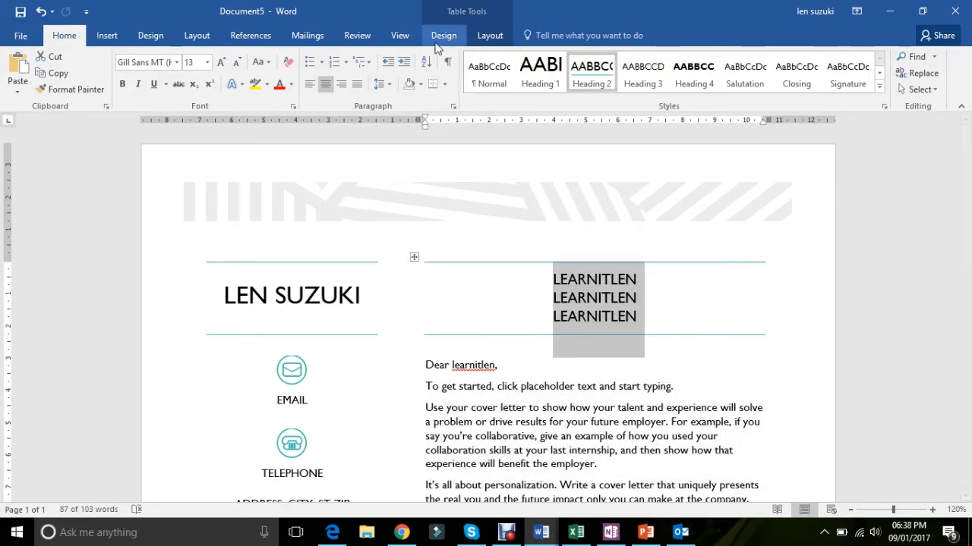
Try indenting the three LEARNITLEN recipient lines, revert, then apply arrow bullets to them
left_click(404, 62)
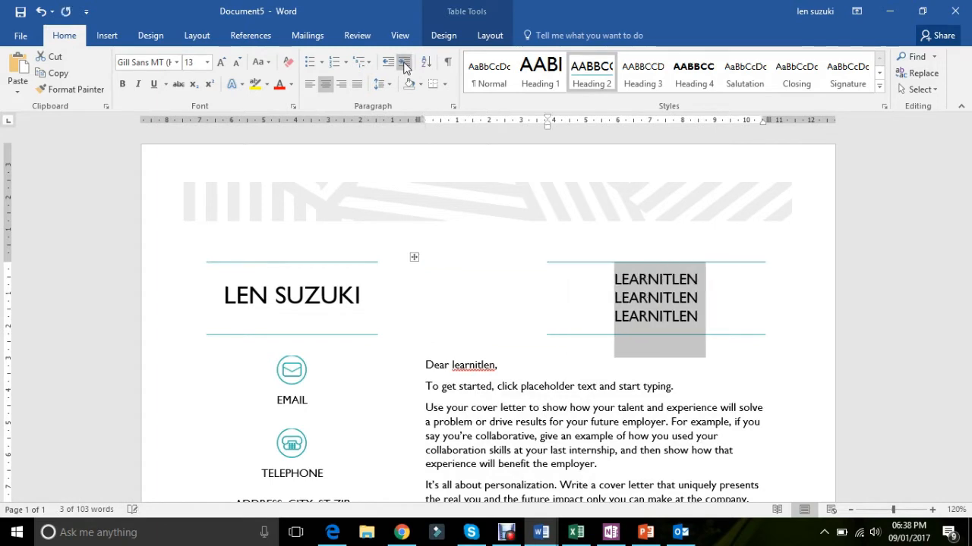
left_click(388, 63)
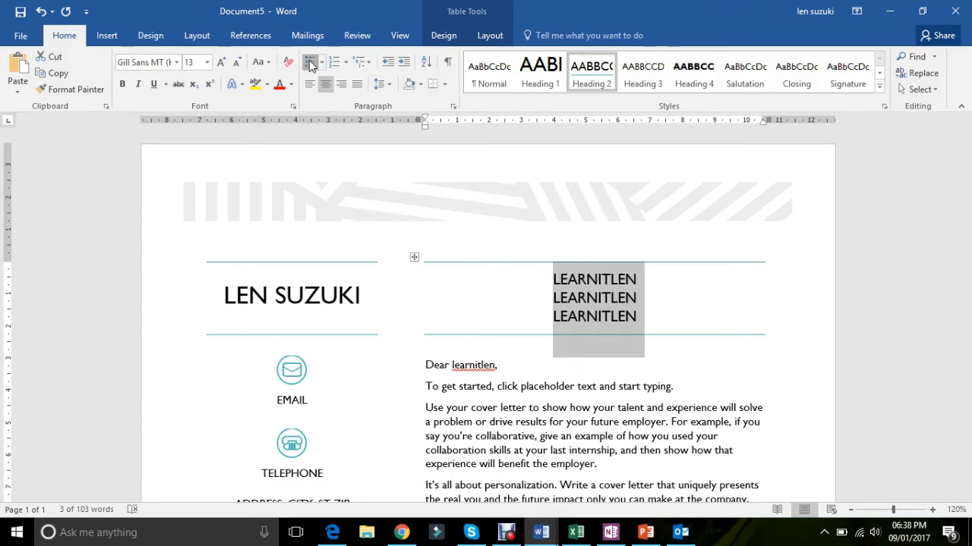
left_click(334, 61)
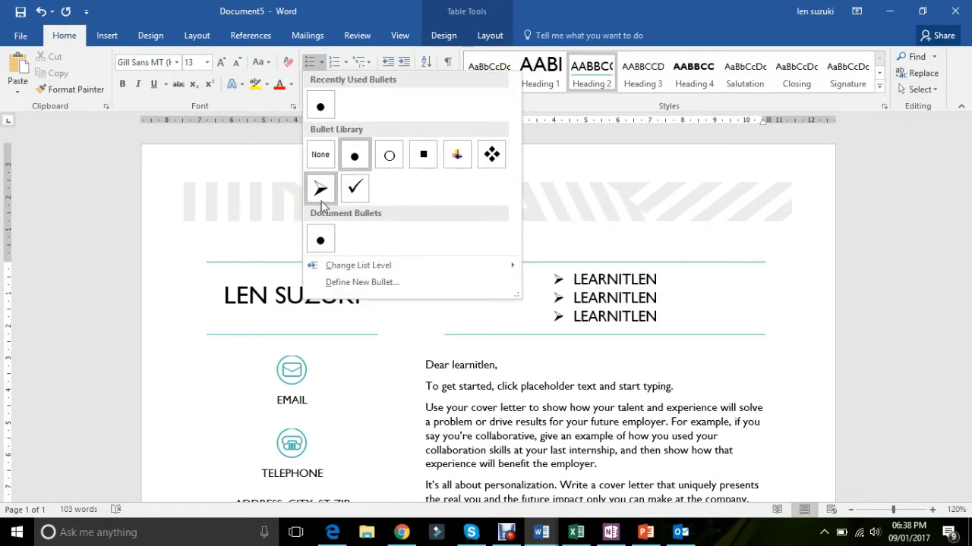
left_click(319, 187)
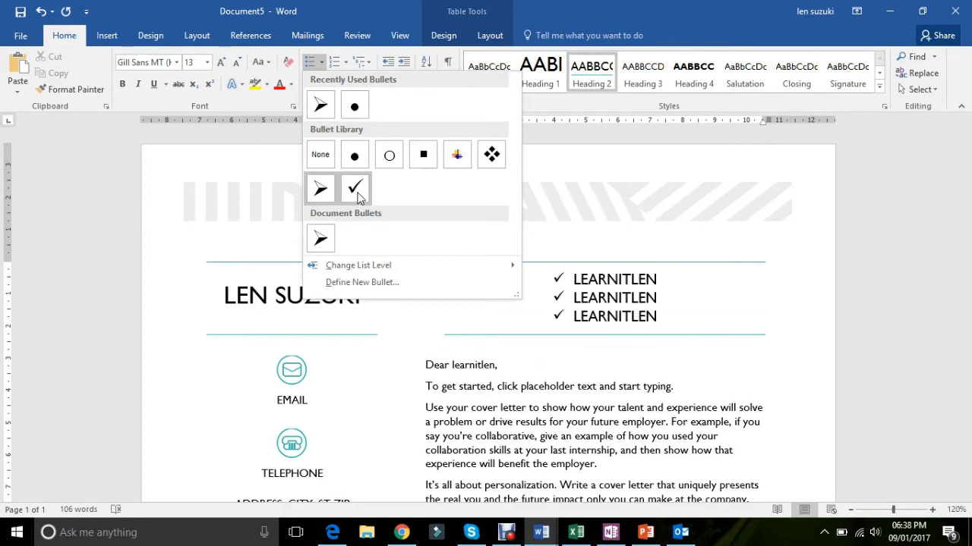
mouse_move(389, 154)
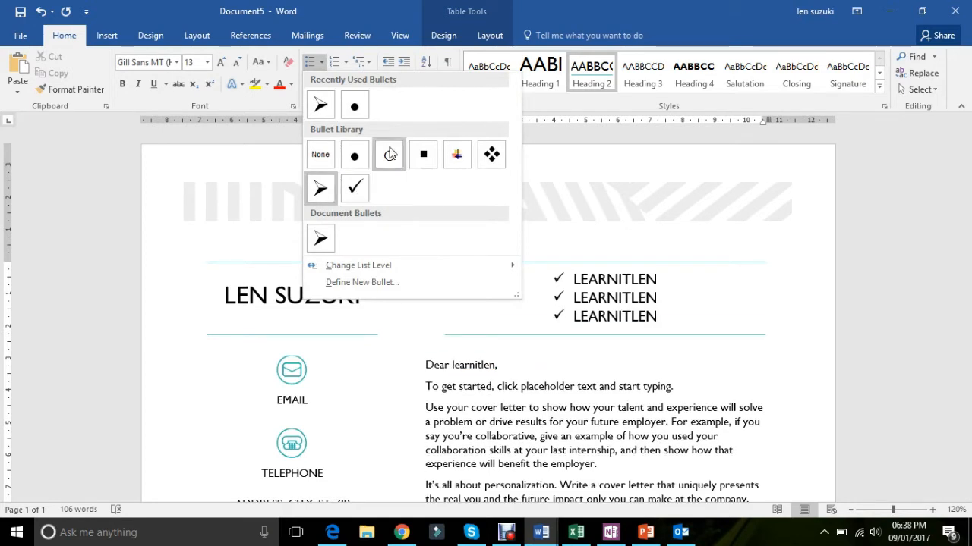
mouse_move(358, 264)
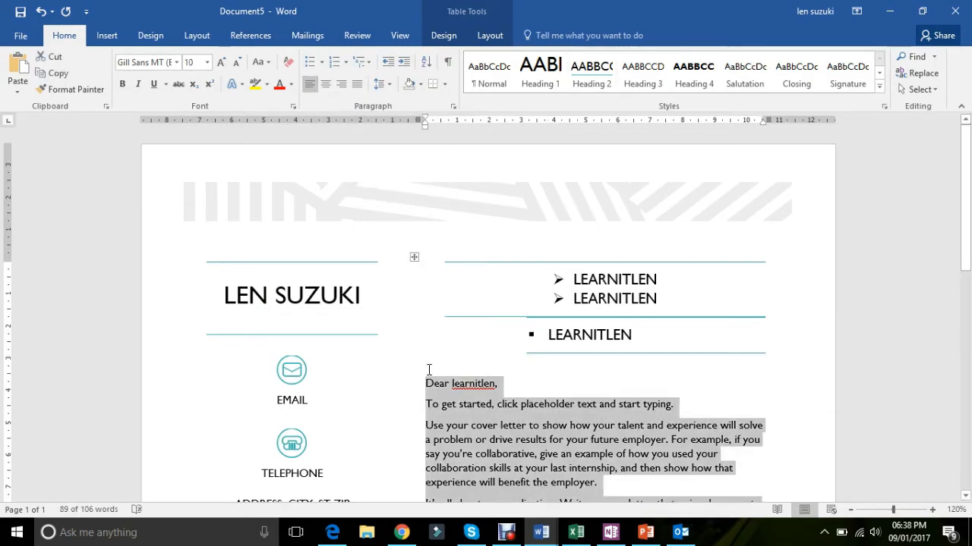
mouse_move(773, 481)
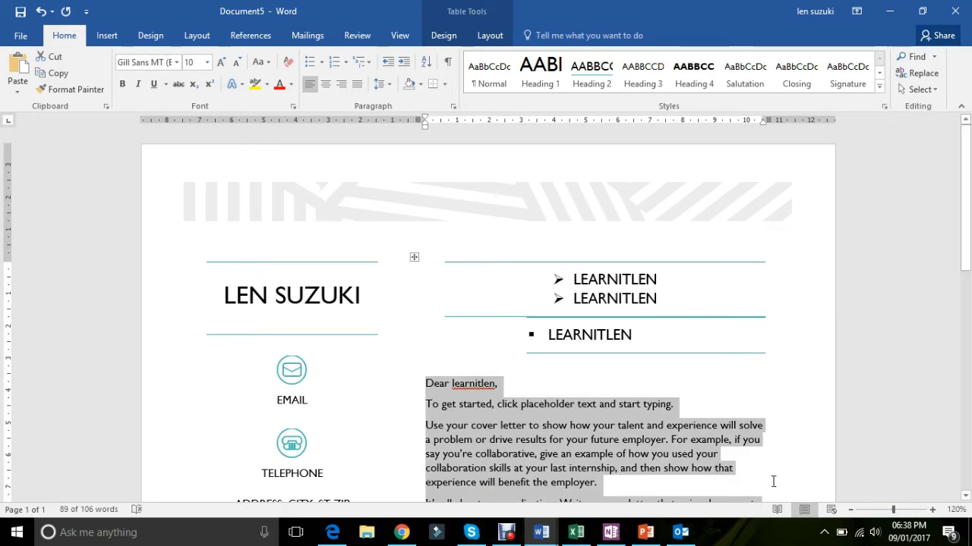
left_click(357, 84)
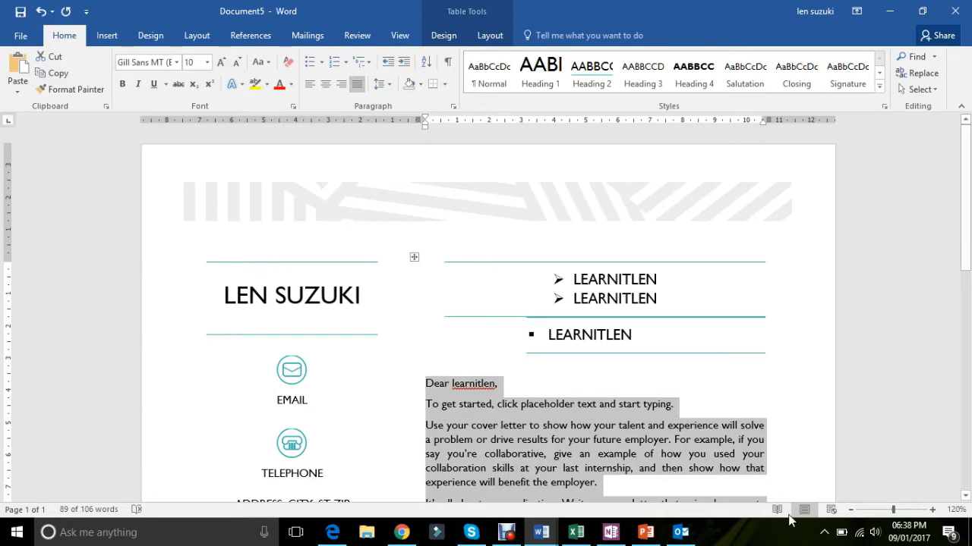
mouse_move(374, 445)
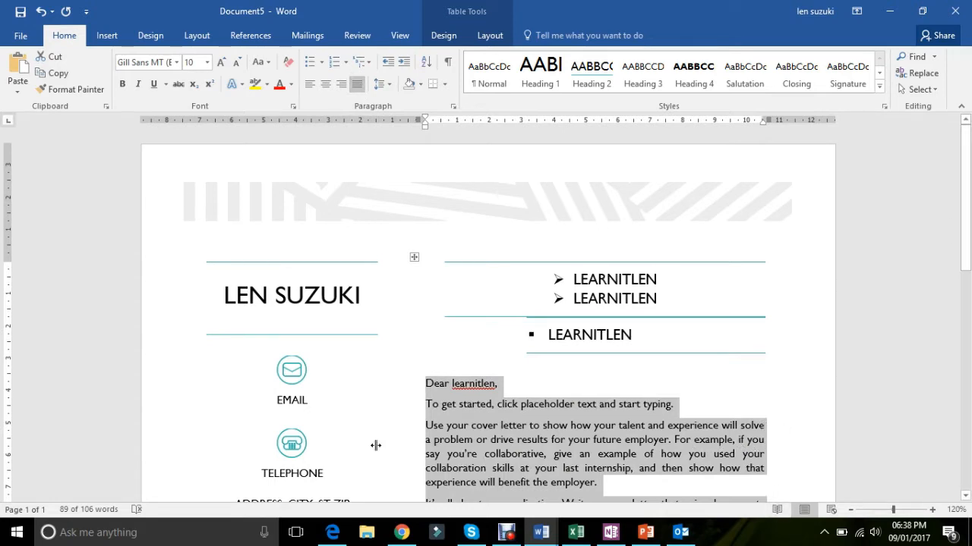
mouse_move(671, 451)
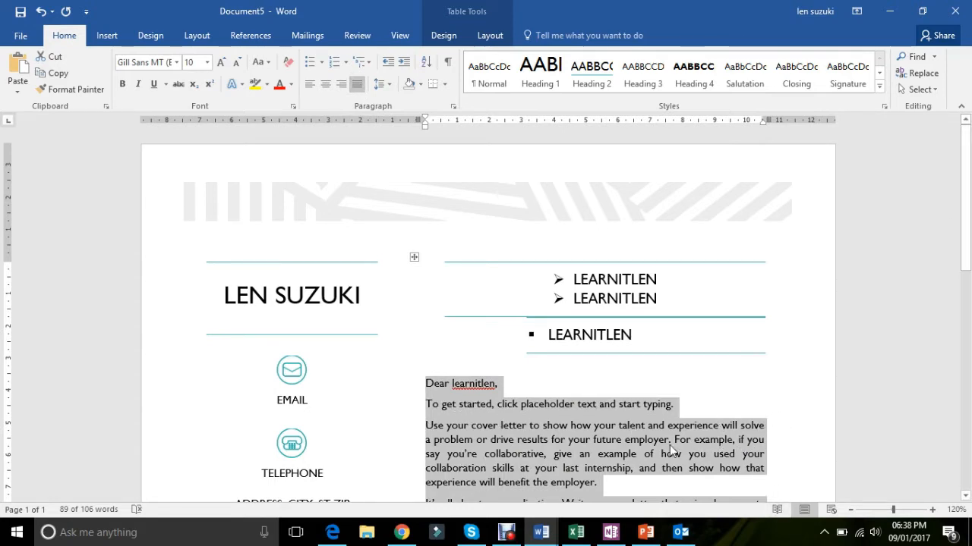
mouse_move(459, 444)
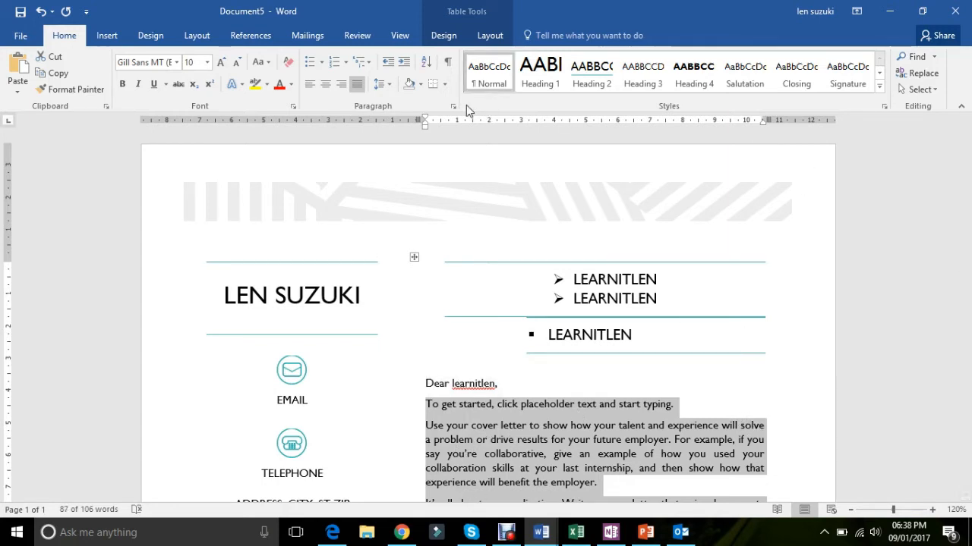
mouse_move(252, 84)
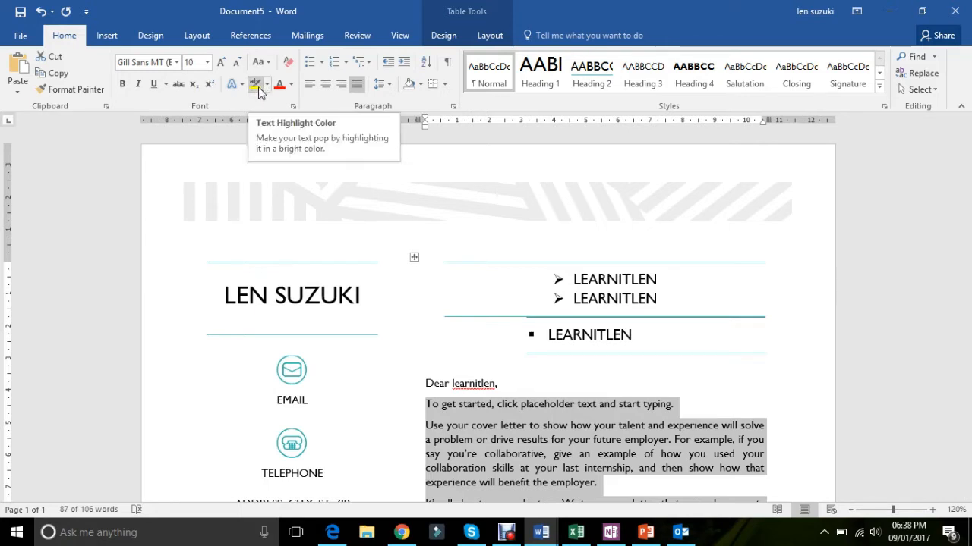
left_click(178, 84)
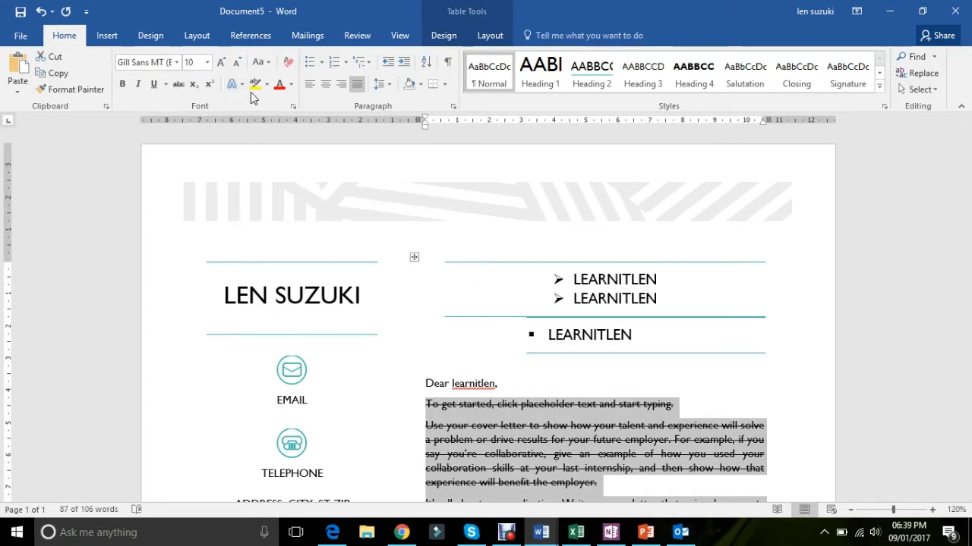
mouse_move(254, 84)
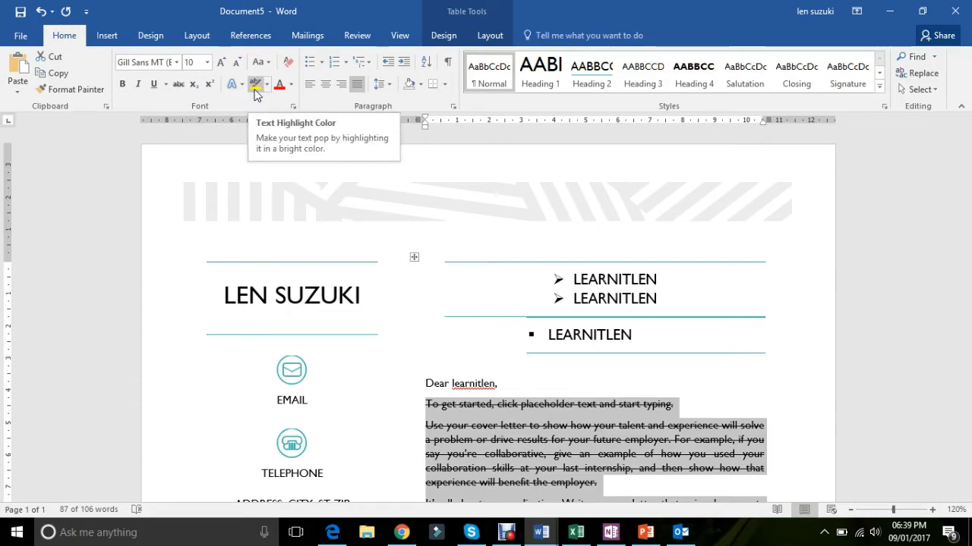
left_click(253, 84)
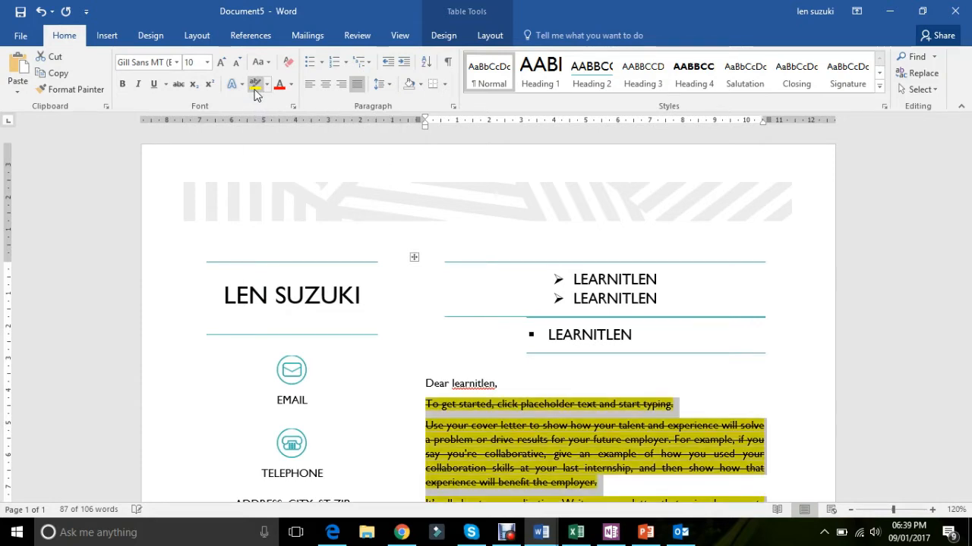
left_click(122, 83)
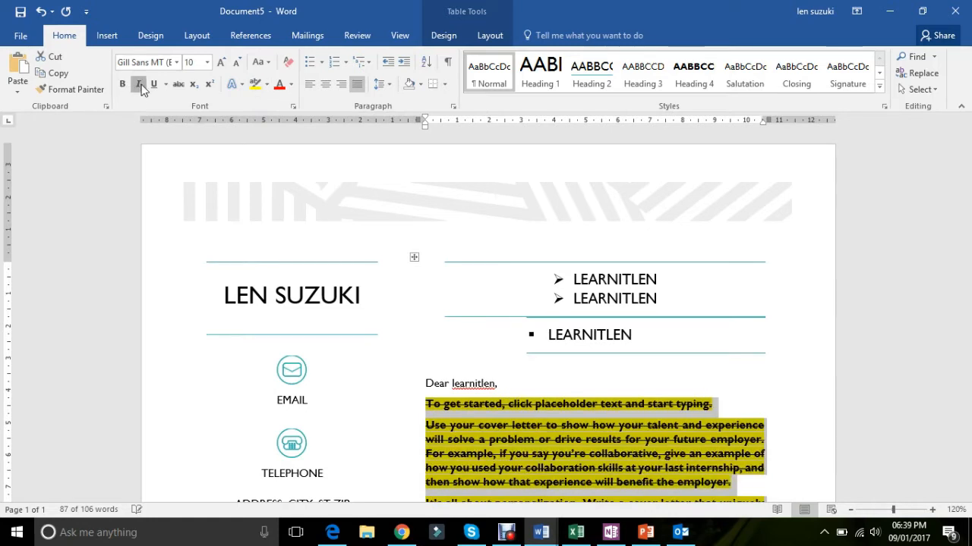
left_click(138, 85)
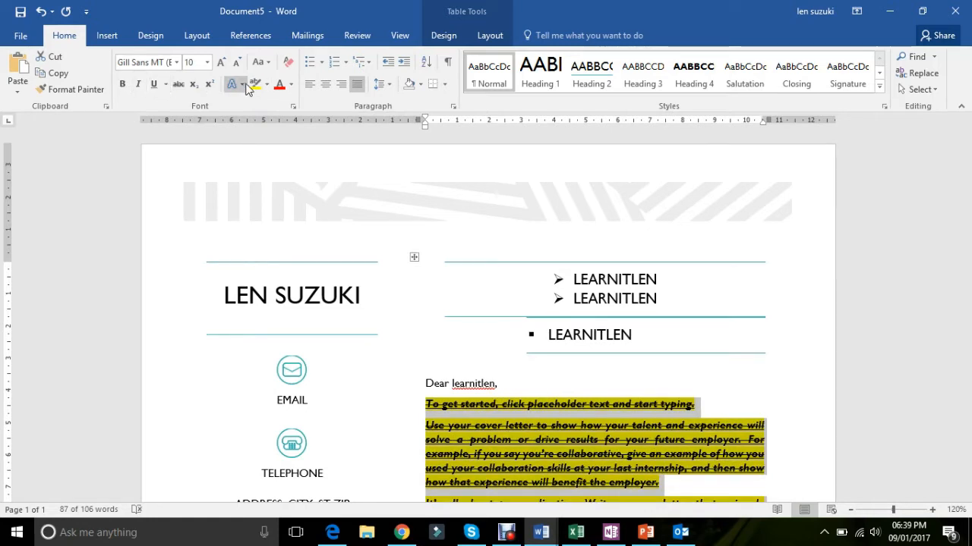
Browse Word's Insert > Shapes gallery, pointing at the Star: 5 Points shape
left_click(106, 35)
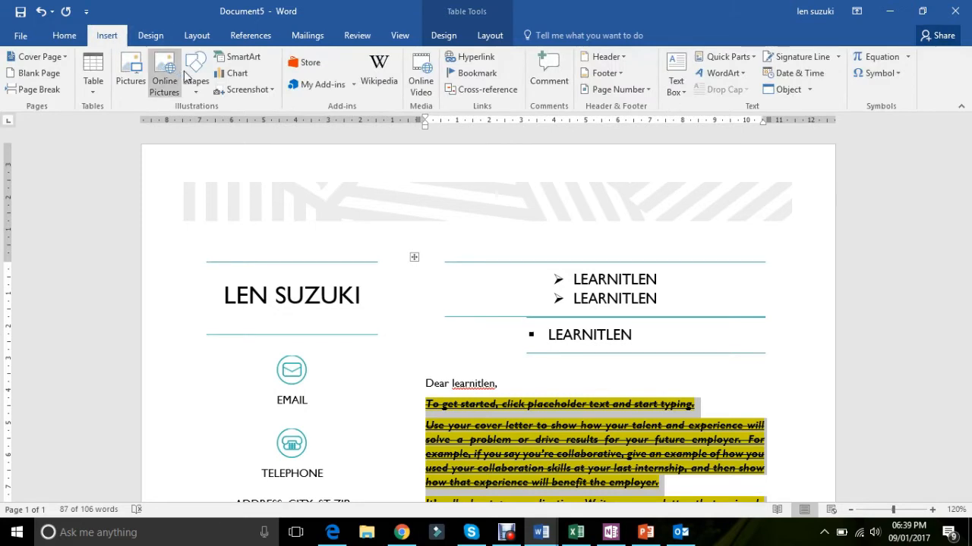
mouse_move(131, 18)
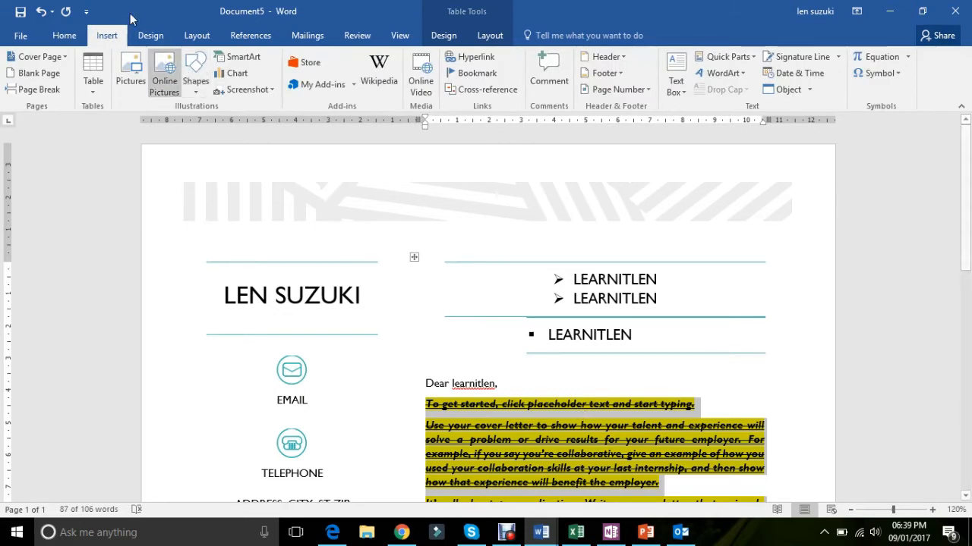
left_click(195, 68)
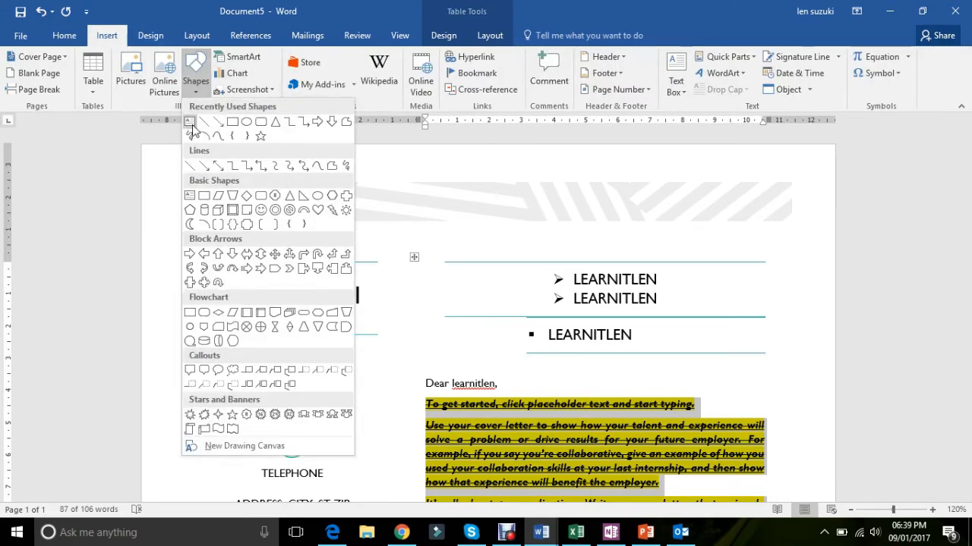
mouse_move(273, 131)
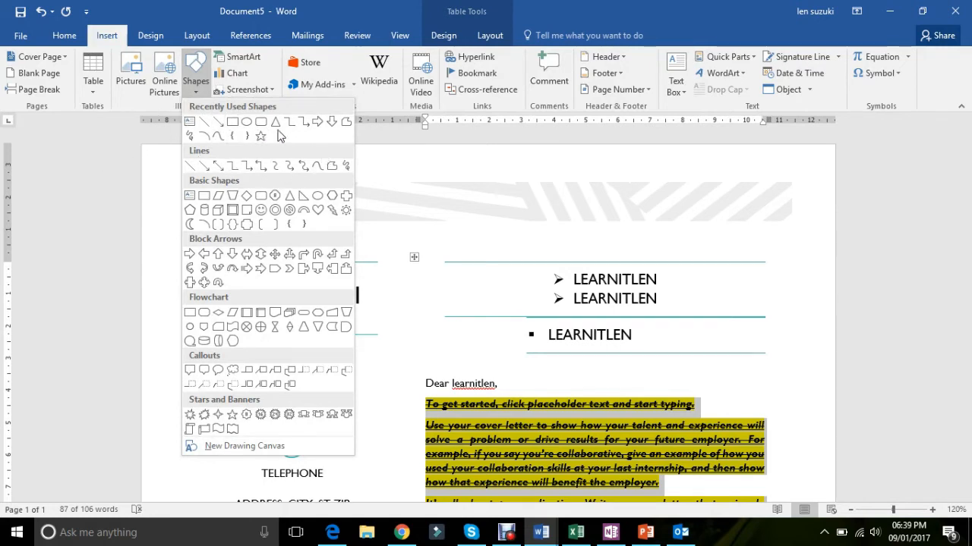
mouse_move(277, 19)
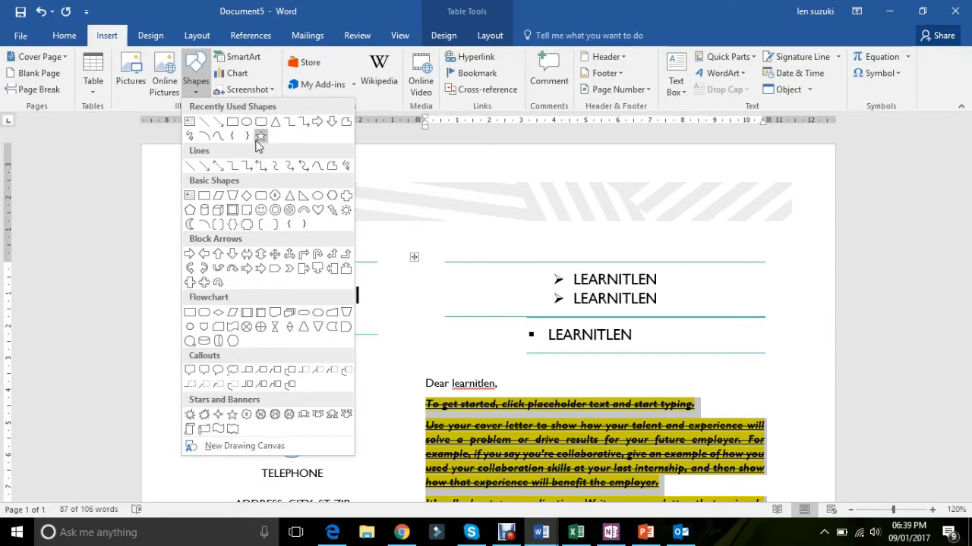
mouse_move(261, 136)
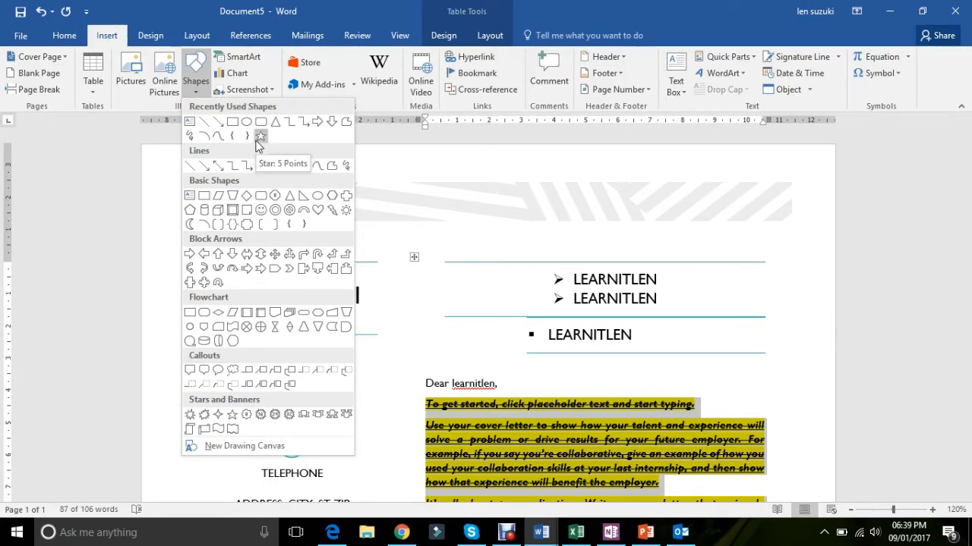
left_click(576, 531)
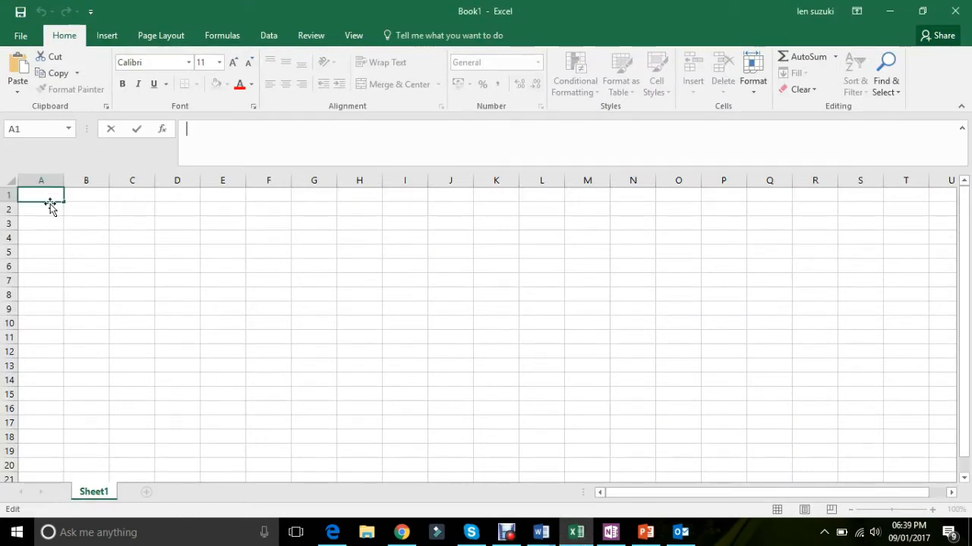
Enter 'go to page 1' in A1 and add a new sheet named 'page 1'
type("go to page")
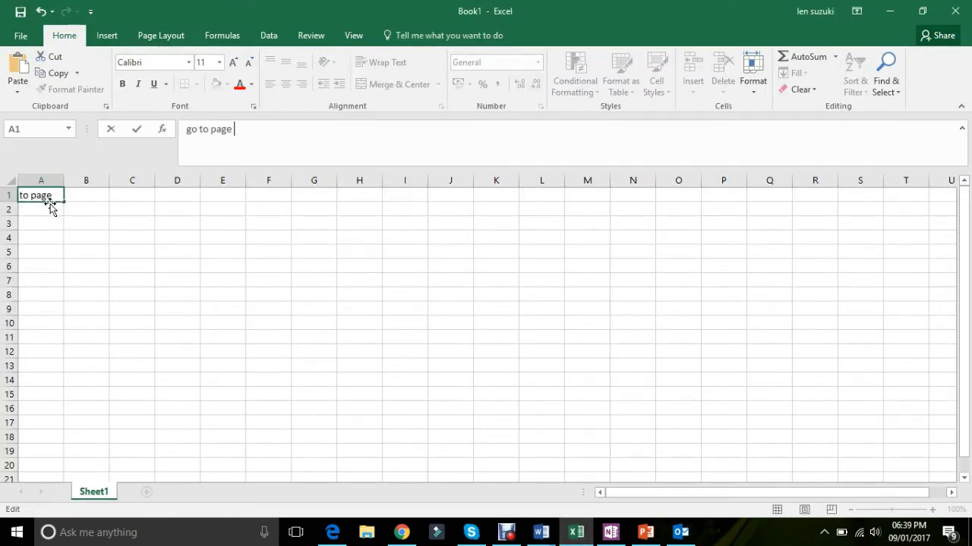
type("1")
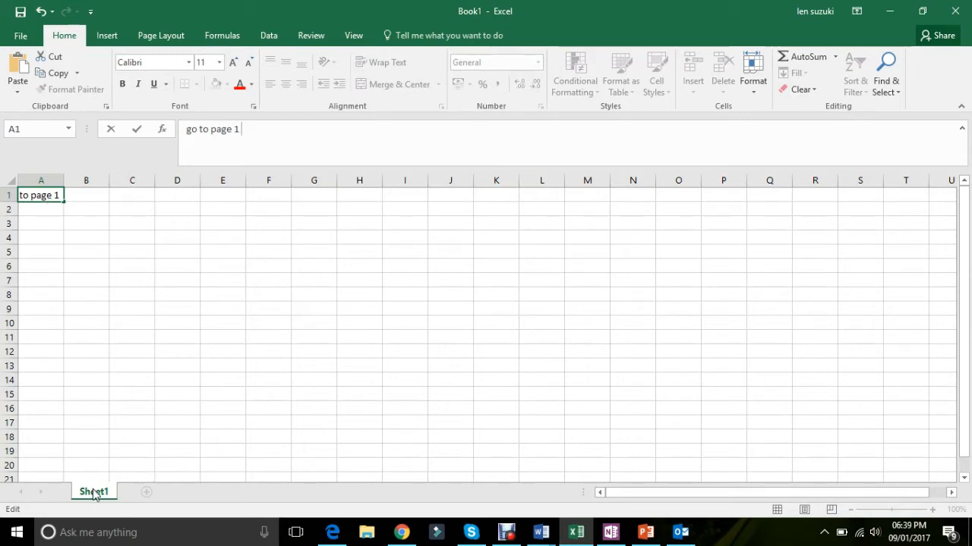
right_click(94, 491)
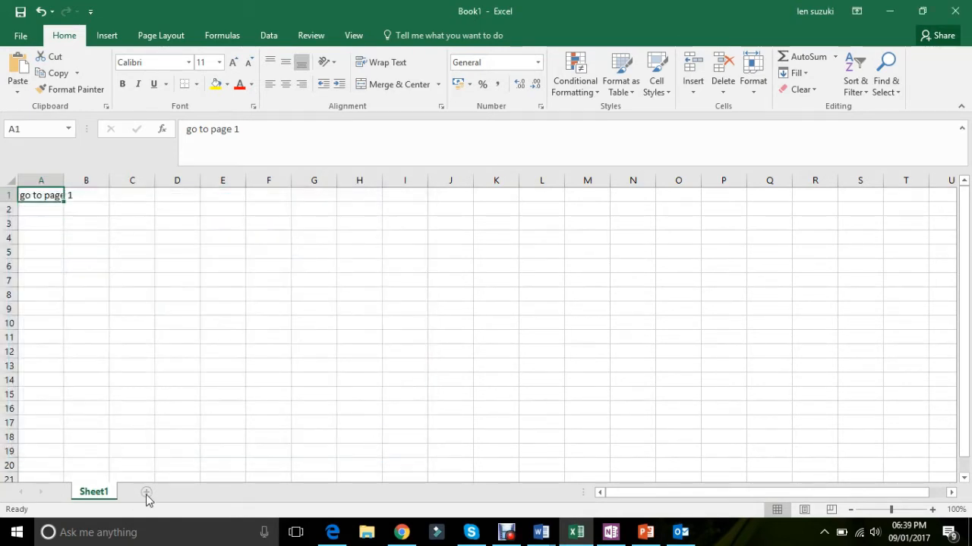
right_click(138, 492)
type("page 1")
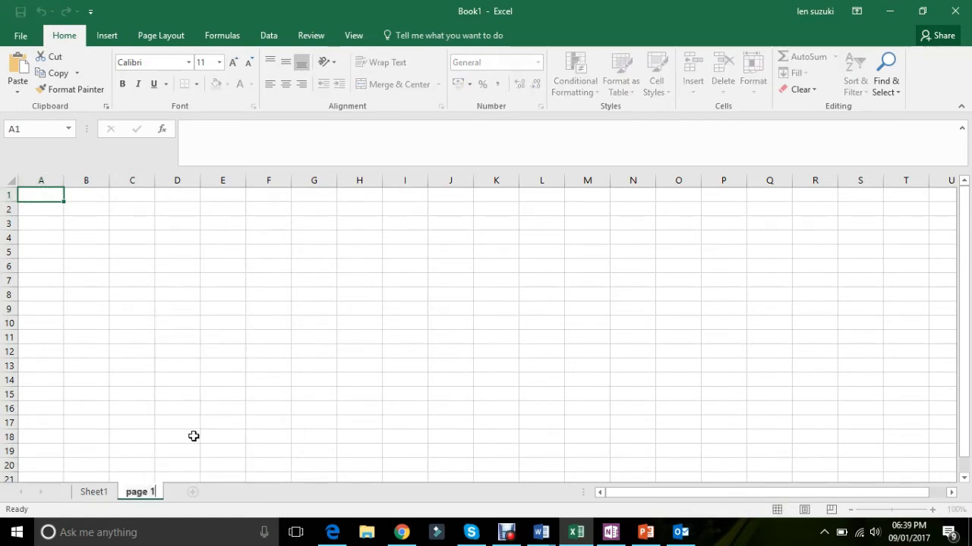
left_click(93, 491)
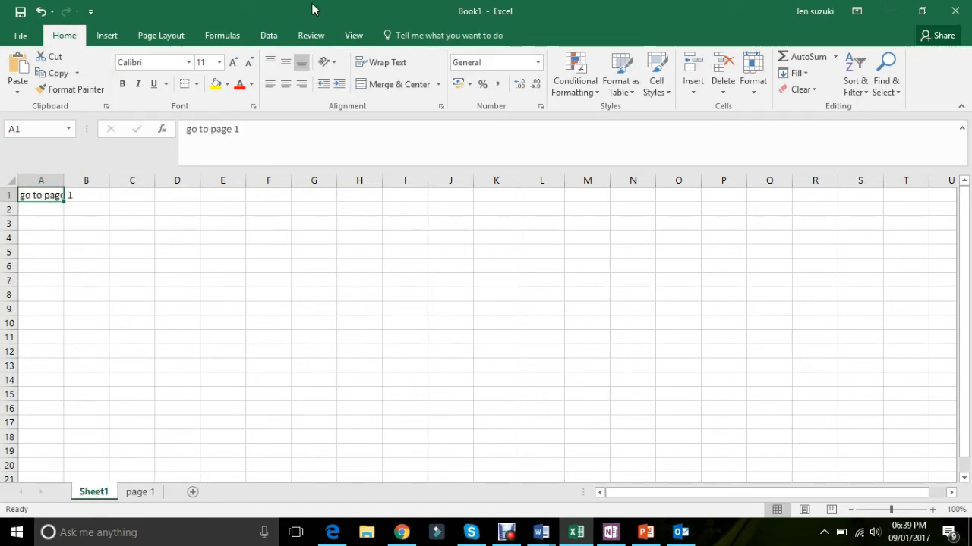
mouse_move(108, 50)
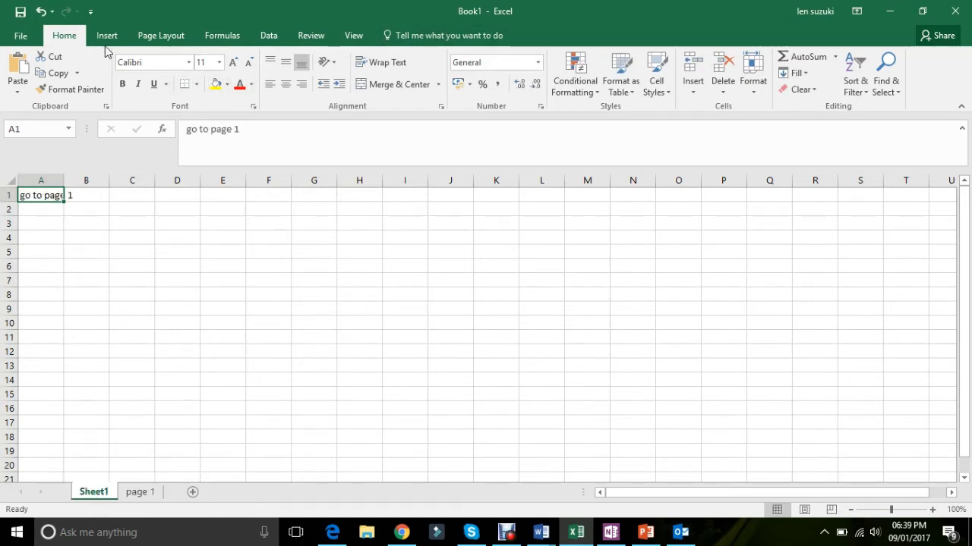
left_click(106, 35)
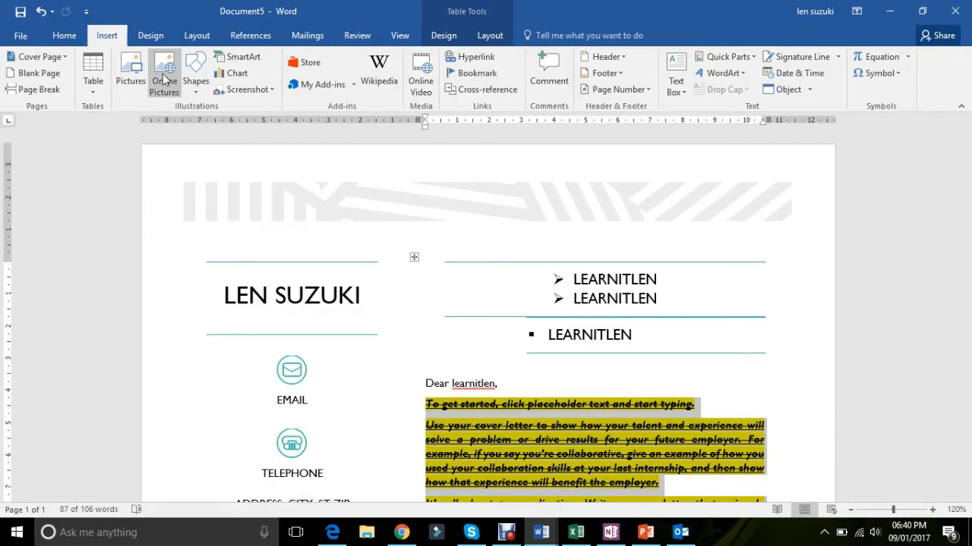
mouse_move(165, 73)
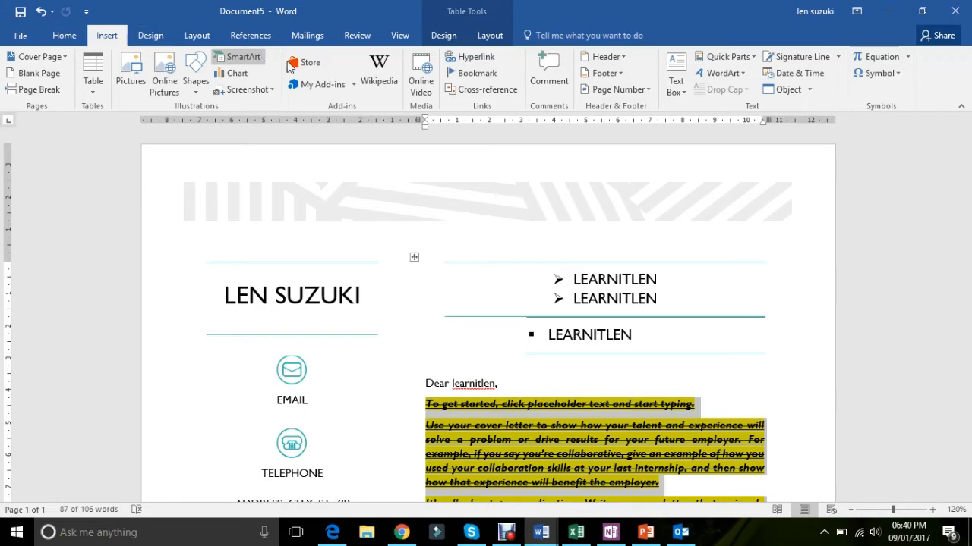
left_click(238, 57)
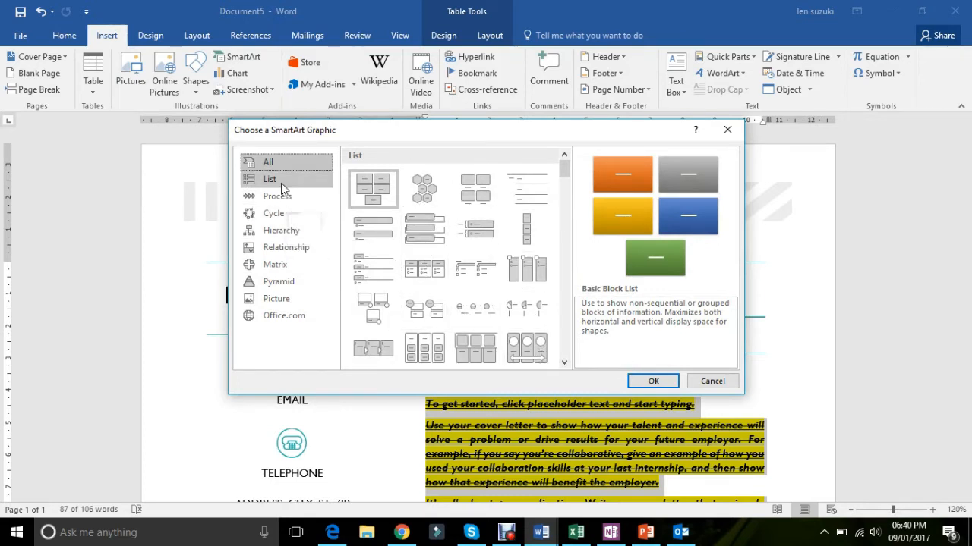
left_click(269, 179)
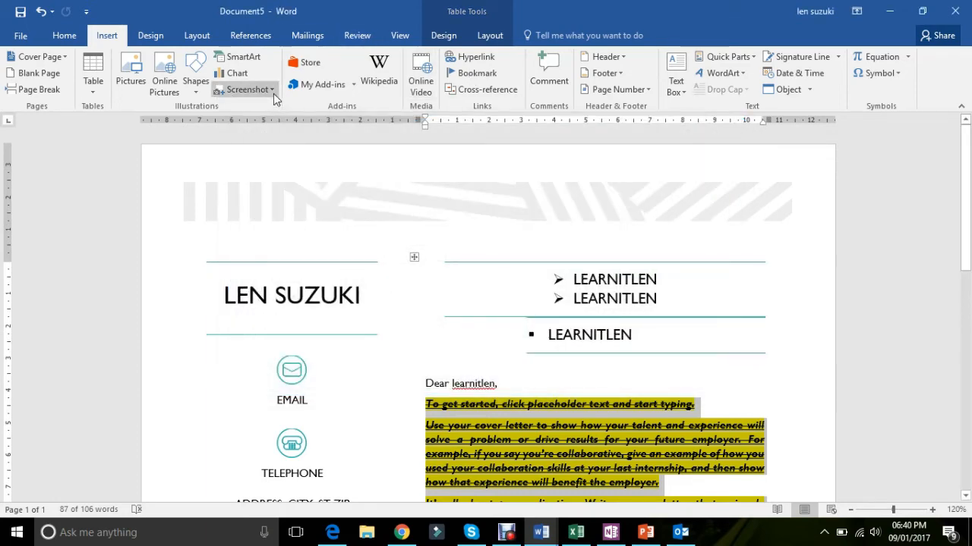
left_click(246, 90)
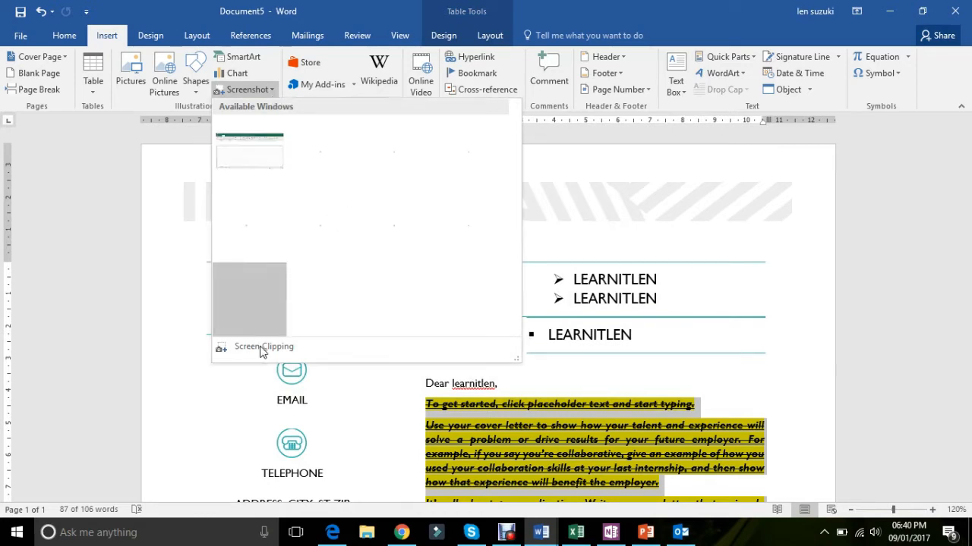
mouse_move(124, 213)
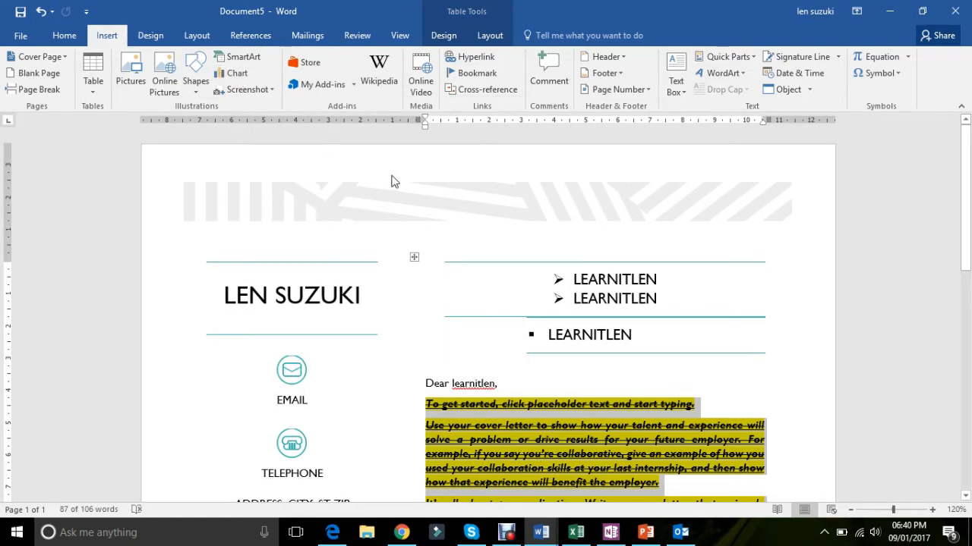
Open Word's Mailings tab and switch between the email inbox and the cover letter
left_click(308, 35)
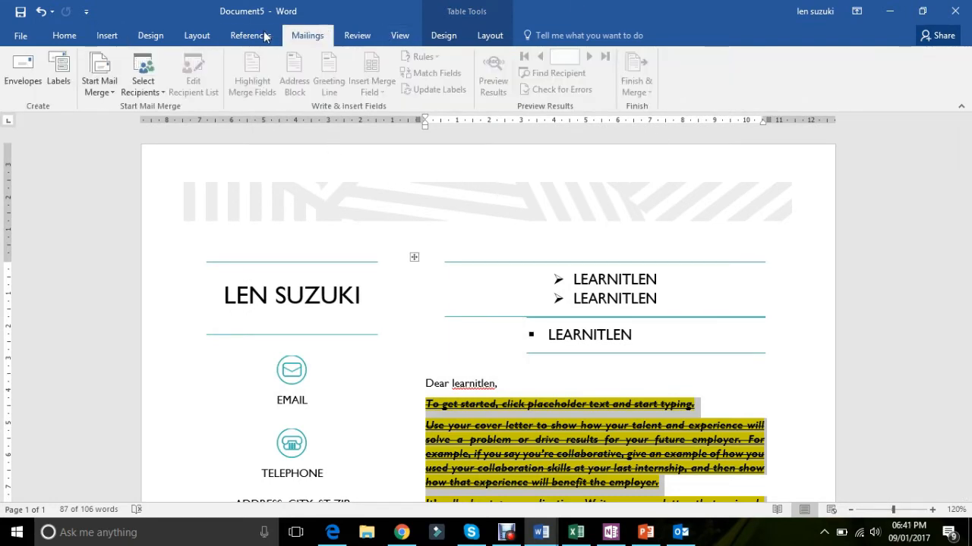
mouse_move(151, 129)
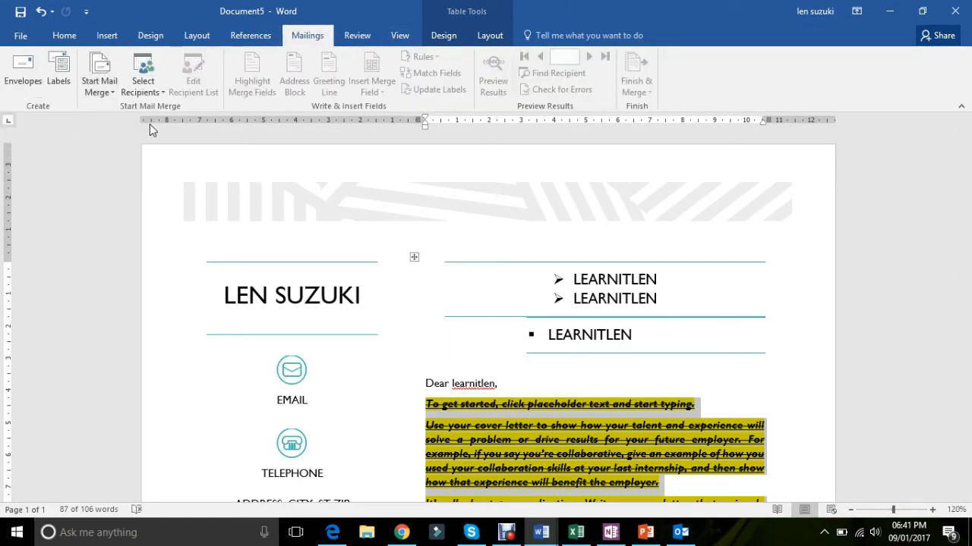
mouse_move(439, 203)
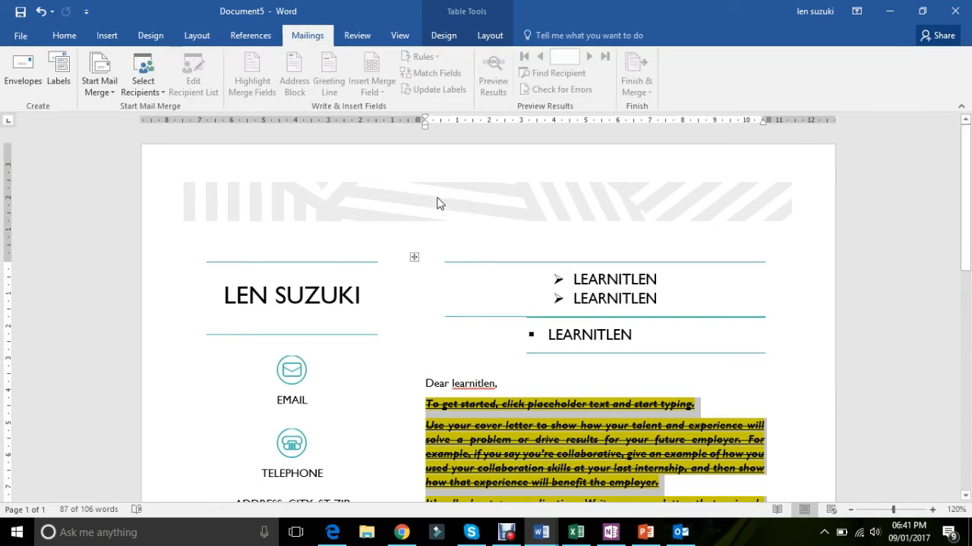
left_click(679, 532)
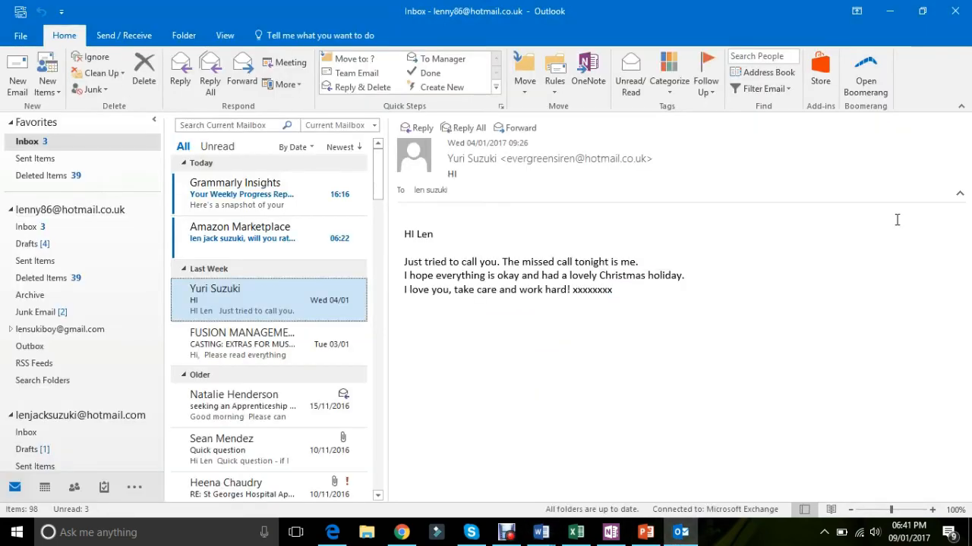
left_click(541, 532)
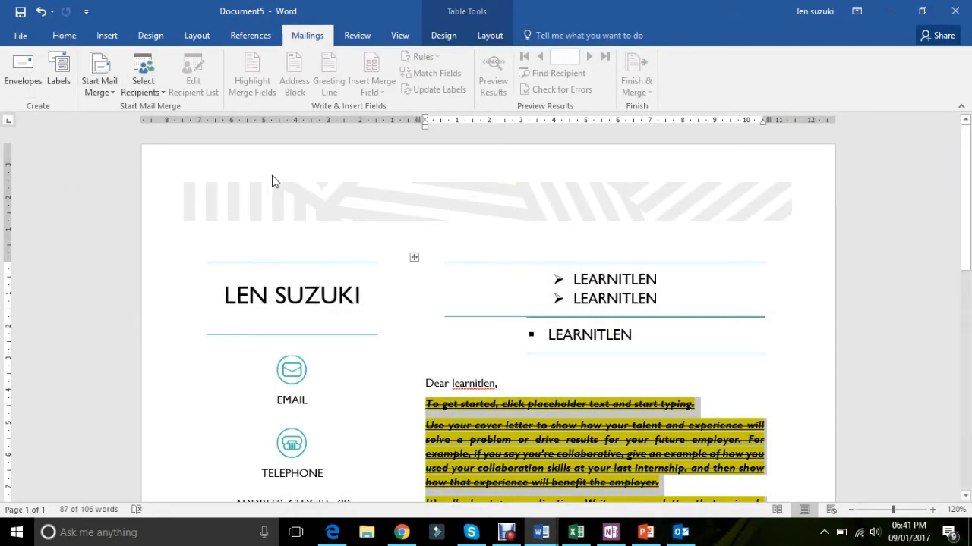
mouse_move(111, 196)
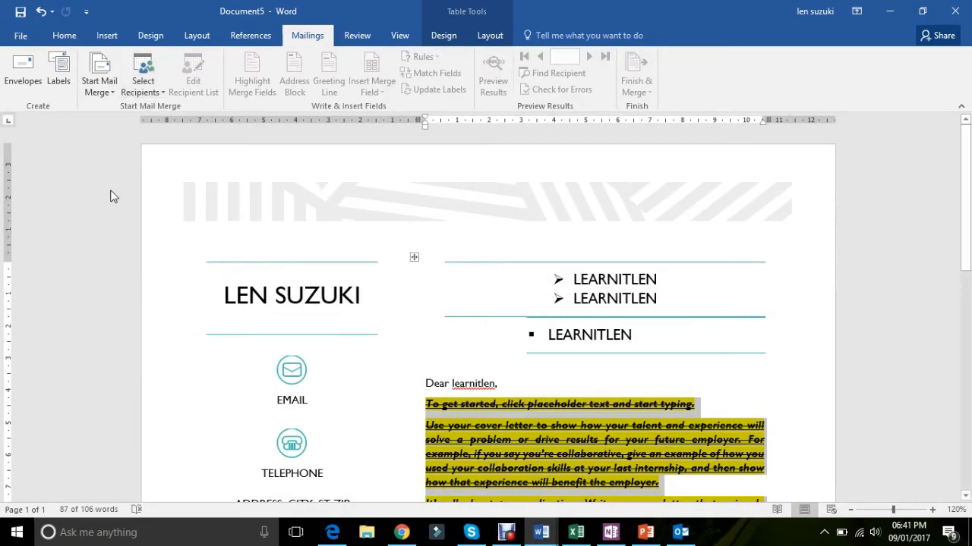
mouse_move(401, 532)
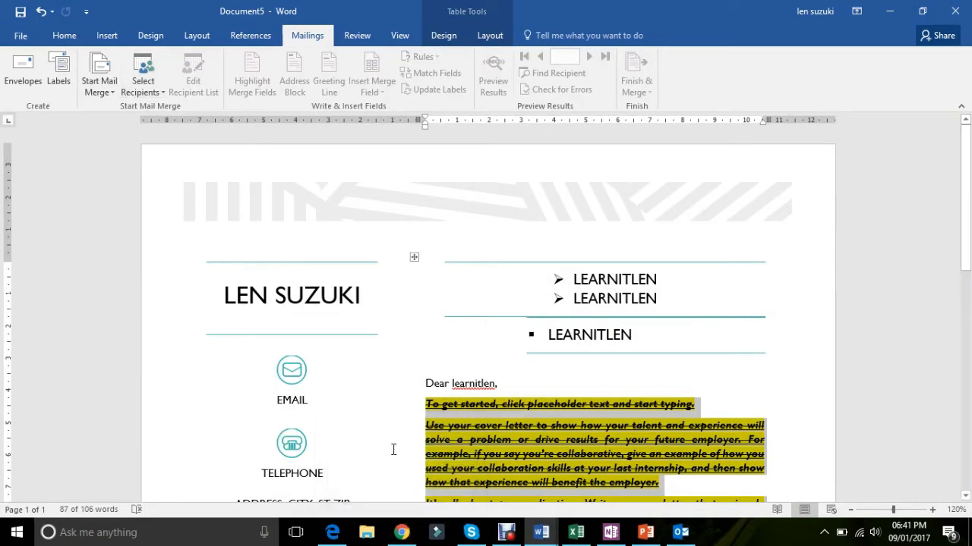
left_click(400, 532)
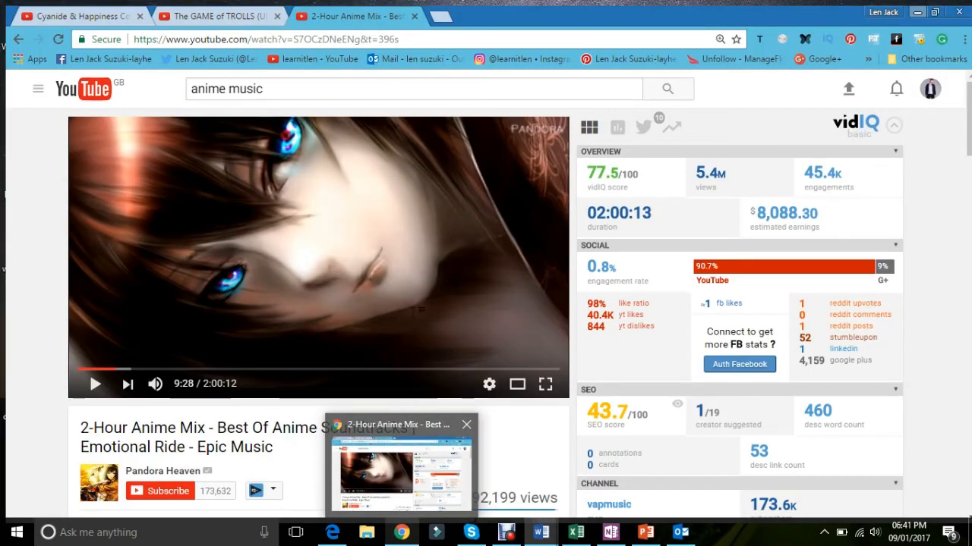
left_click(540, 532)
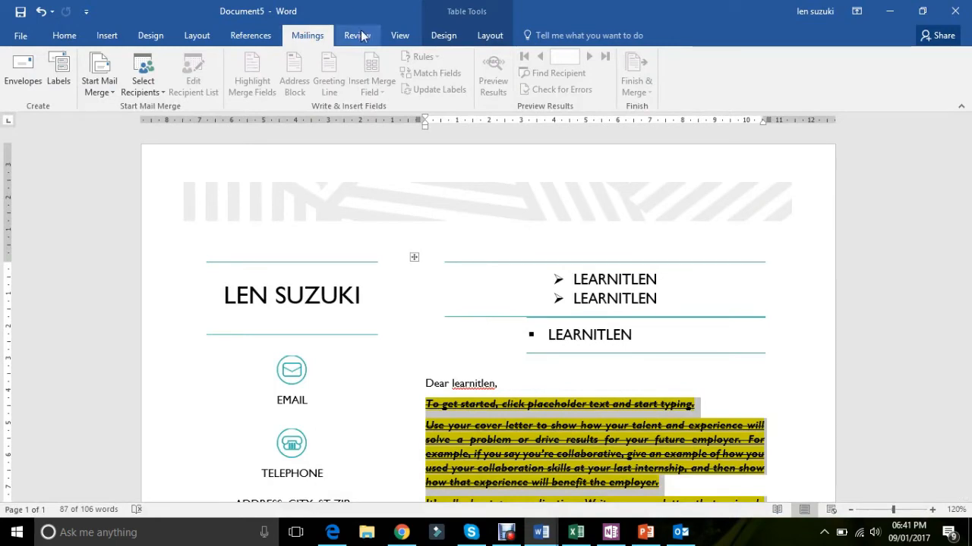
Look over Word's Review, View and Table Design ribbon tabs
left_click(356, 35)
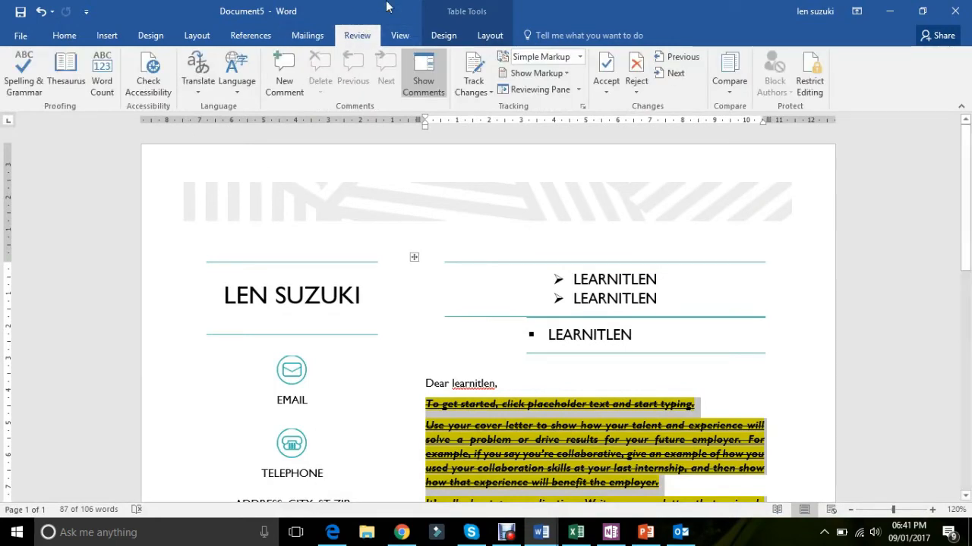
left_click(400, 34)
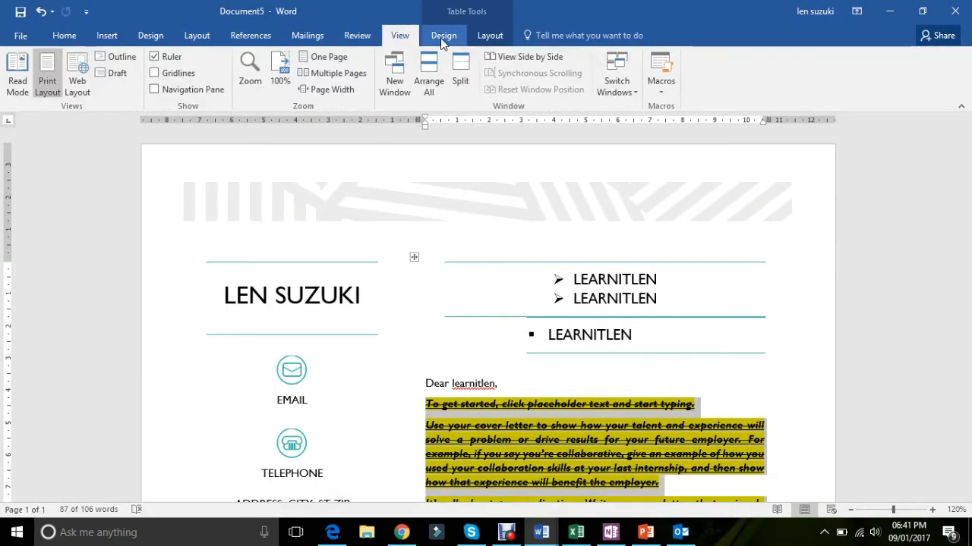
left_click(443, 35)
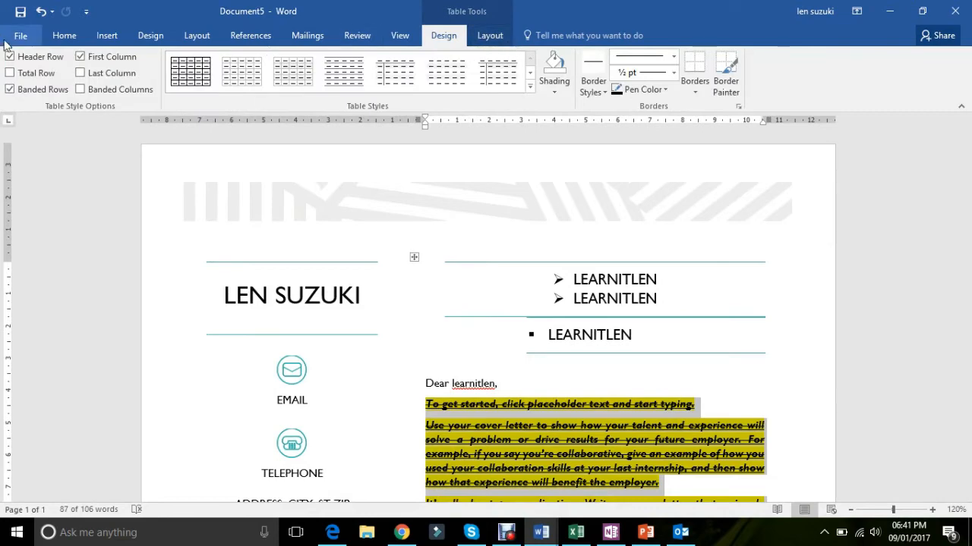
left_click(63, 35)
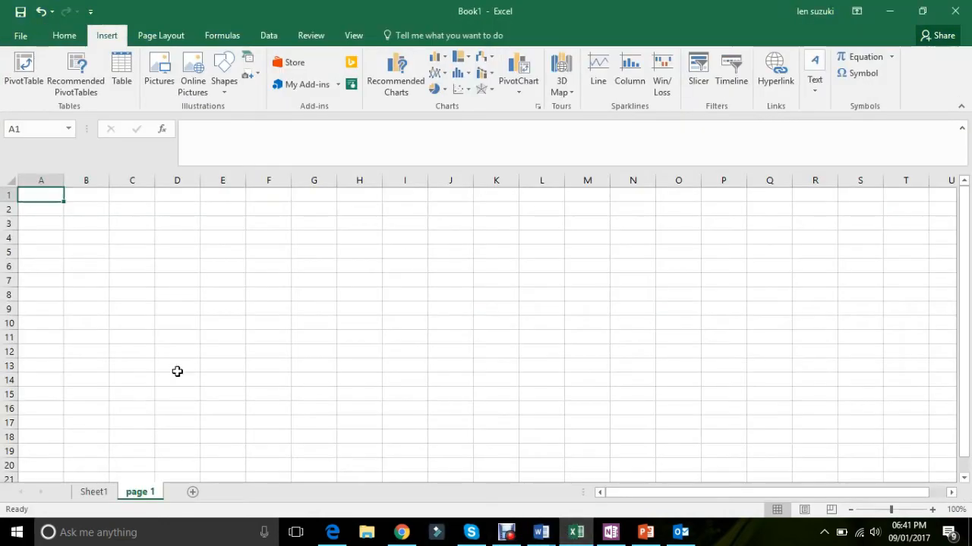
mouse_move(120, 402)
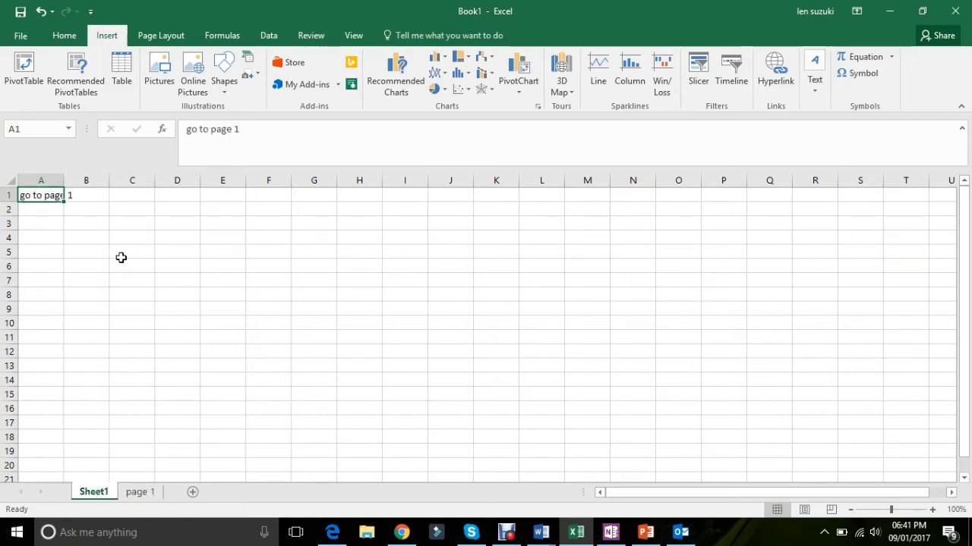
Launch Publisher from Windows search, then return to Excel's Sheet1 and select A3
left_click(132, 251)
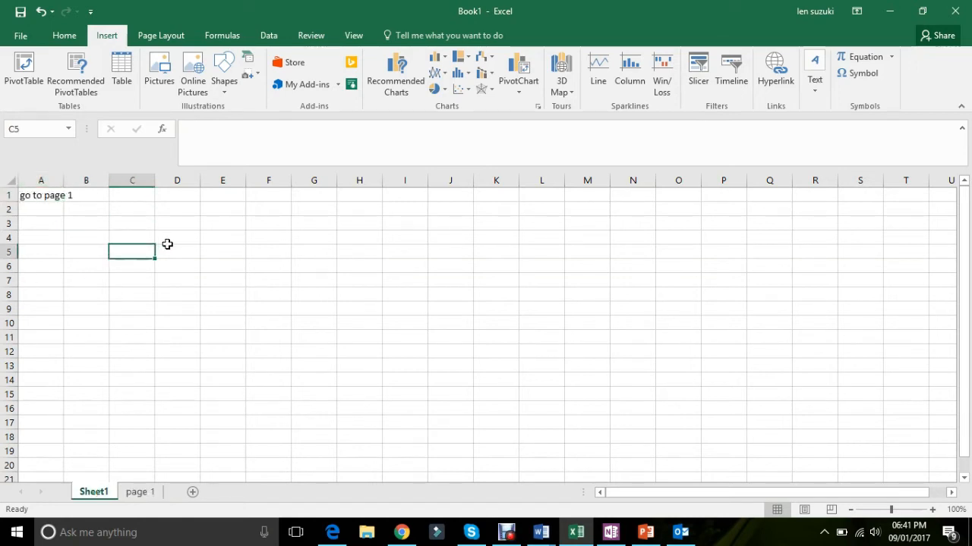
mouse_move(182, 293)
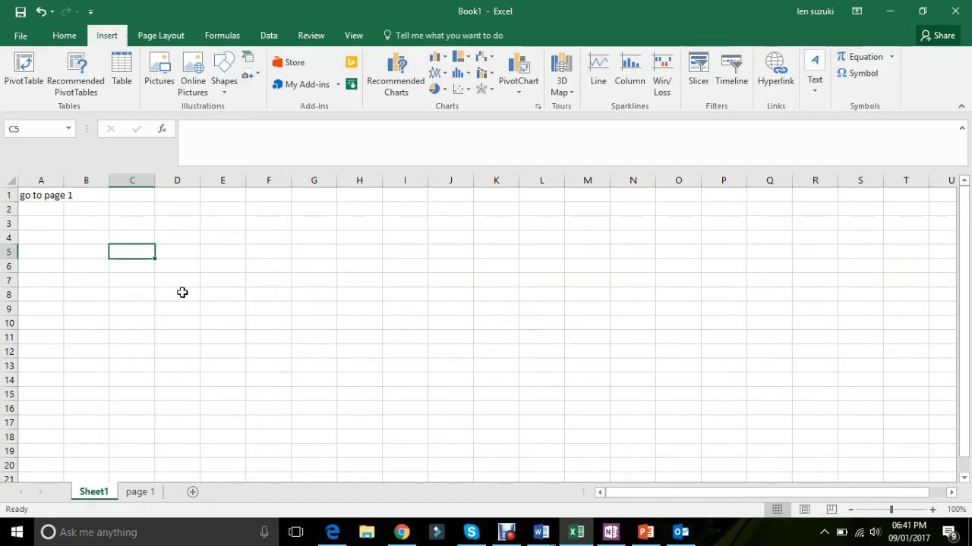
mouse_move(79, 347)
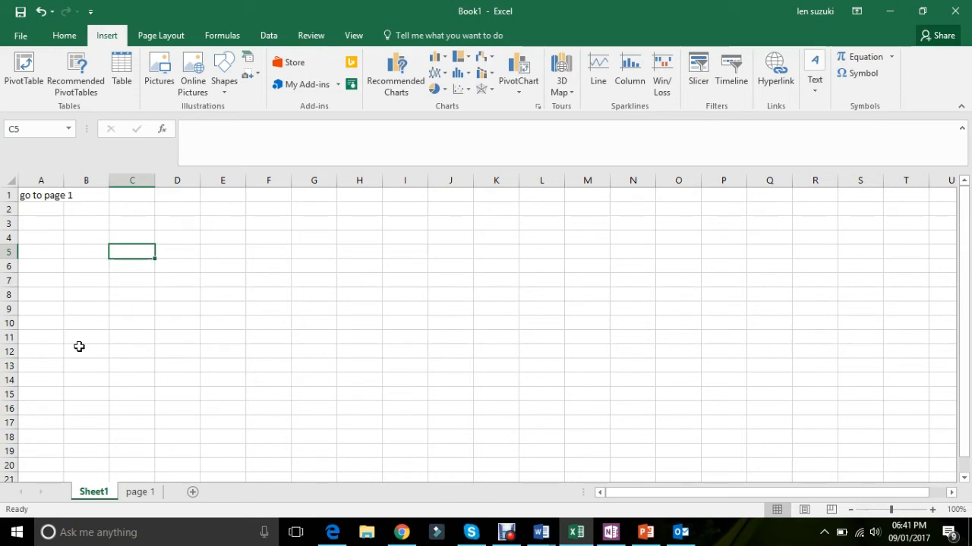
left_click(86, 238)
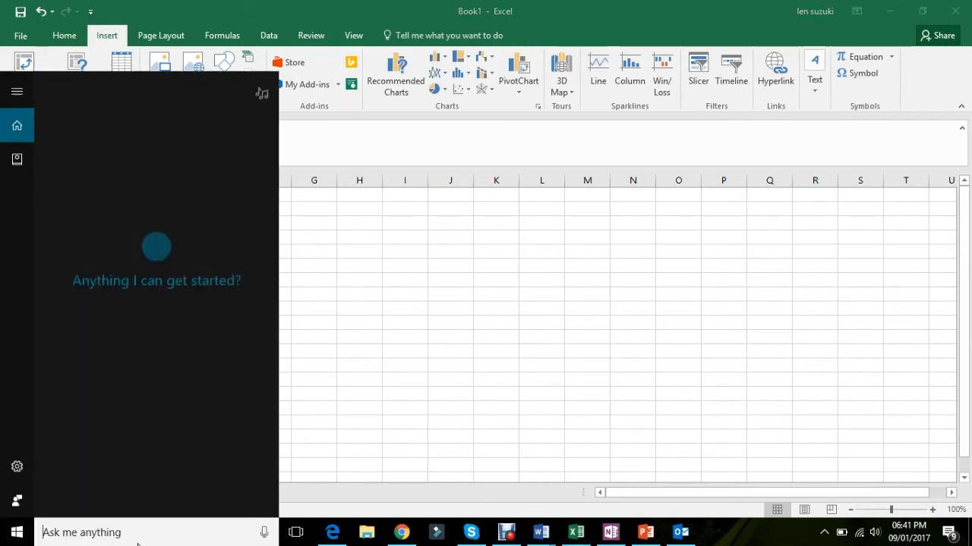
type("publis")
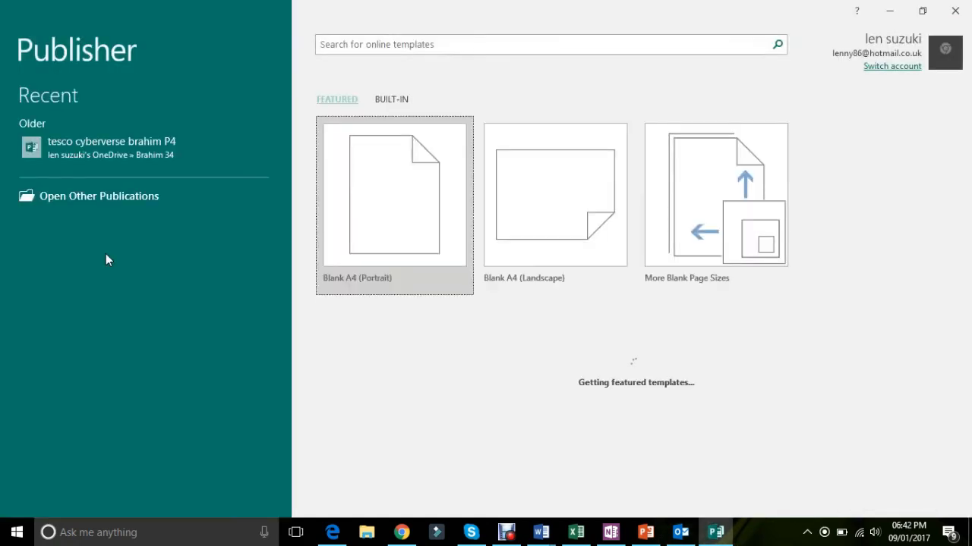
left_click(547, 44)
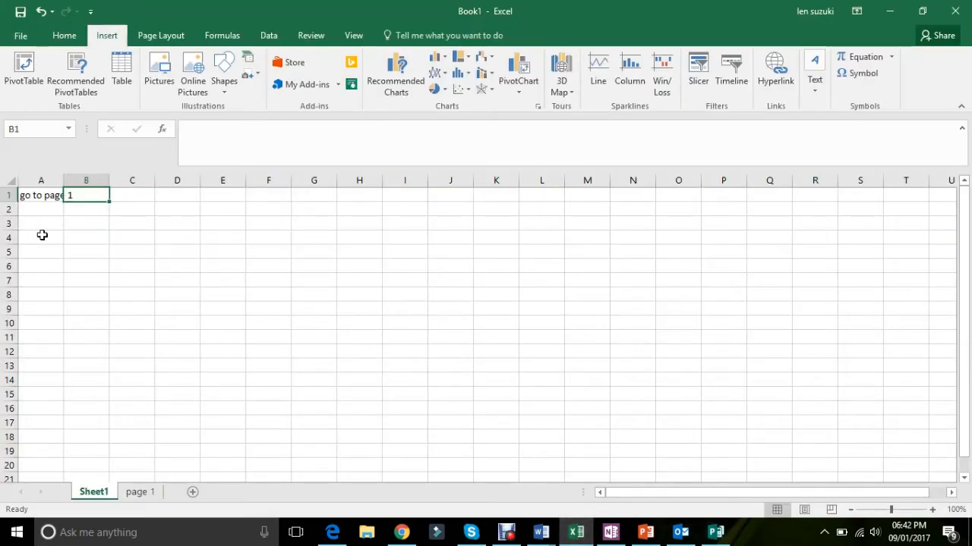
left_click(41, 223)
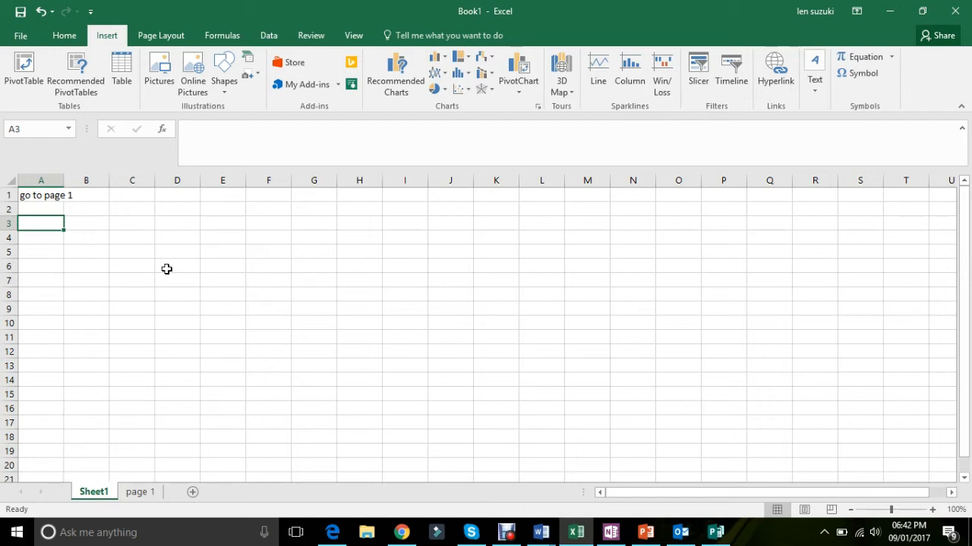
mouse_move(23, 359)
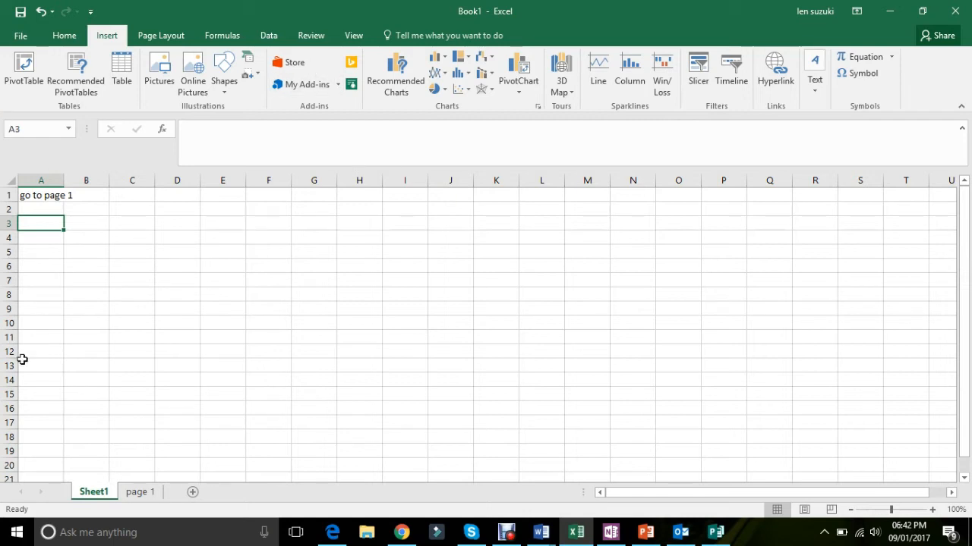
mouse_move(201, 291)
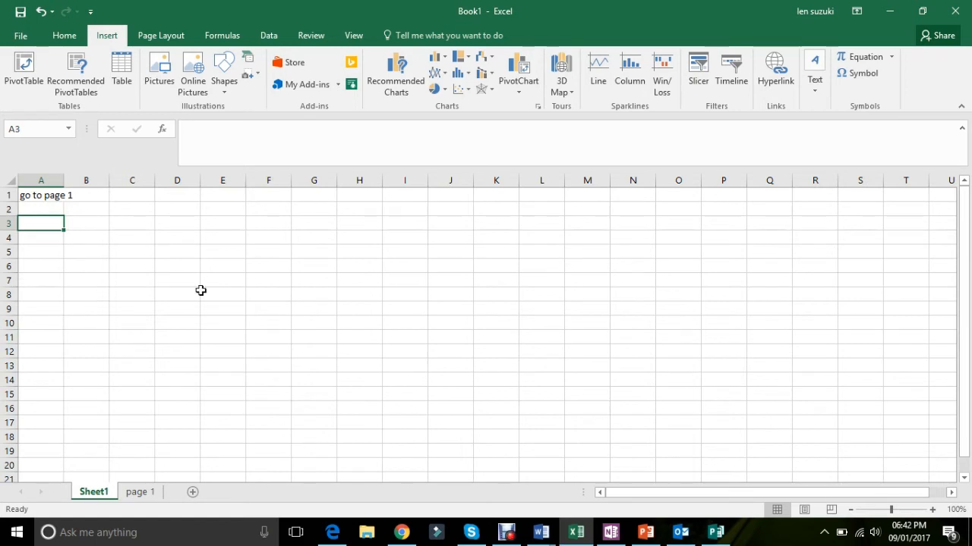
mouse_move(119, 363)
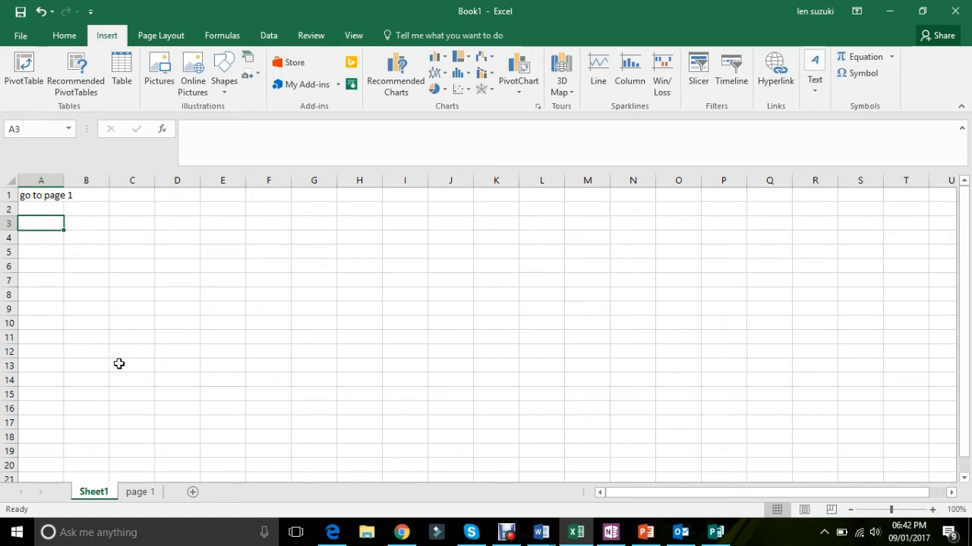
mouse_move(128, 380)
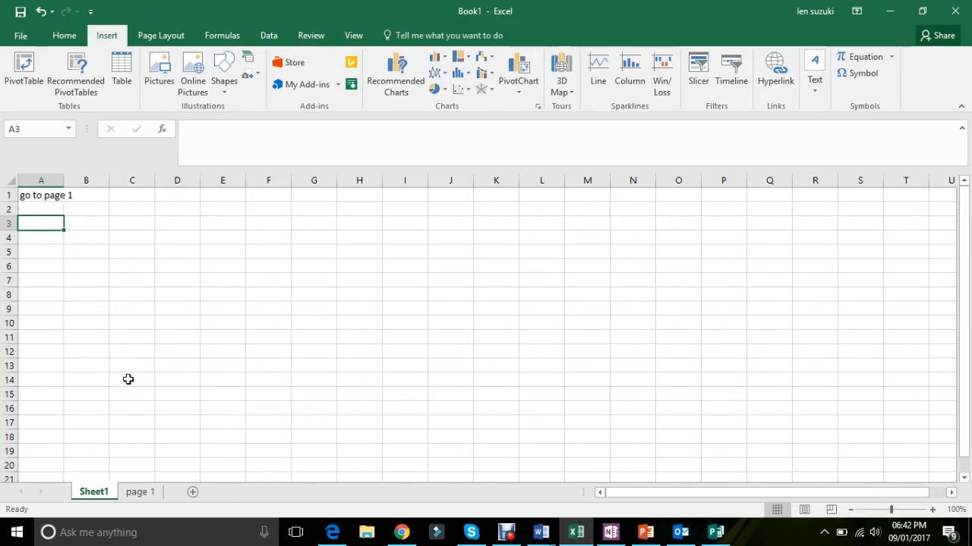
mouse_move(194, 342)
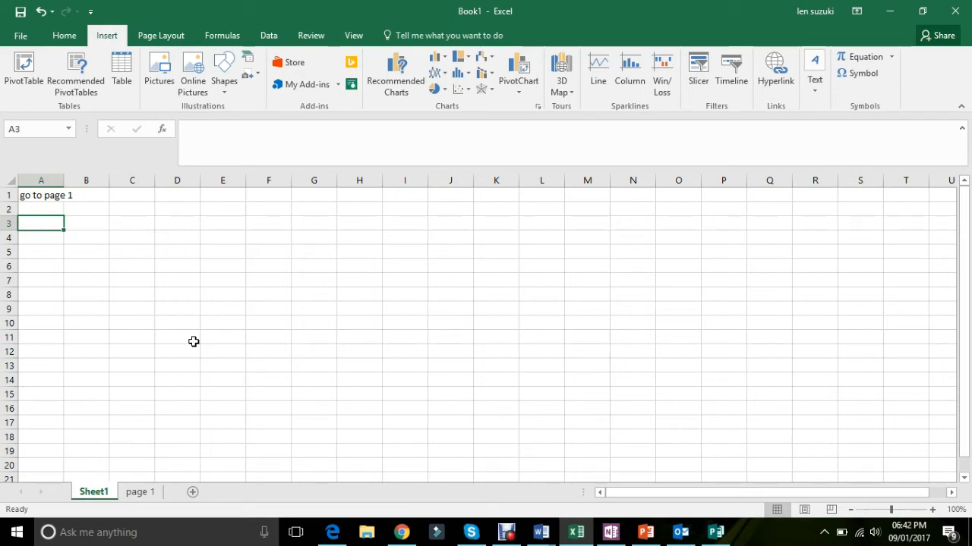
Enter 1–5 in A3:A7 and =MAX(A3:A7) in A8, showing 5
type("=")
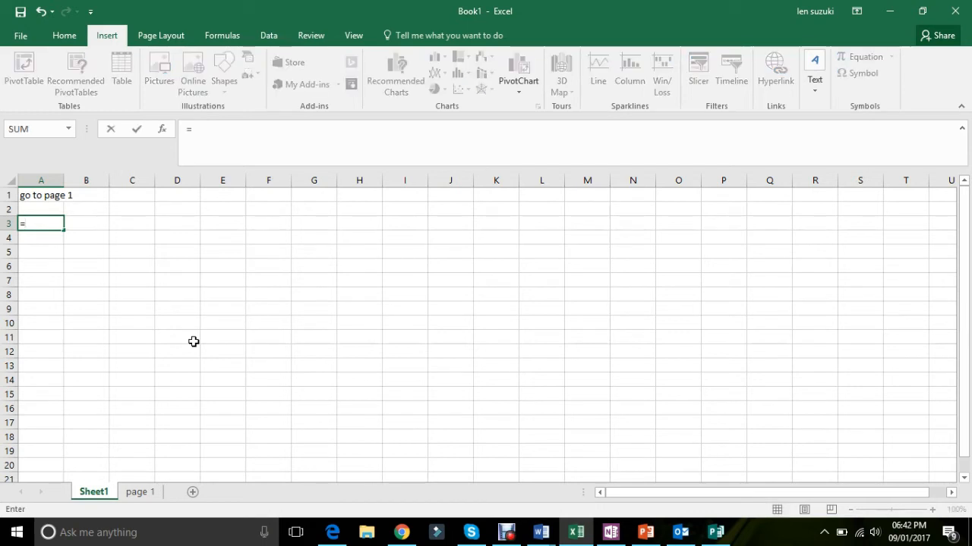
type("1")
left_click(41, 281)
type("5")
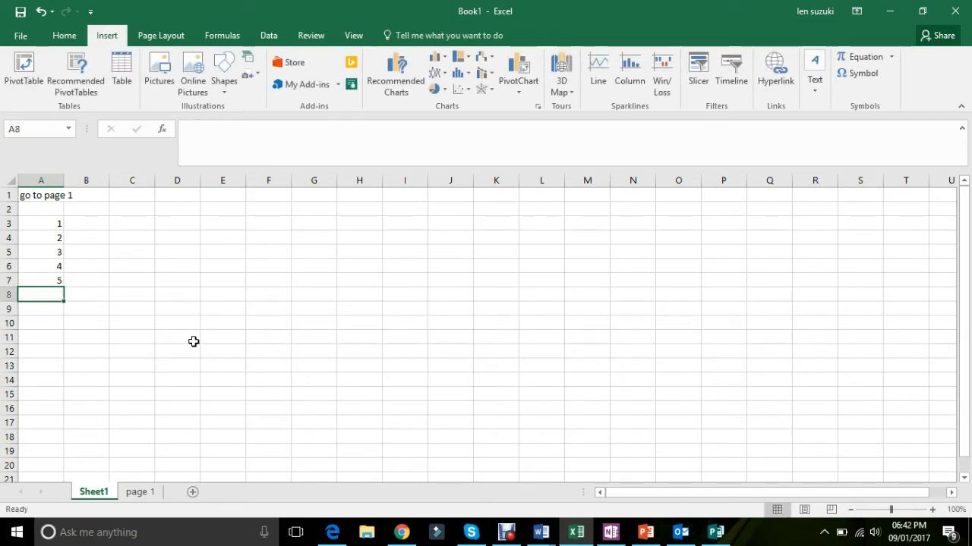
type("=M")
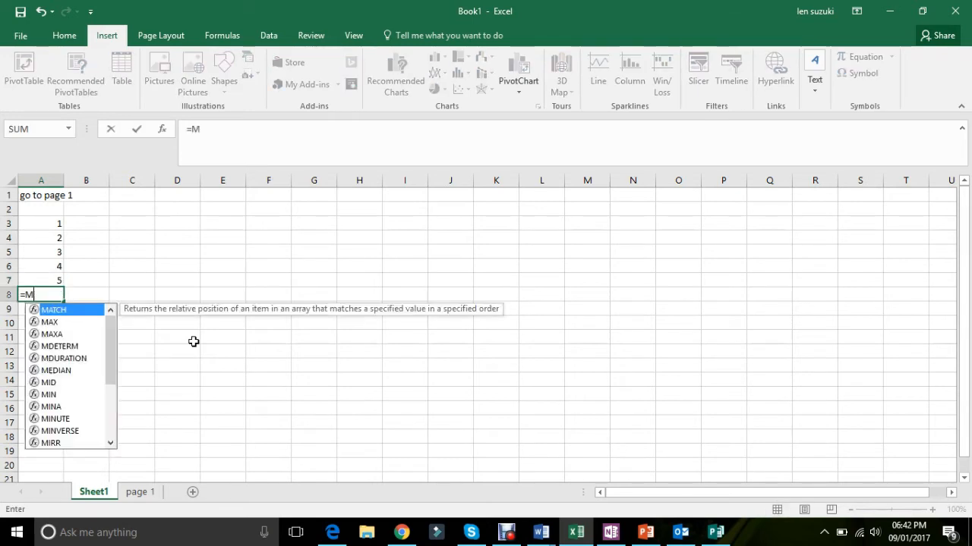
type("IN(")
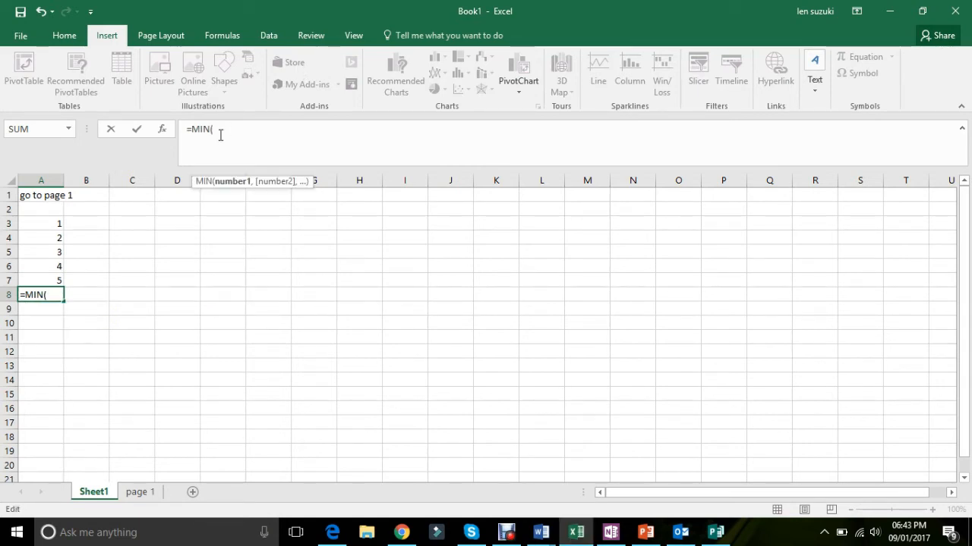
type(")")
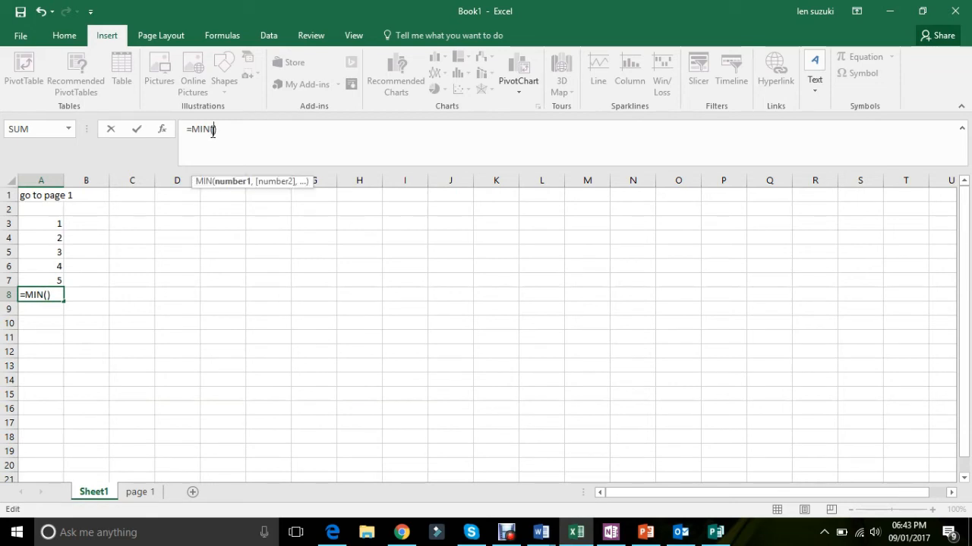
mouse_move(44, 230)
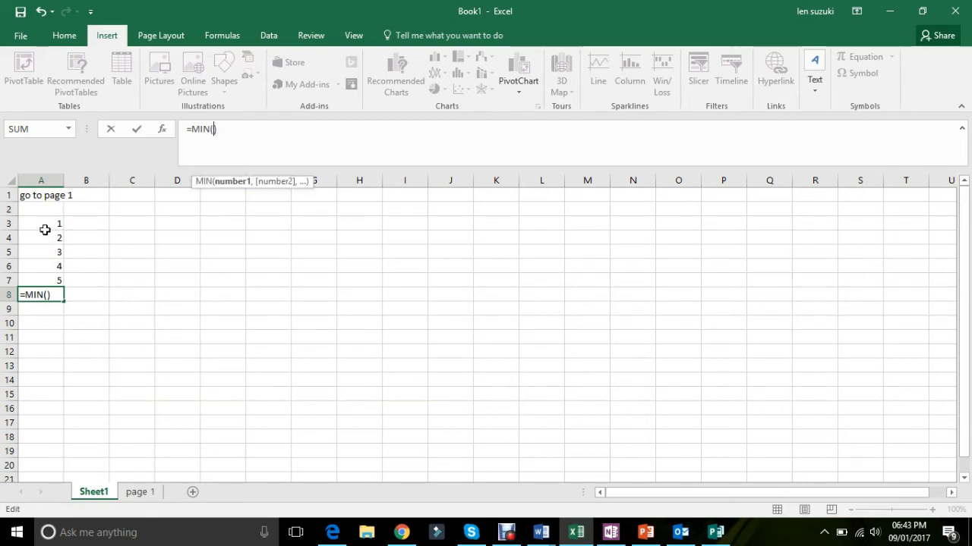
left_click_drag(41, 223, 41, 280)
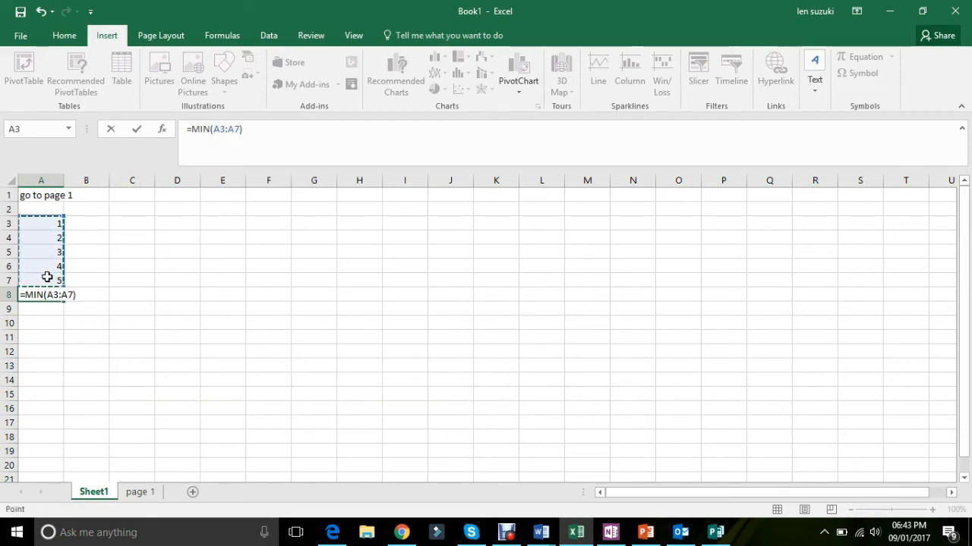
type("AX")
key("Return")
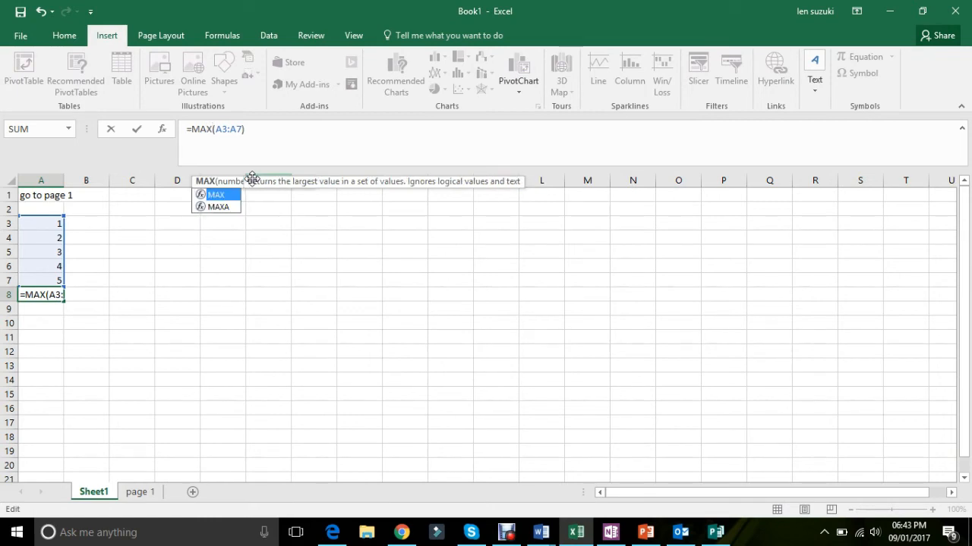
key("Return")
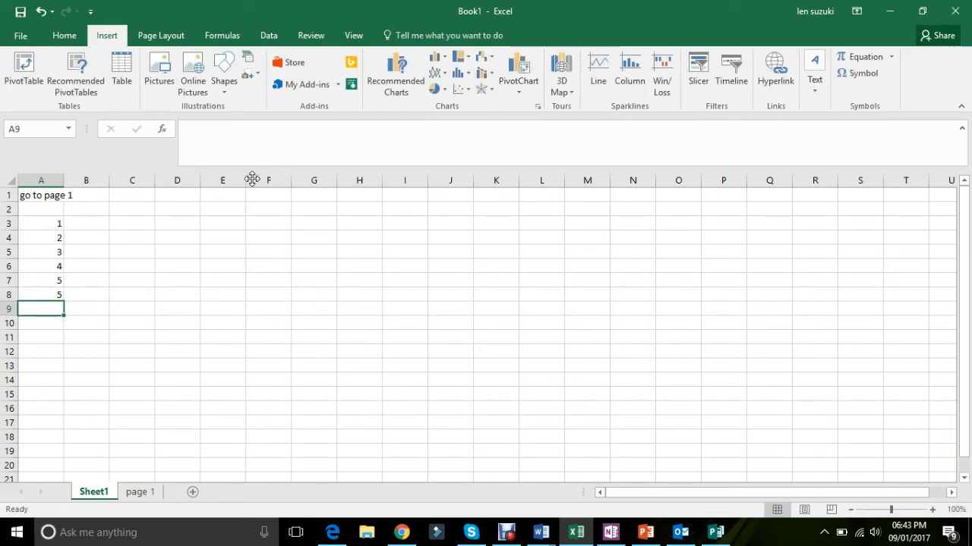
right_click(41, 295)
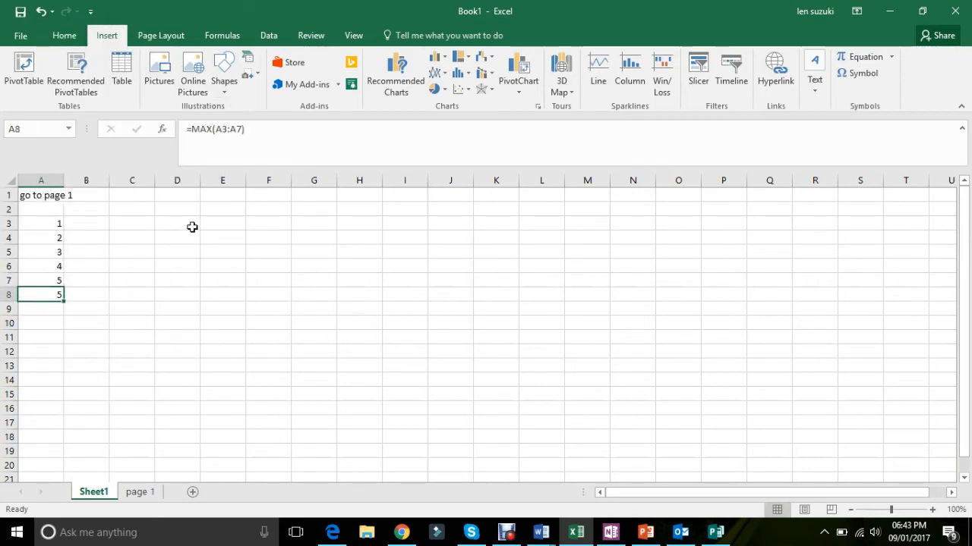
mouse_move(130, 278)
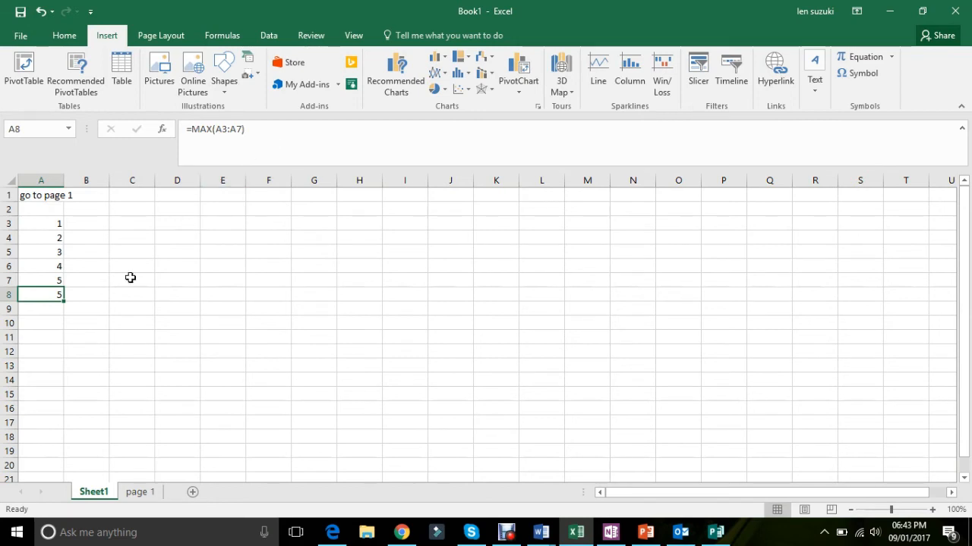
mouse_move(132, 348)
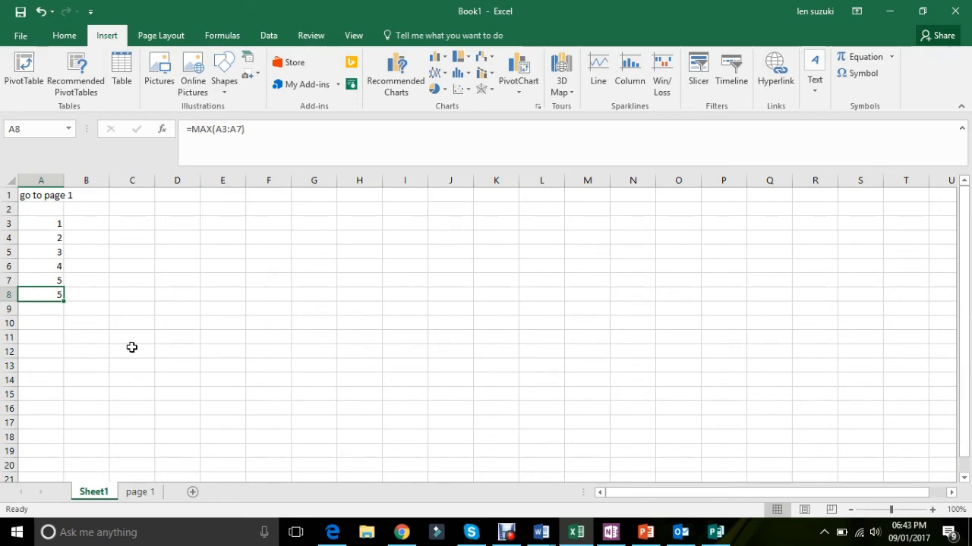
type("=")
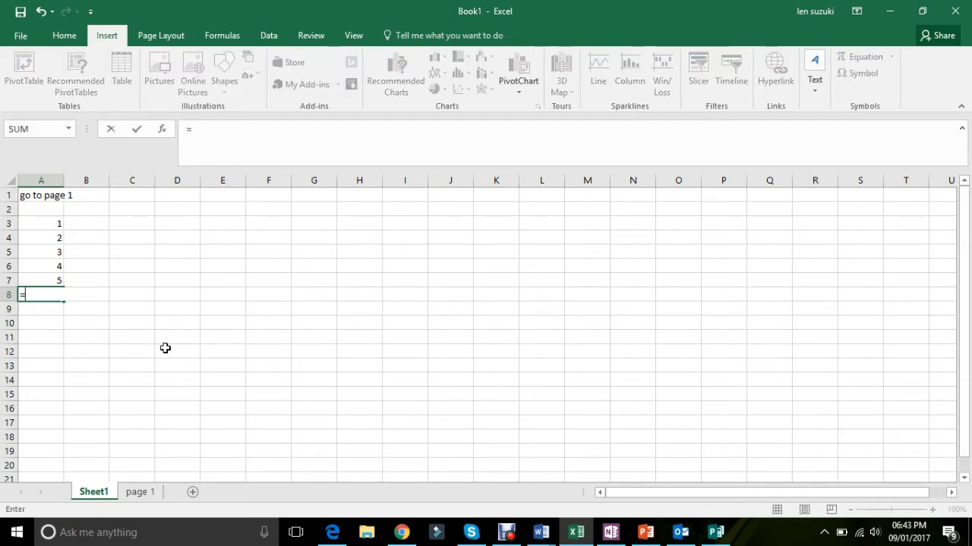
type("SUM(")
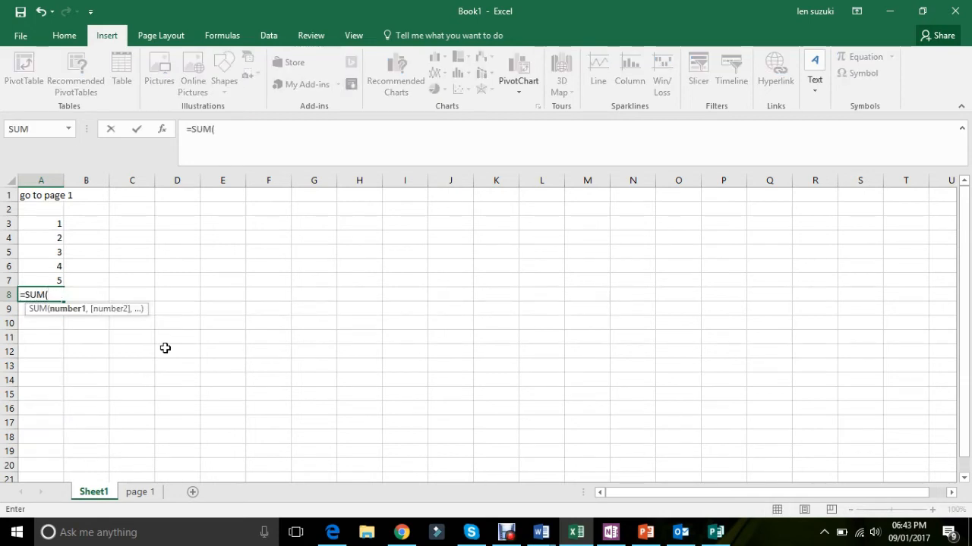
left_click_drag(41, 223, 41, 281)
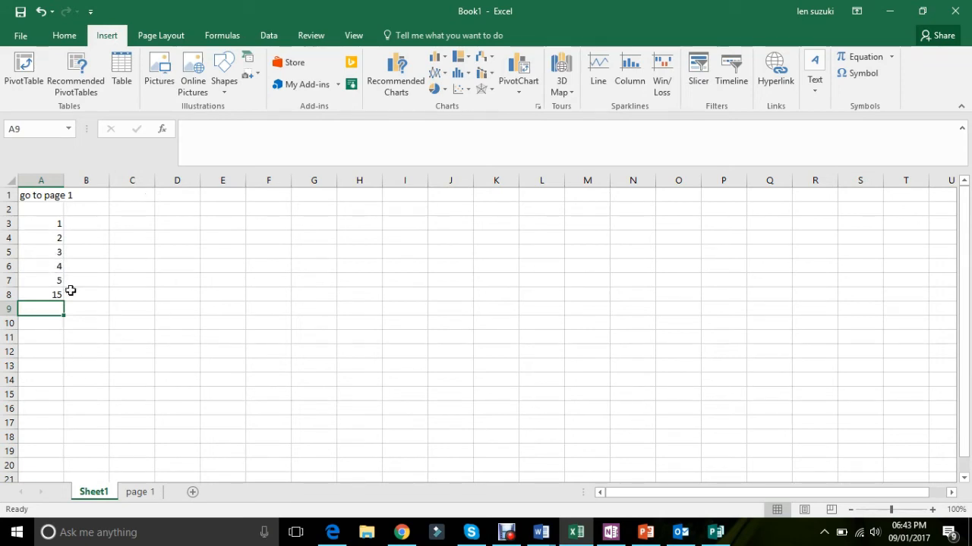
mouse_move(57, 330)
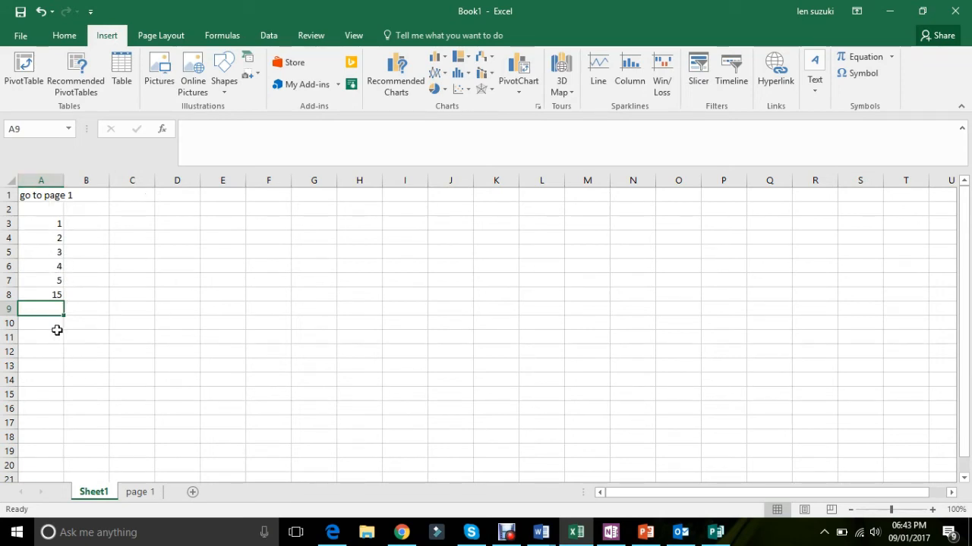
left_click(41, 337)
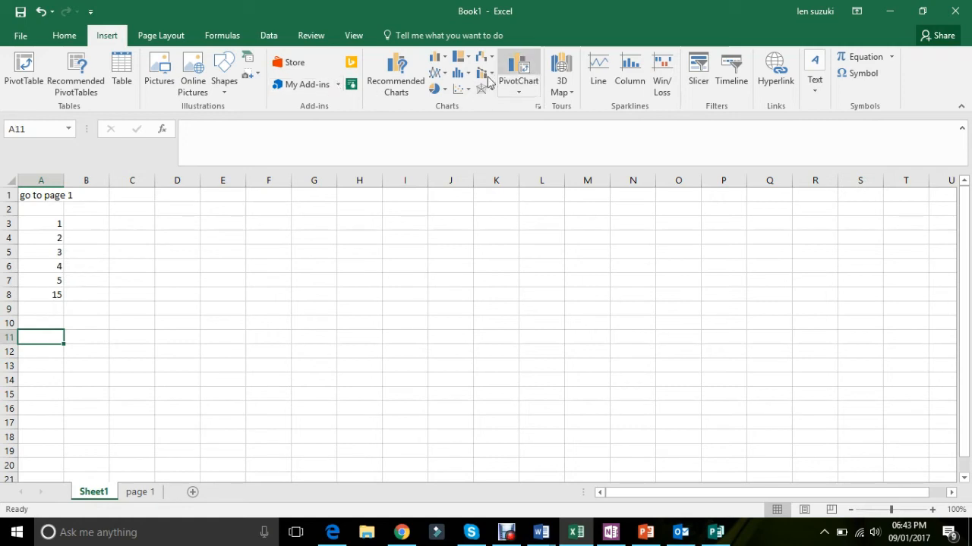
left_click_drag(41, 223, 41, 280)
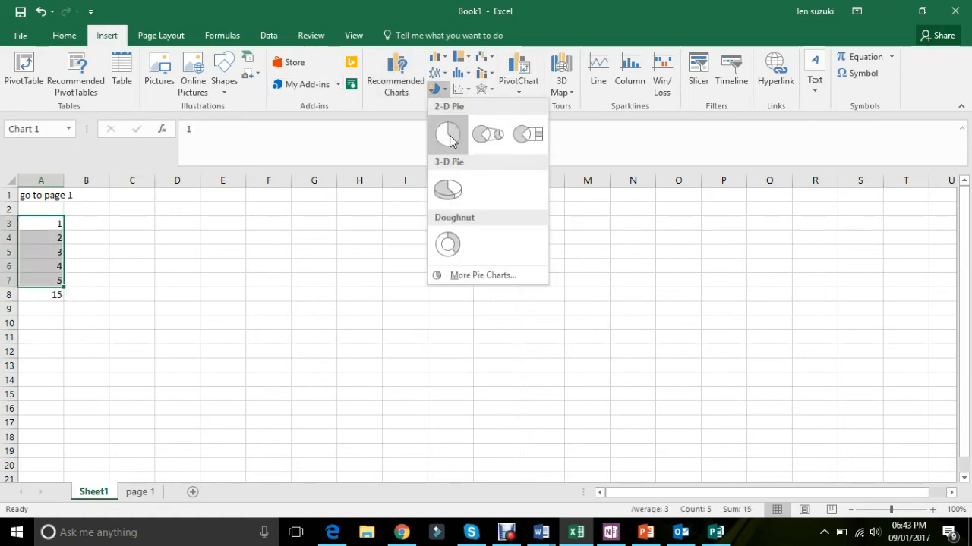
left_click(447, 134)
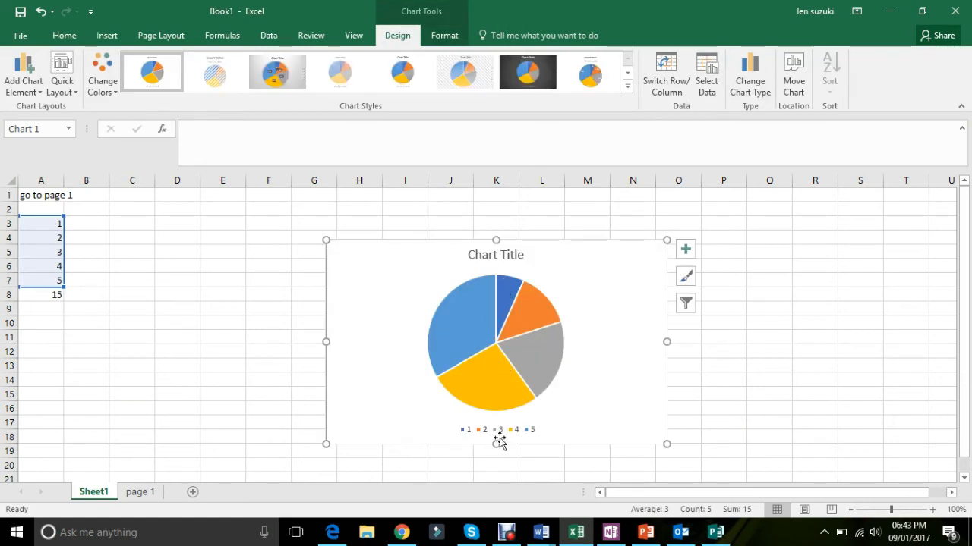
mouse_move(531, 319)
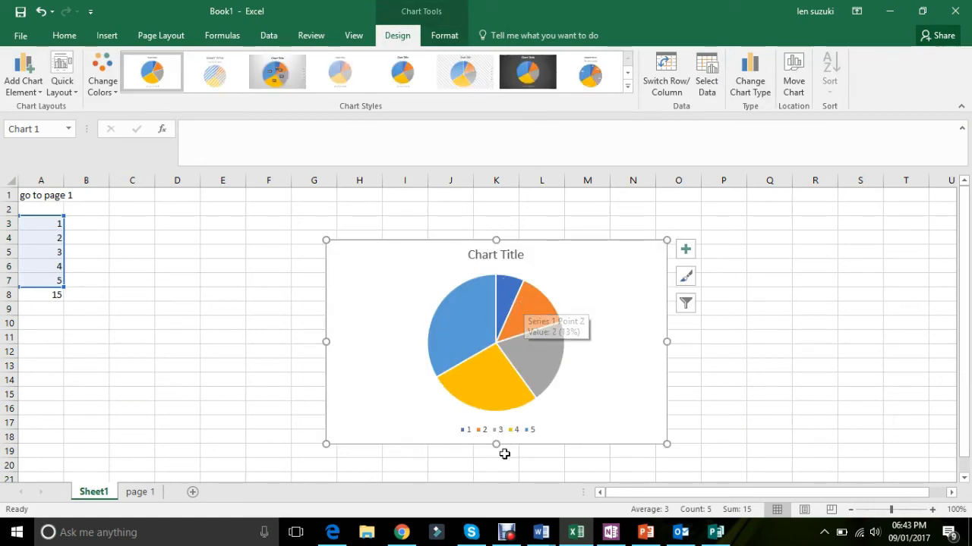
mouse_move(547, 376)
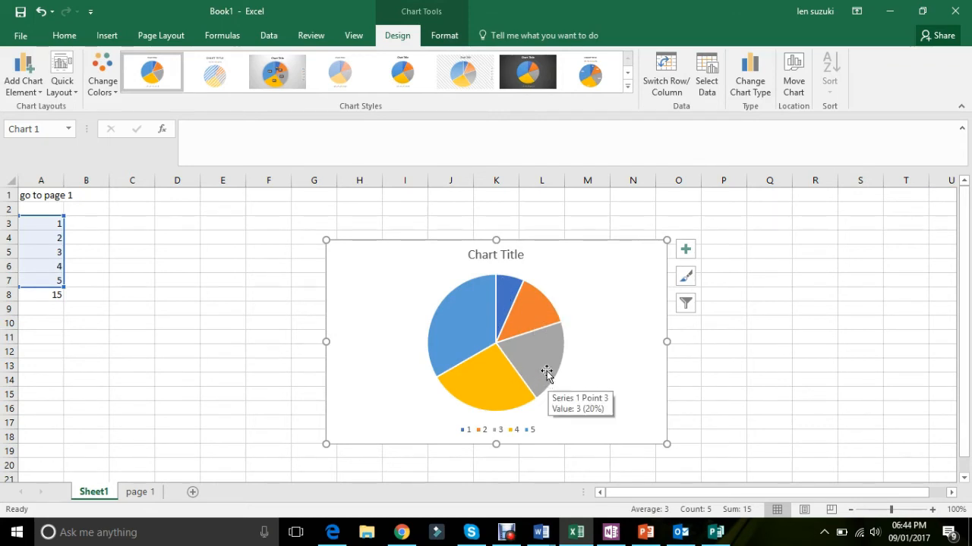
mouse_move(492, 388)
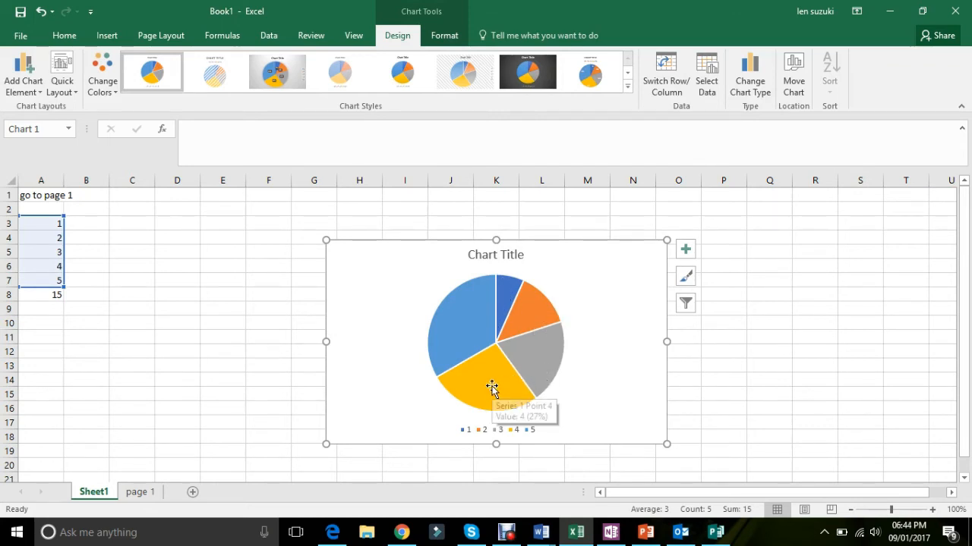
mouse_move(458, 317)
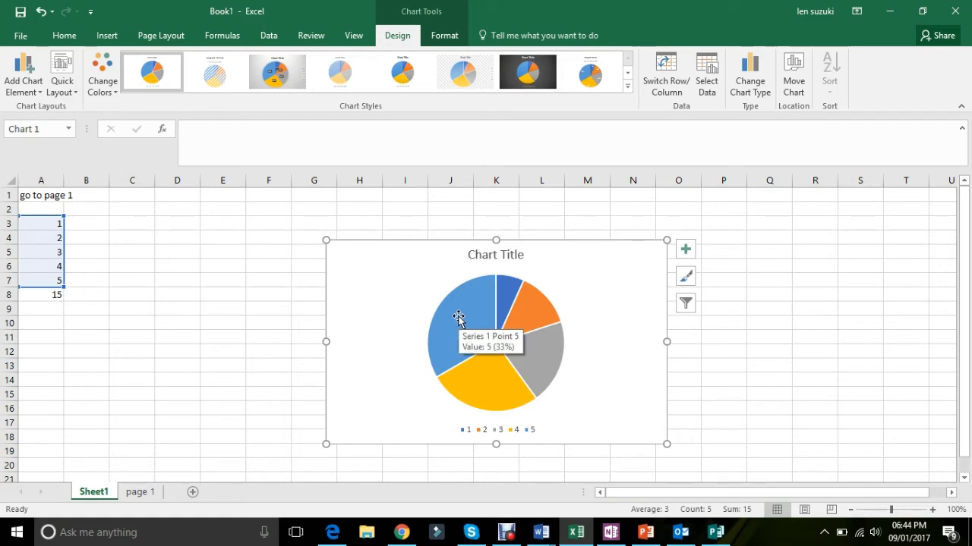
mouse_move(647, 262)
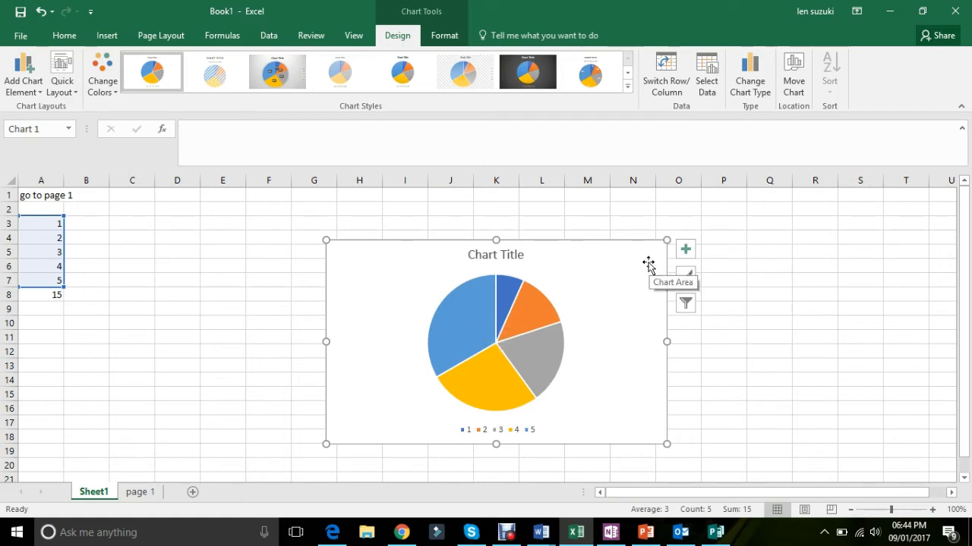
mouse_move(518, 302)
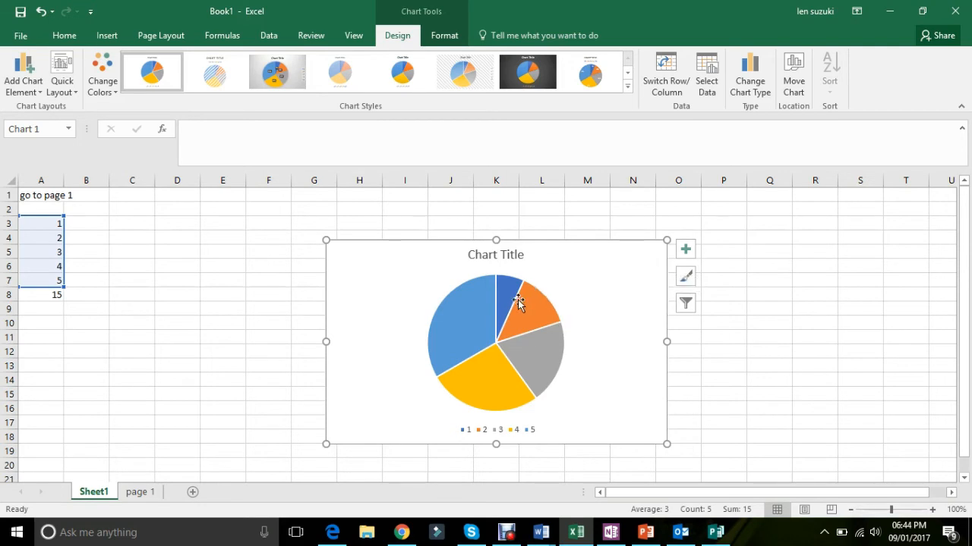
mouse_move(535, 322)
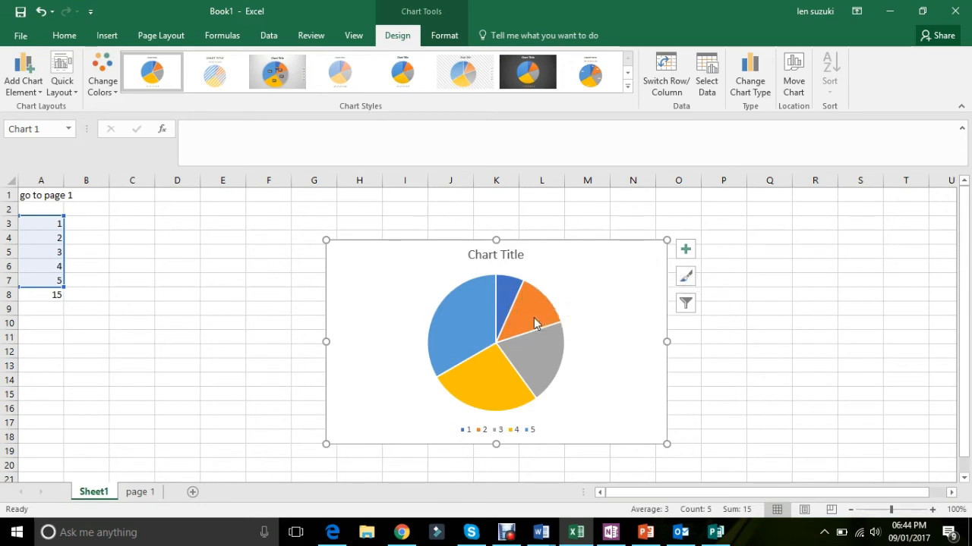
left_click(223, 265)
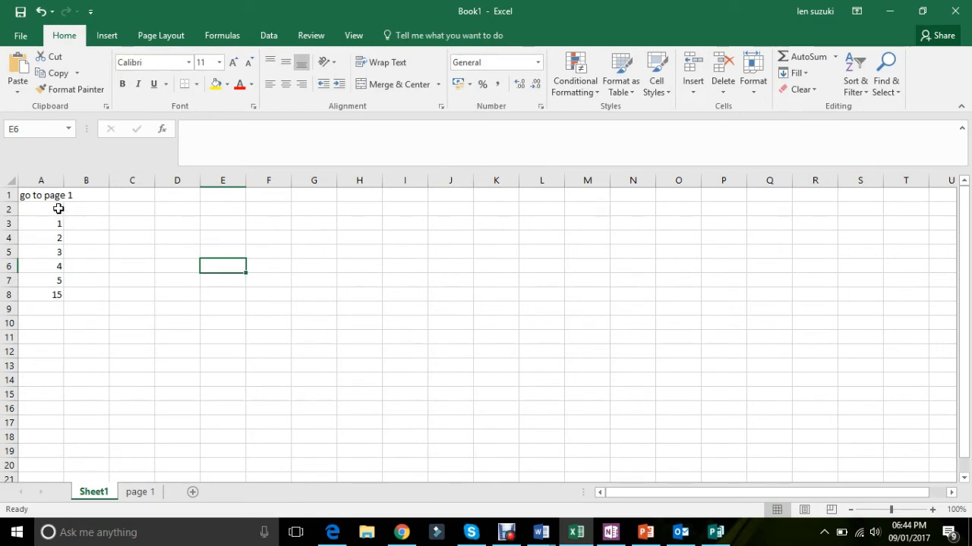
left_click_drag(41, 223, 41, 280)
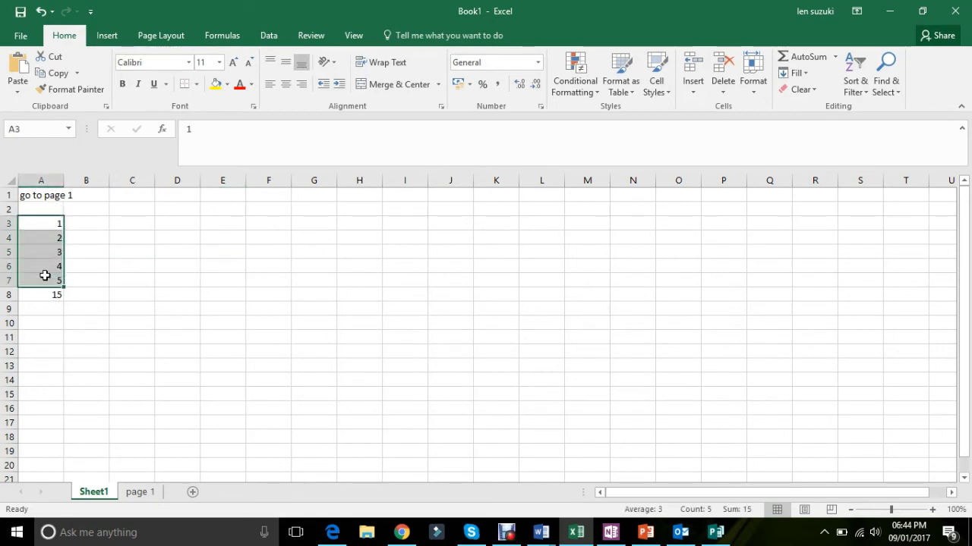
left_click(41, 309)
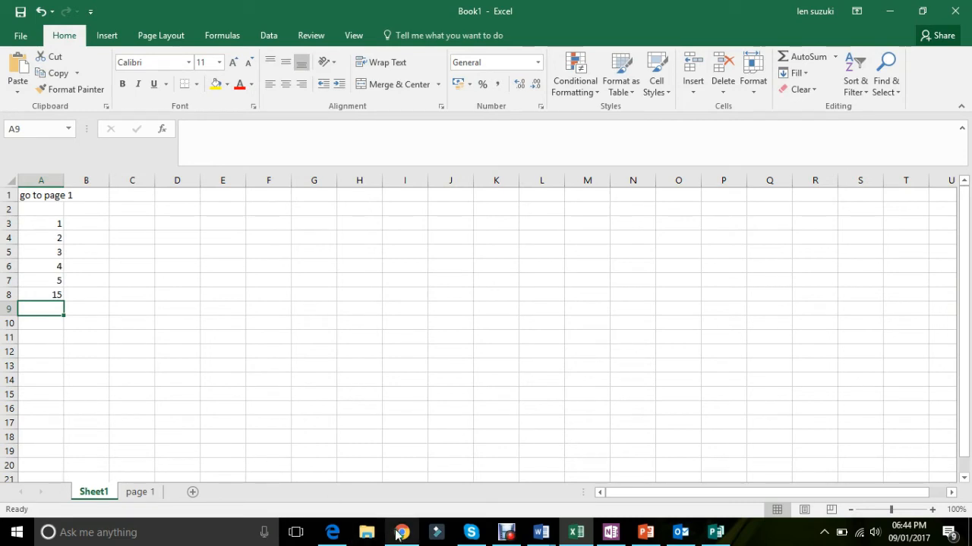
mouse_move(611, 532)
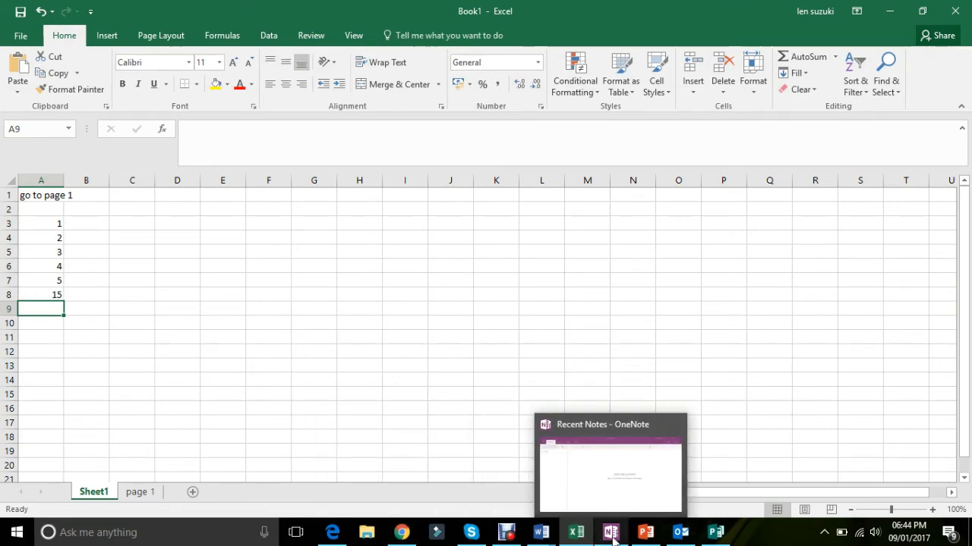
mouse_move(540, 531)
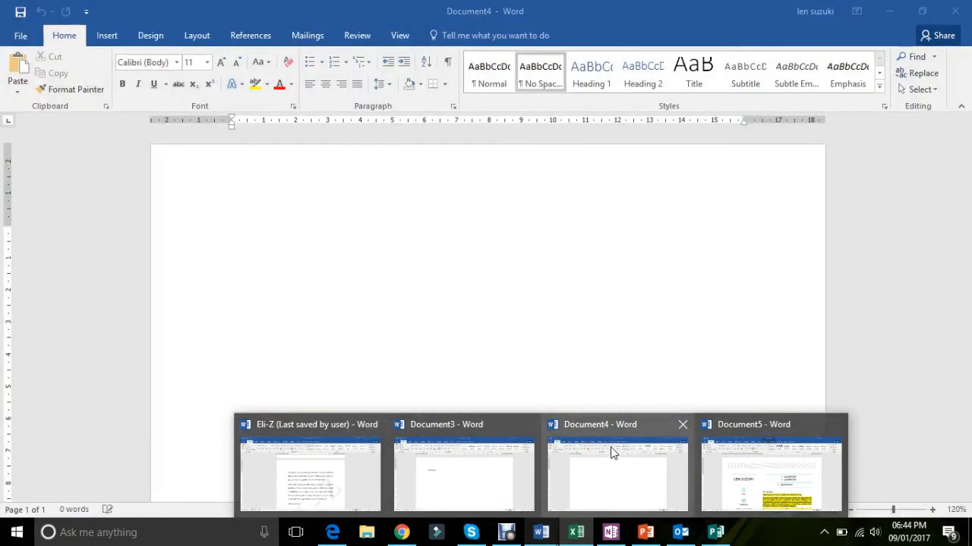
mouse_move(701, 466)
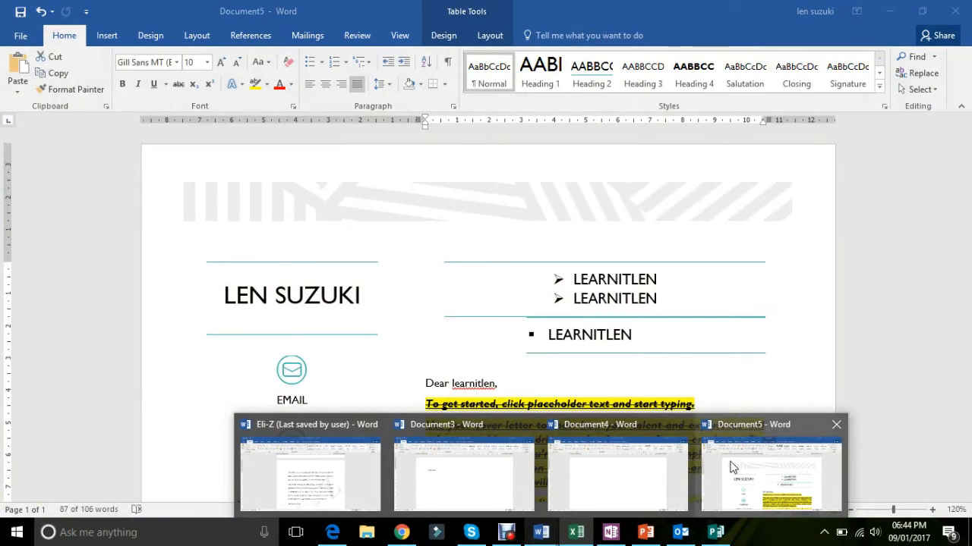
mouse_move(614, 513)
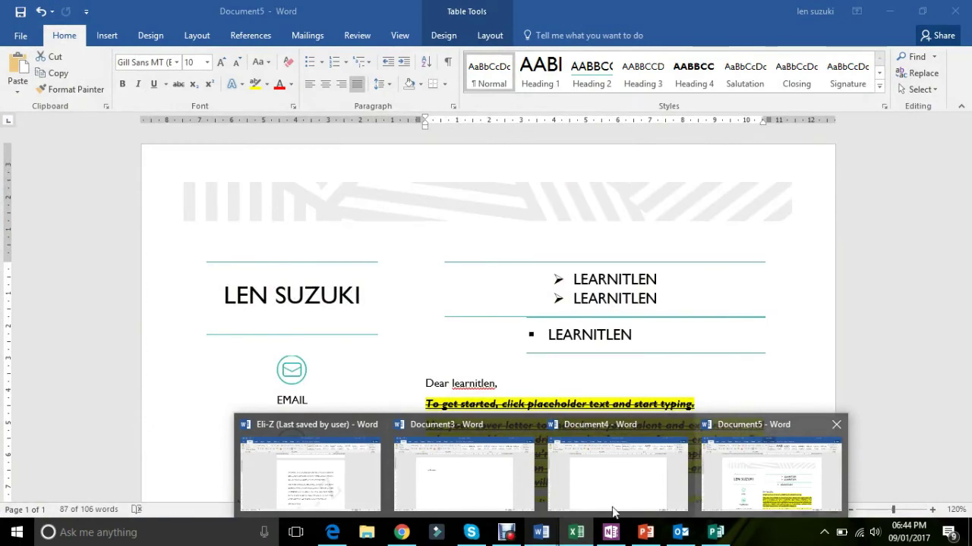
left_click(575, 533)
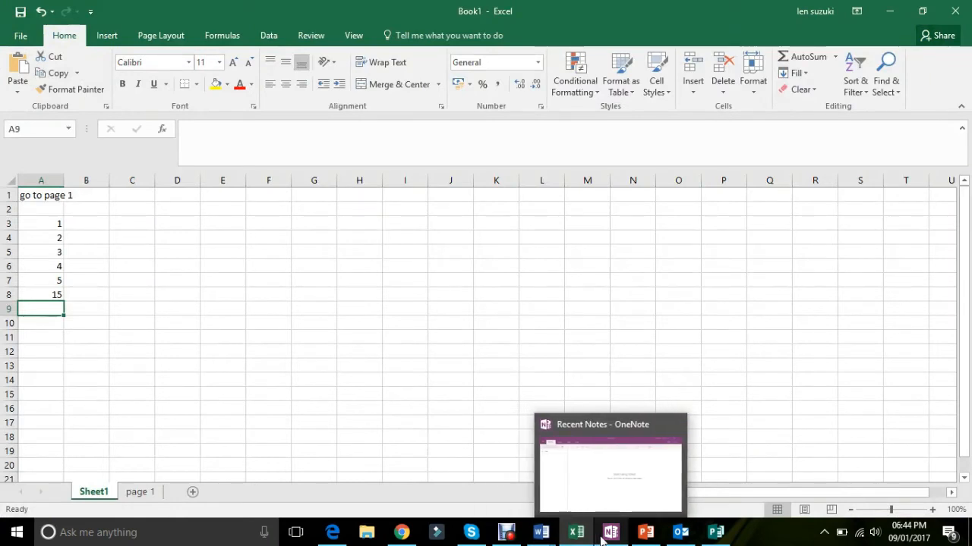
Add a OneNote page titled 'Lkdlkfjalkasjd' with a note ending 'my life is awesome'
left_click(610, 463)
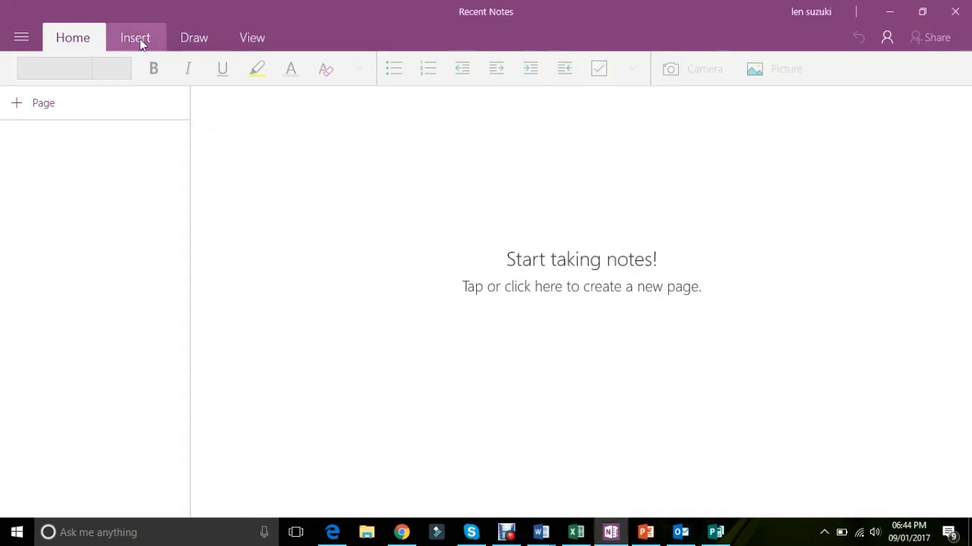
left_click(135, 37)
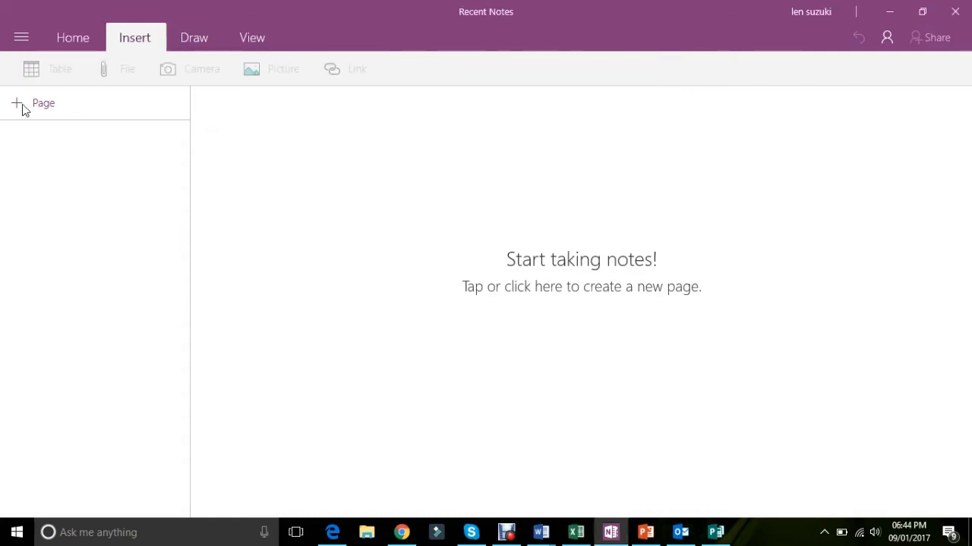
left_click(32, 103)
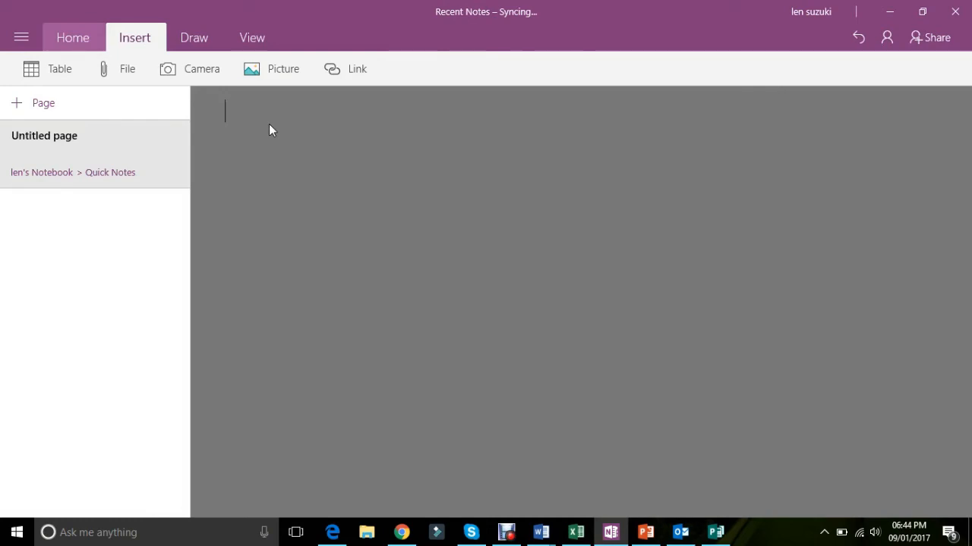
type("lkdlkf")
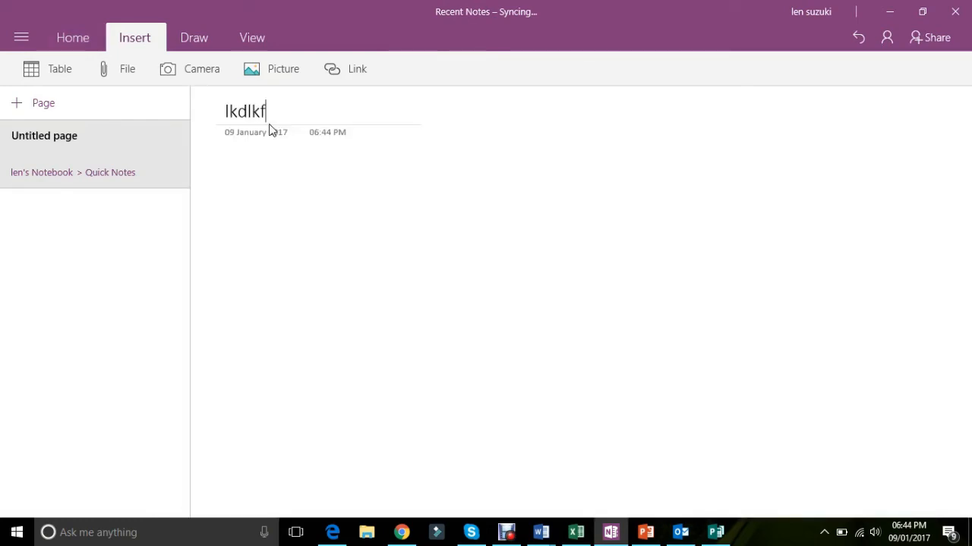
type("jalkasjd")
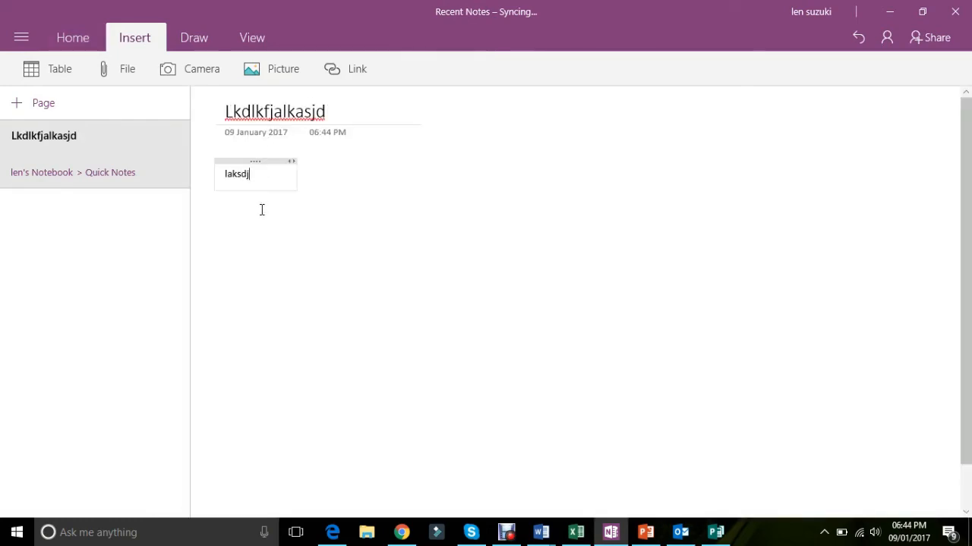
type("lkkjasdljlasdjlk")
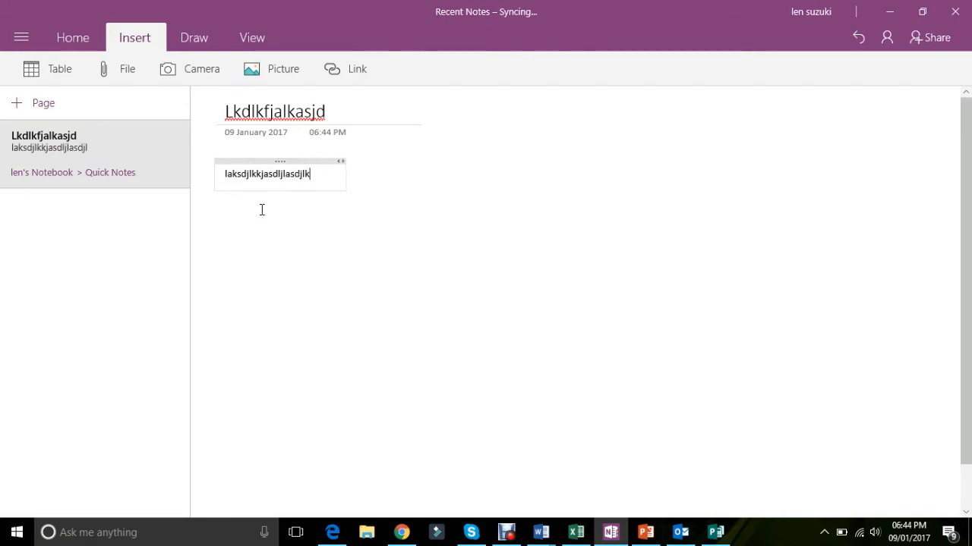
type("my life is")
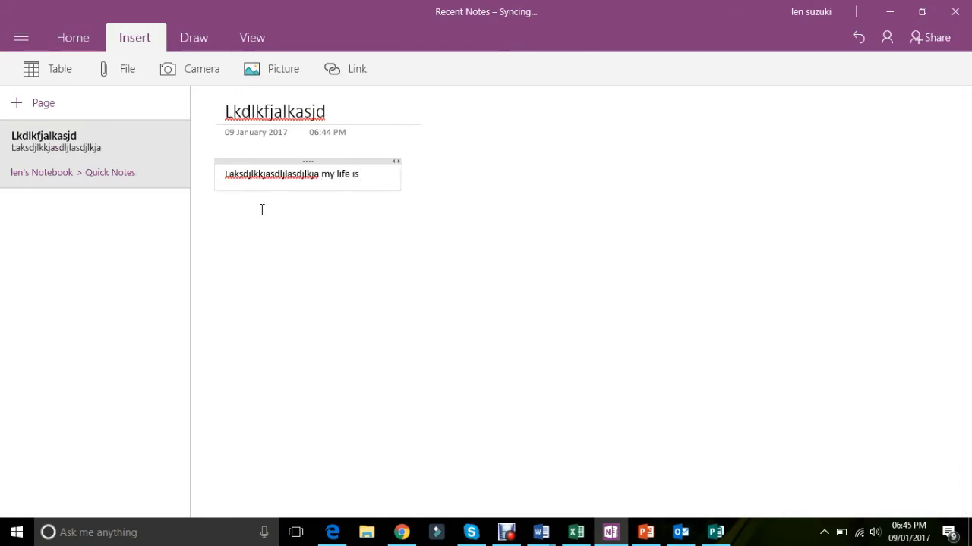
type("awesoe")
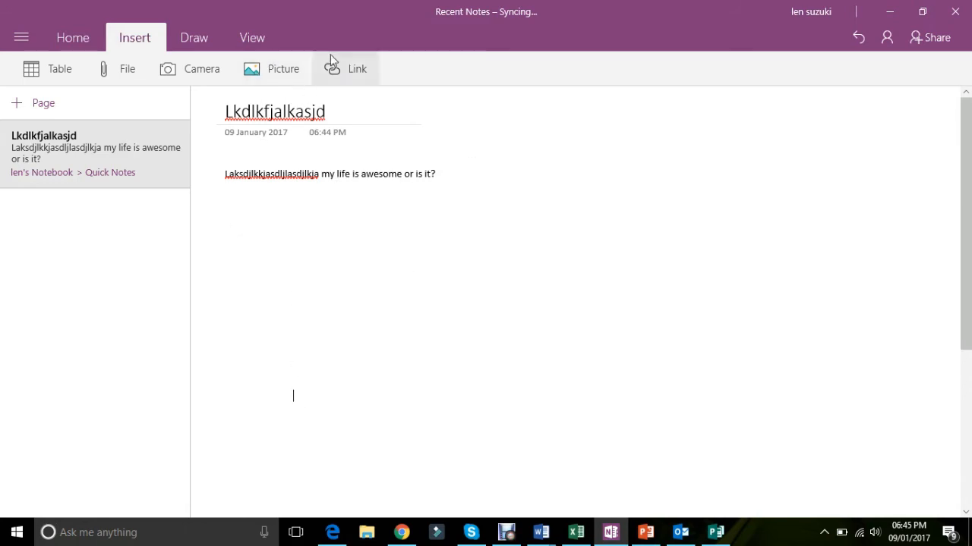
mouse_move(683, 83)
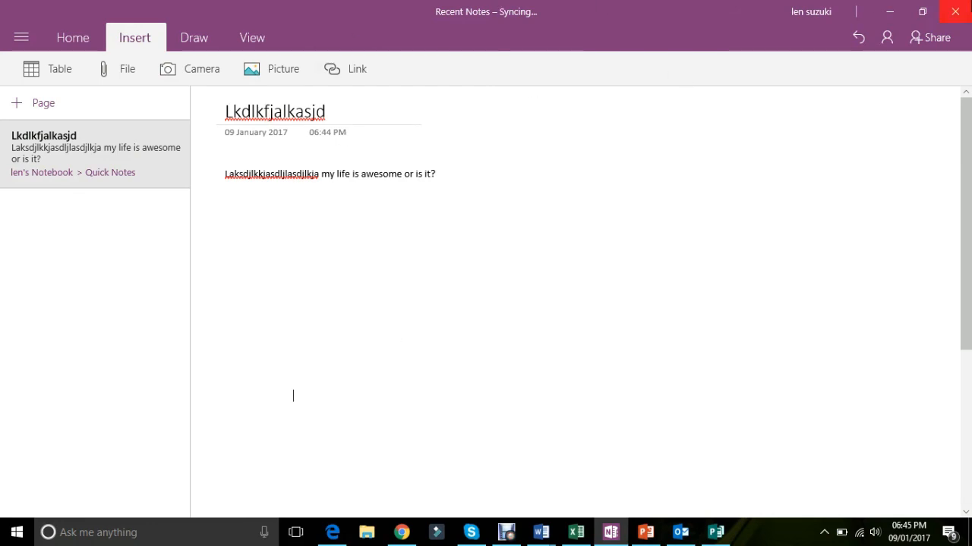
mouse_move(954, 11)
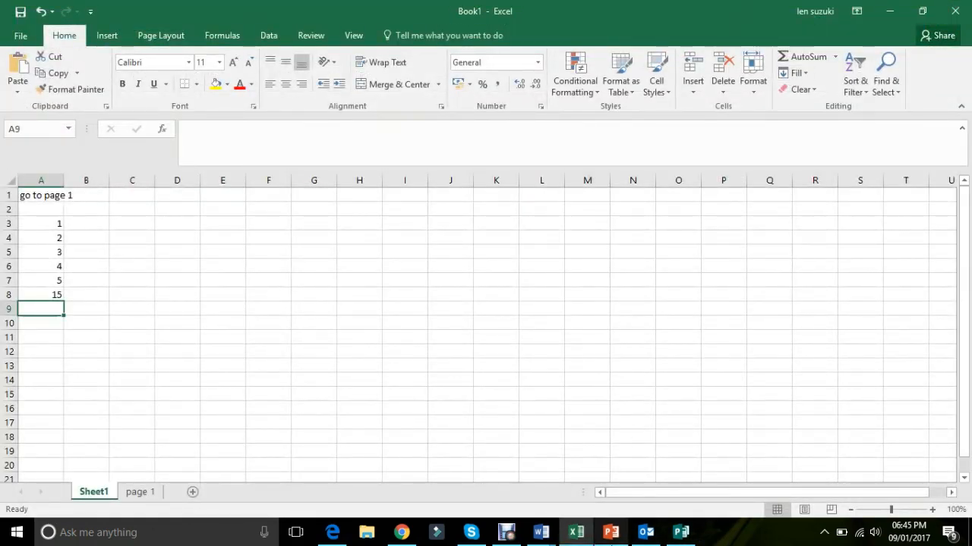
mouse_move(610, 532)
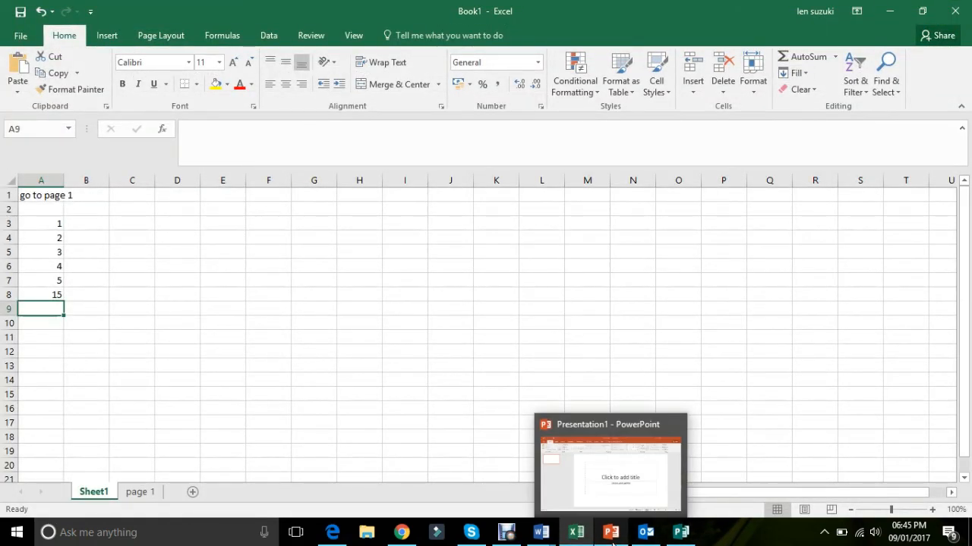
Switch from Excel to PowerPoint's blank Presentation1 from the taskbar
left_click(610, 463)
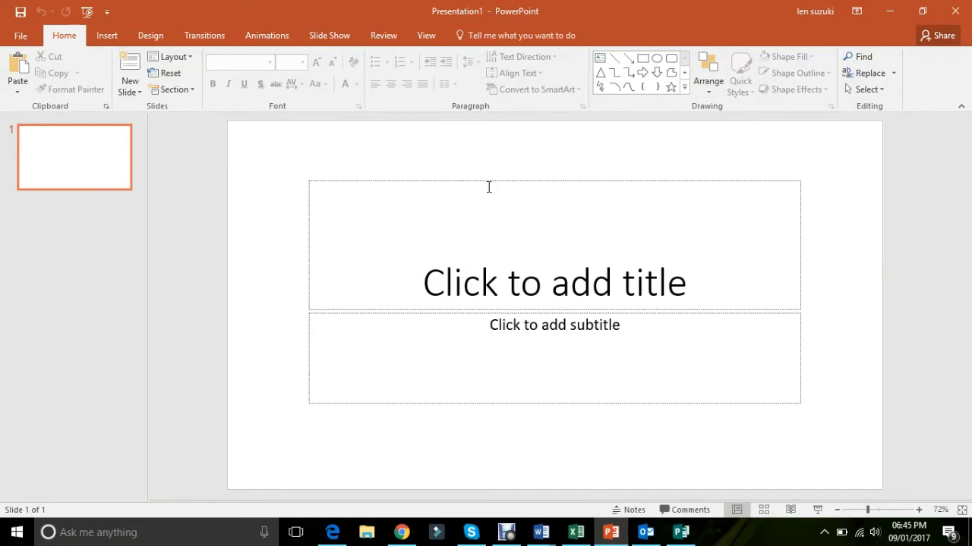
mouse_move(502, 220)
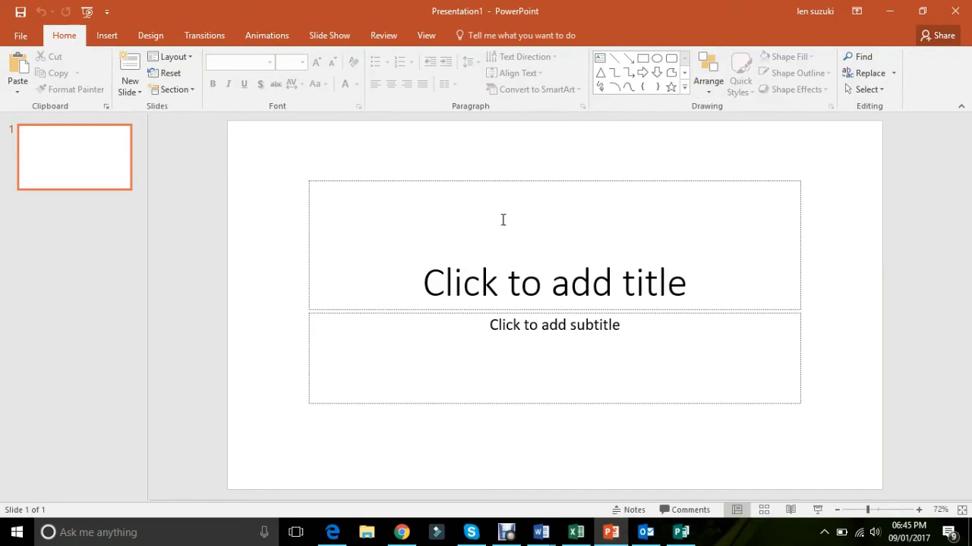
mouse_move(500, 243)
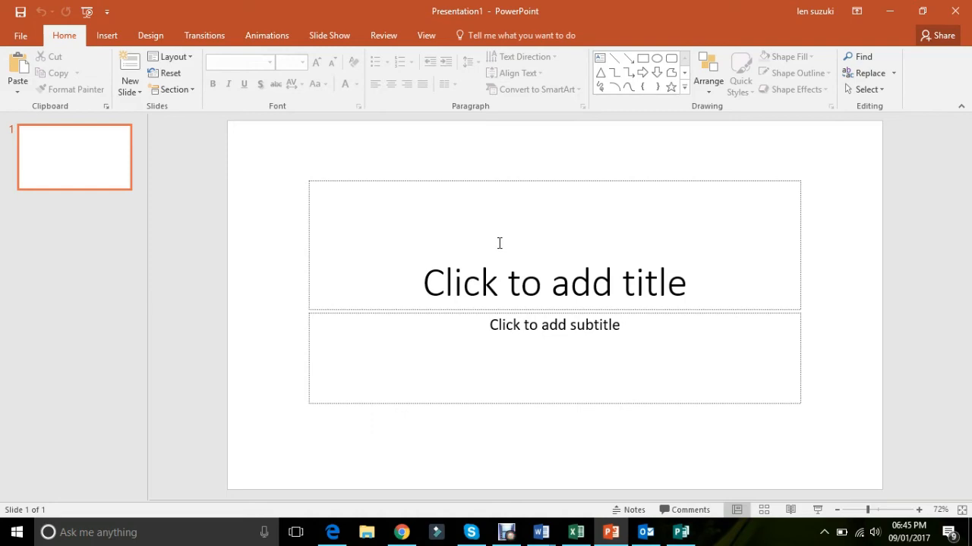
mouse_move(473, 273)
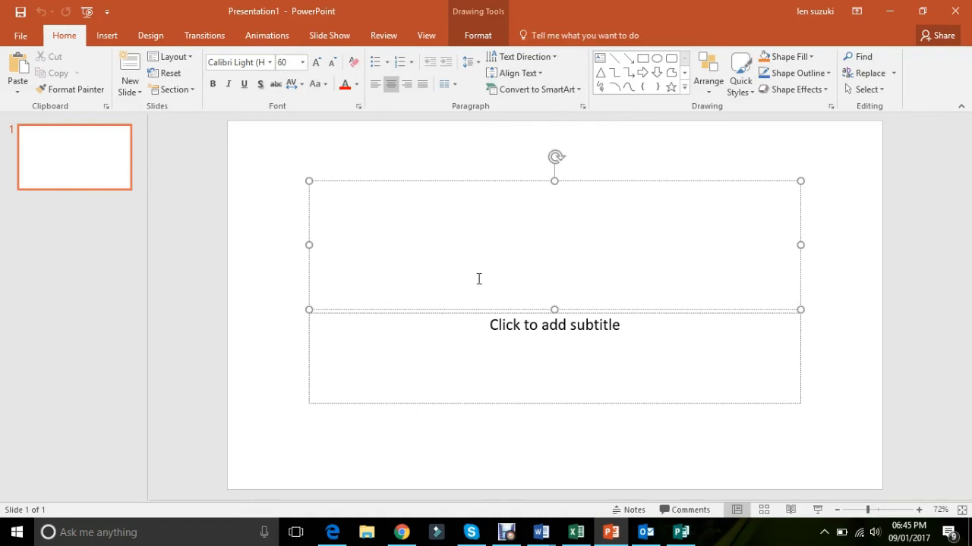
Type the slide title 'Hello welcome to learnitlen'
left_click(554, 279)
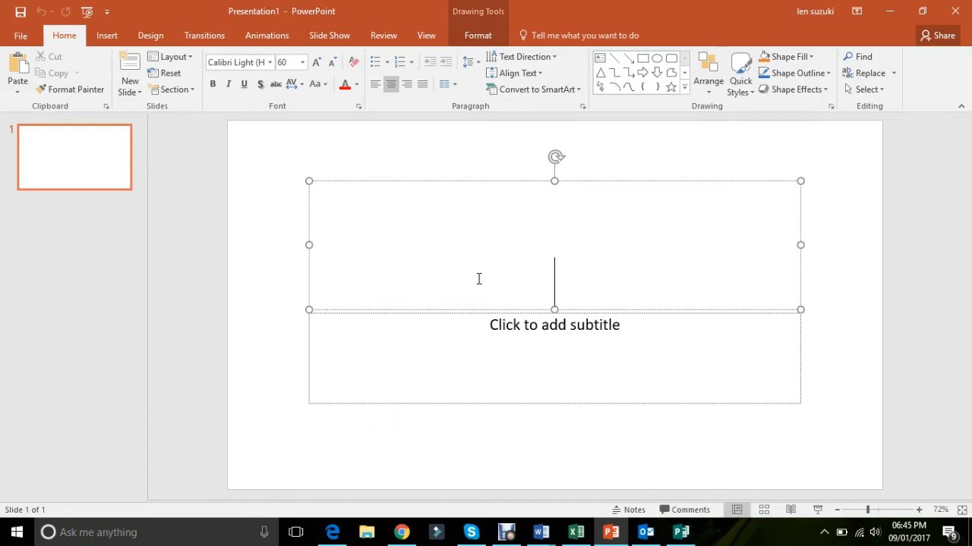
type("H")
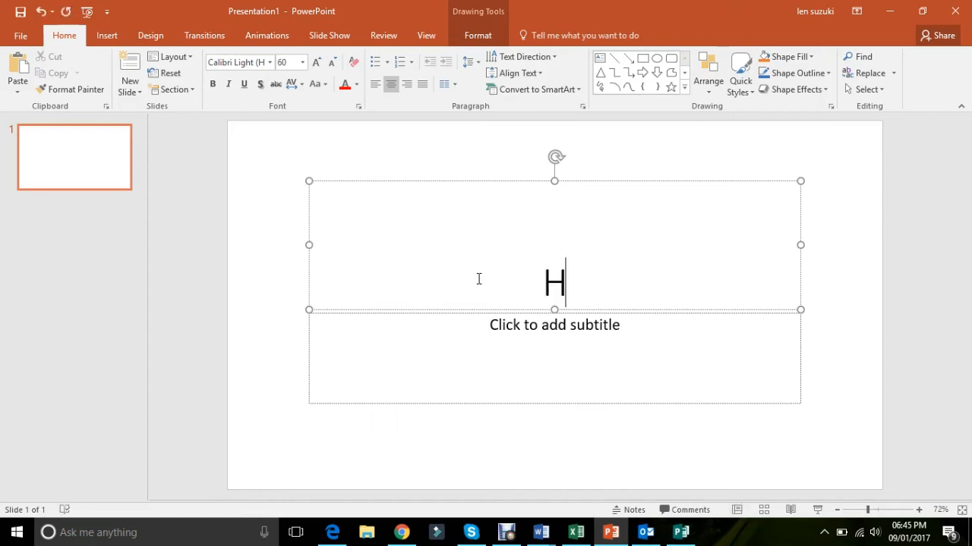
type("ello welcome")
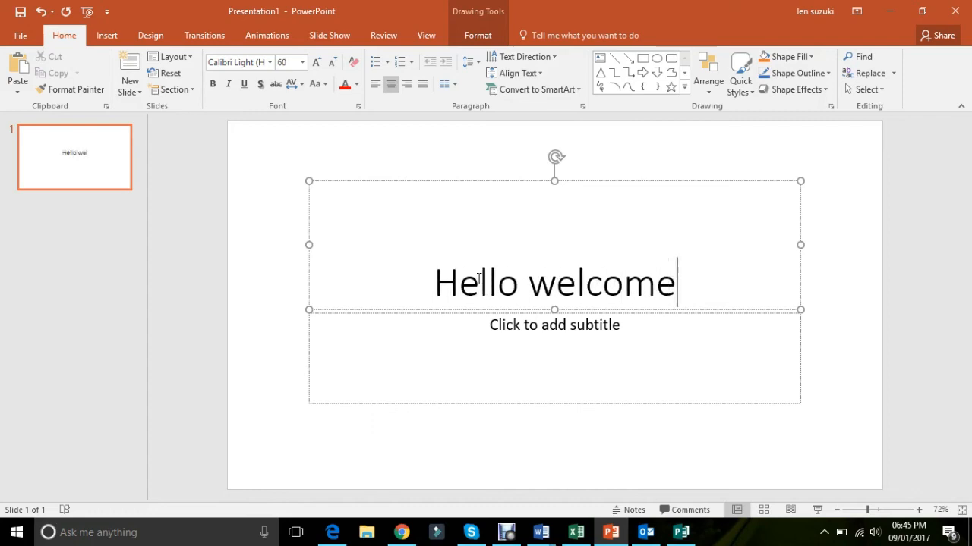
type("to learnitlen")
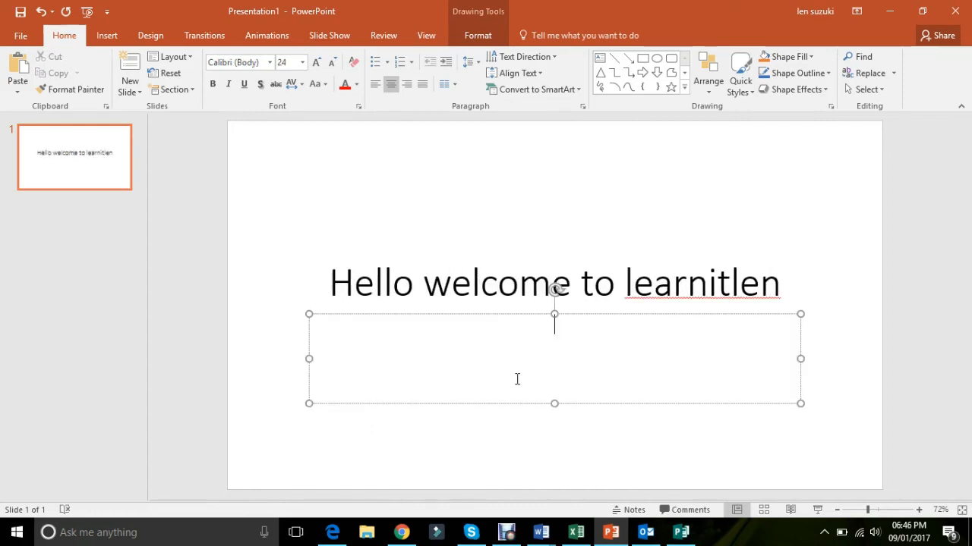
Add the subtitle 'Today ill be showing you all about Microsoft OFFICEEEEEE!'
type("Today")
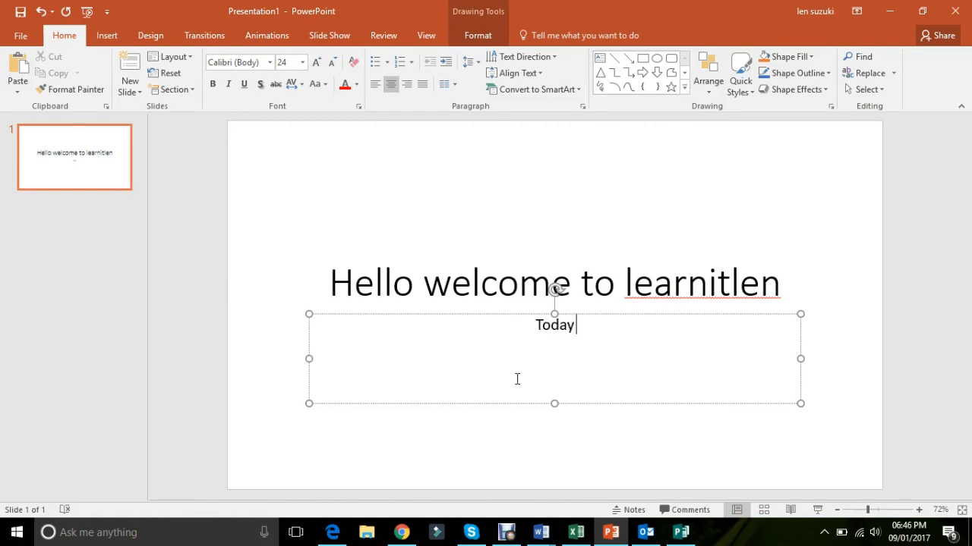
type("ill be showing you all about")
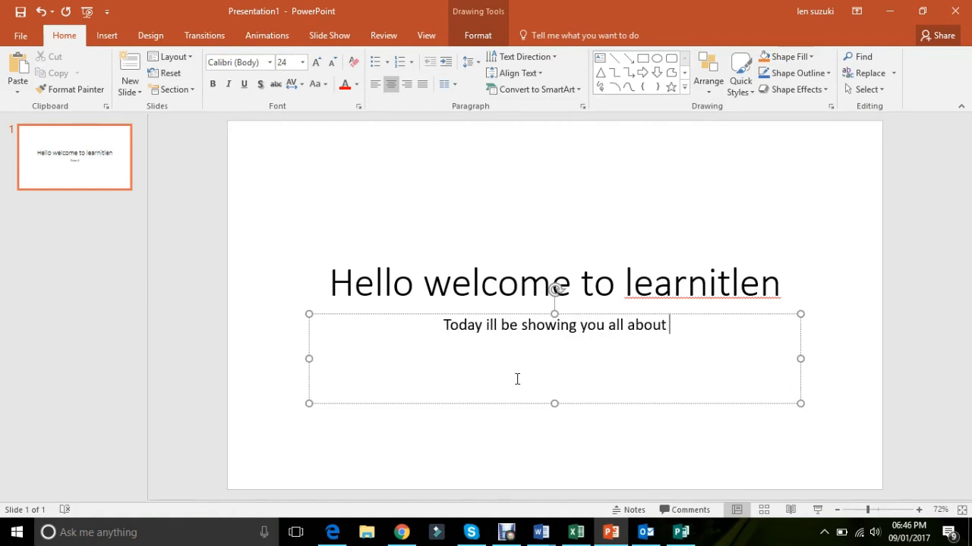
type("Mi")
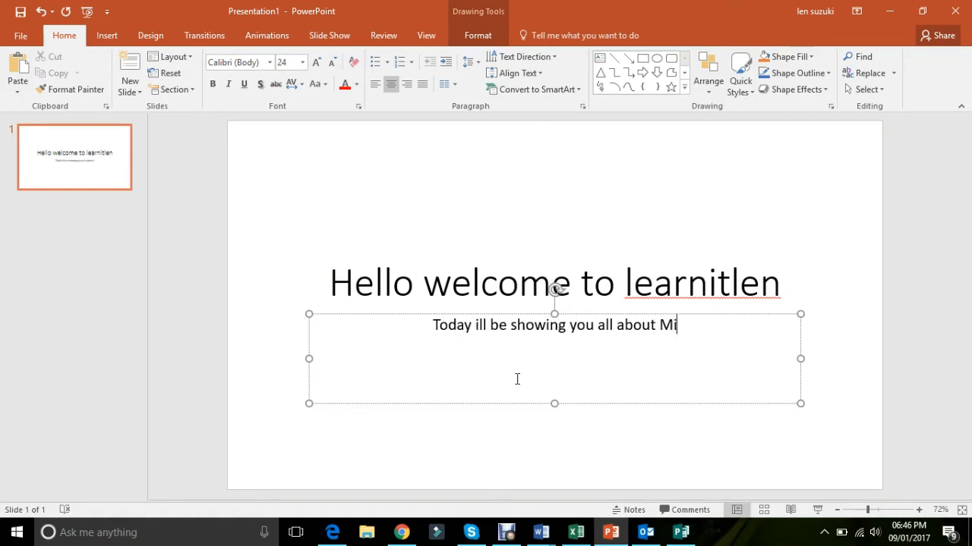
type("crosoft")
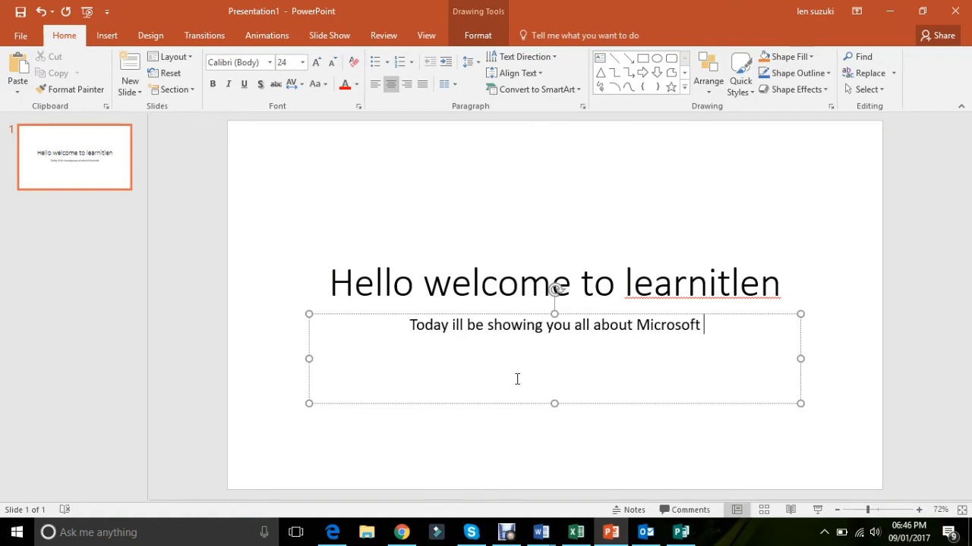
type("OFF")
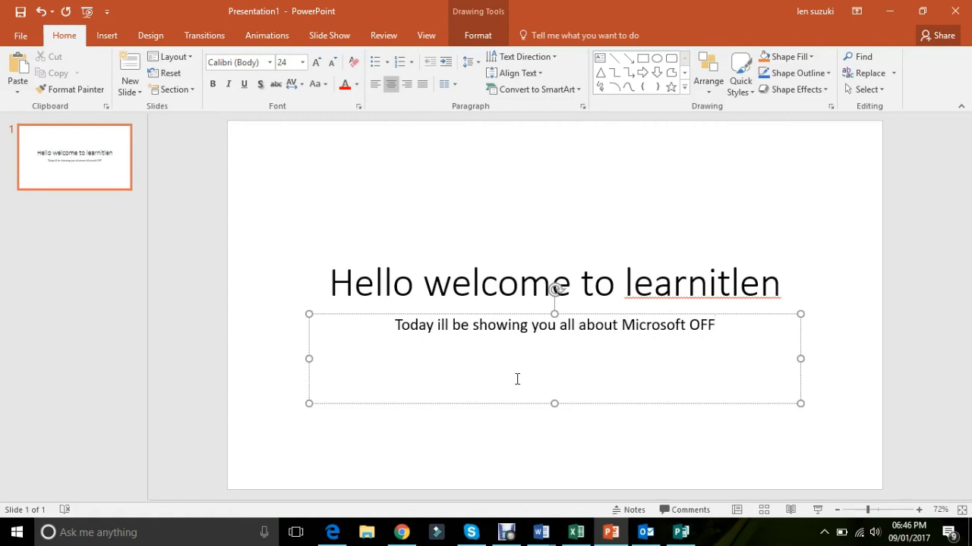
type("ICEEEEEE")
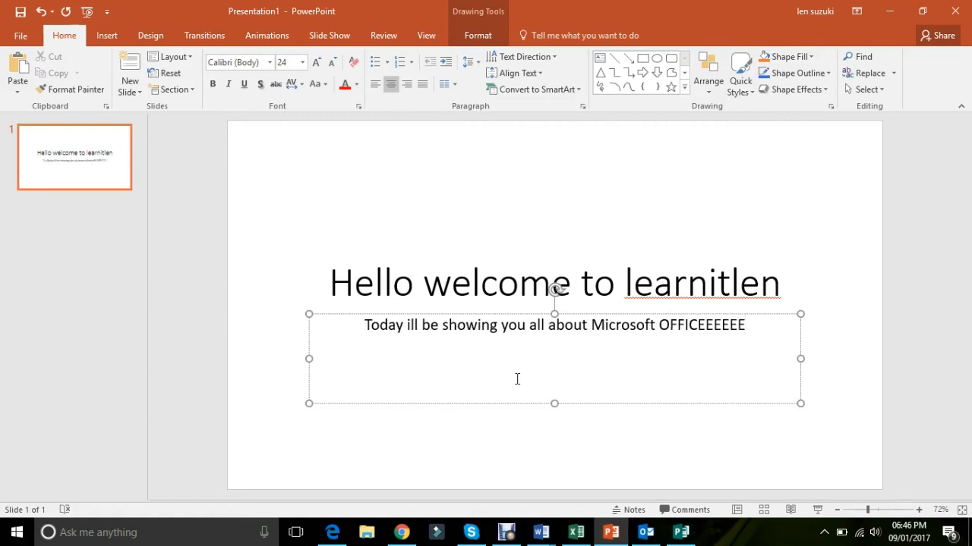
type("!")
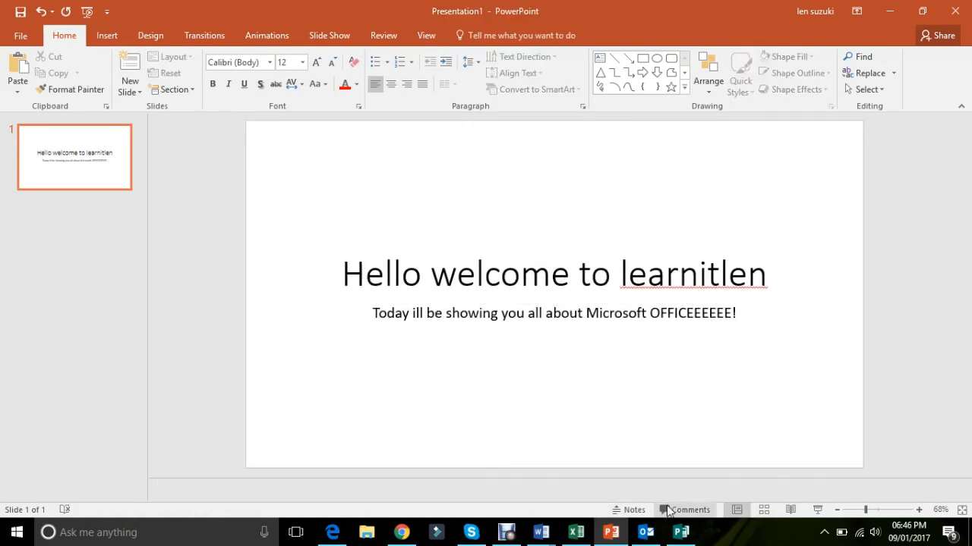
Add a 'hello' comment with a 'yolo' reply, then hide and reshow the Comments pane
left_click(685, 510)
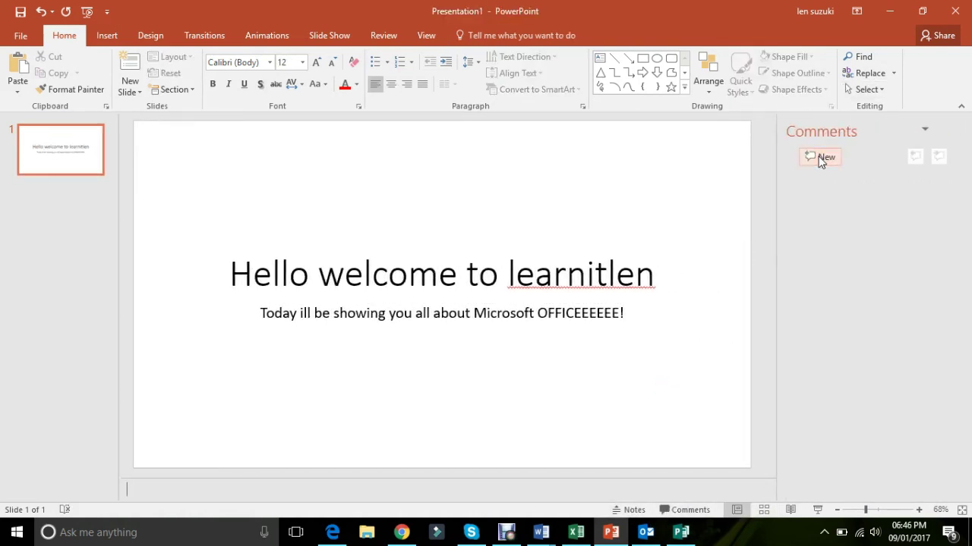
left_click(820, 156)
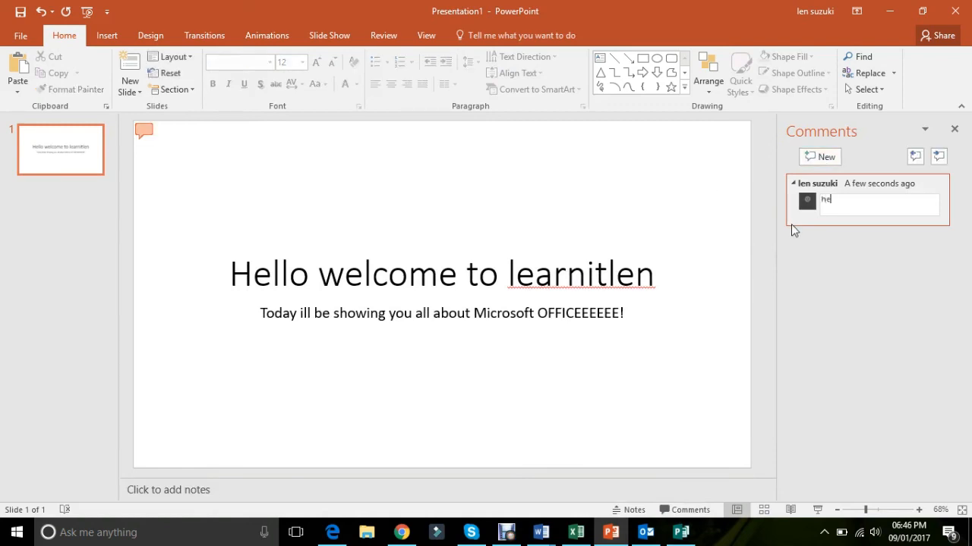
type("llo")
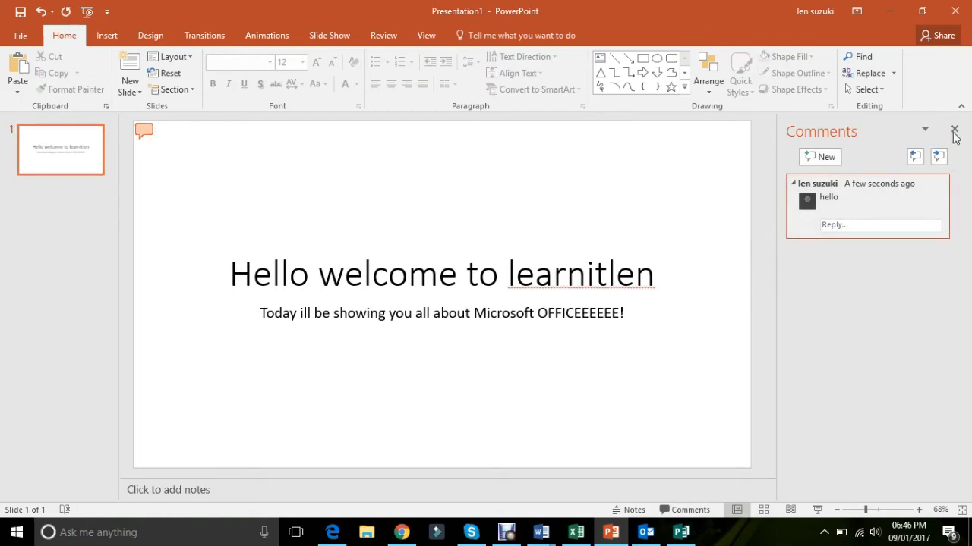
left_click(954, 130)
type("yolo")
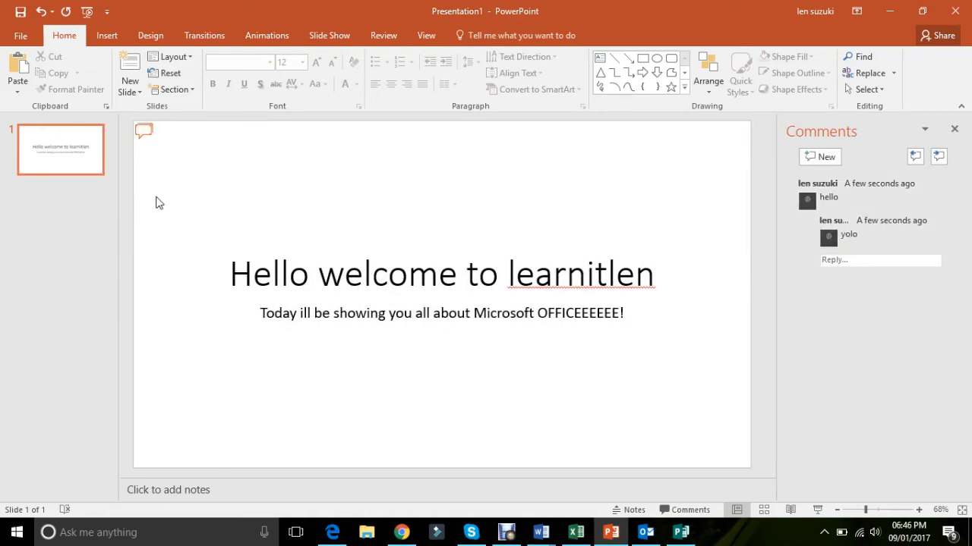
left_click(954, 128)
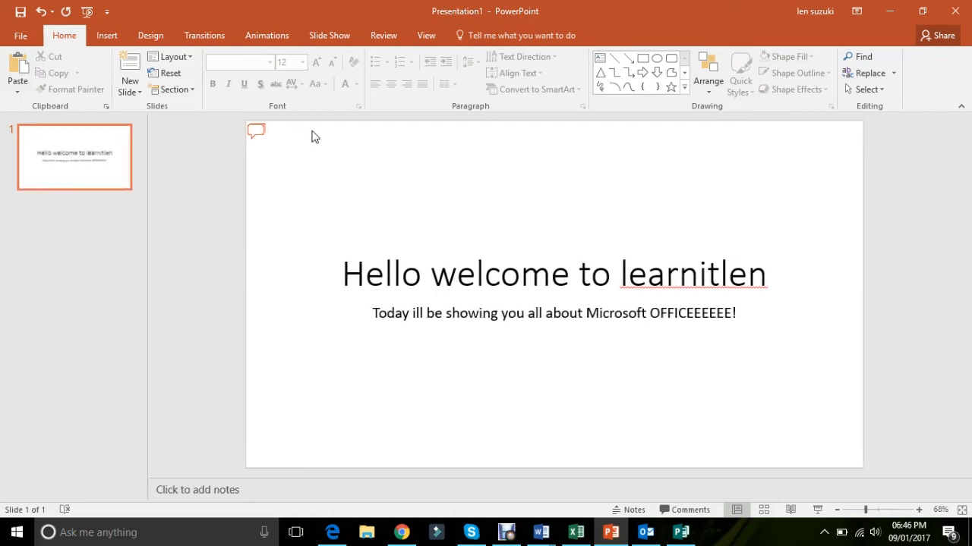
left_click(683, 509)
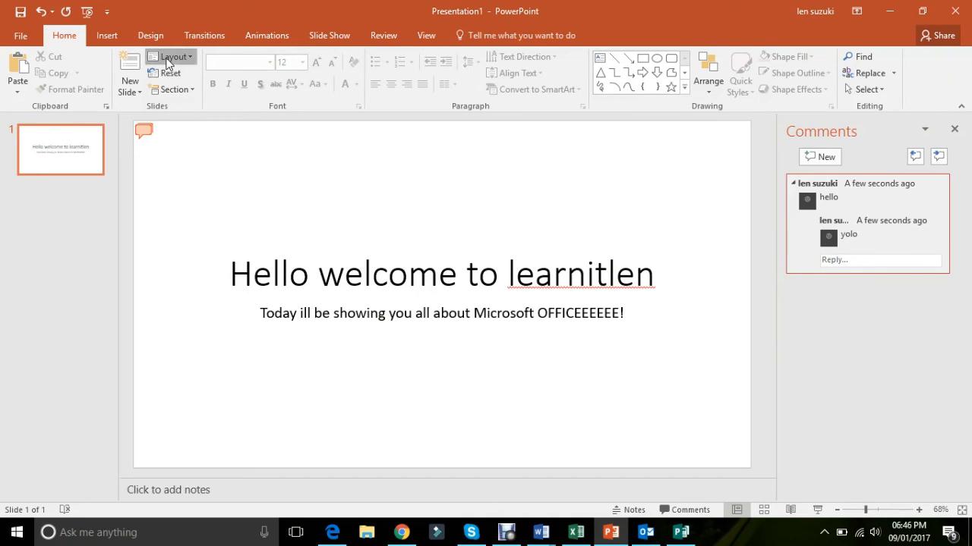
Apply the Comparison layout to the slide and browse the Insert and Design themes
left_click(174, 56)
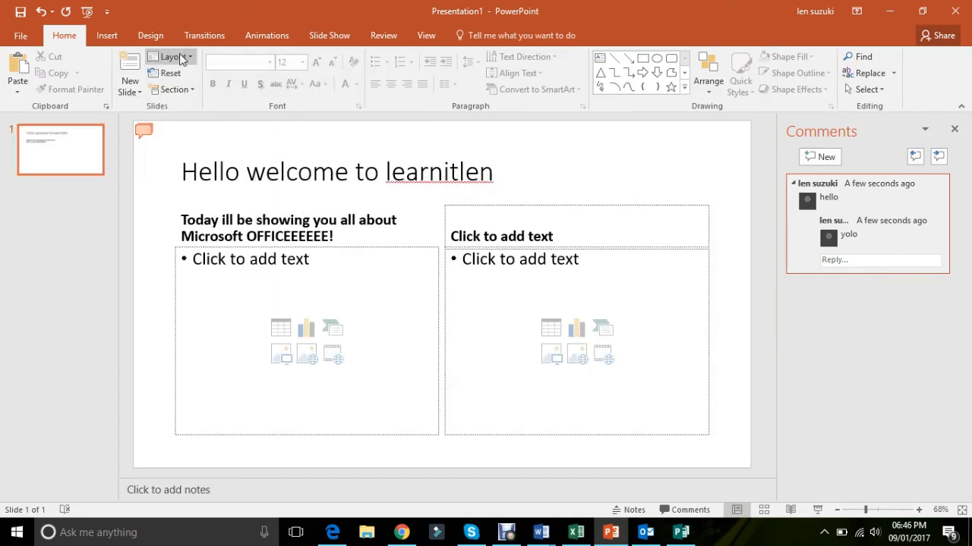
left_click(106, 35)
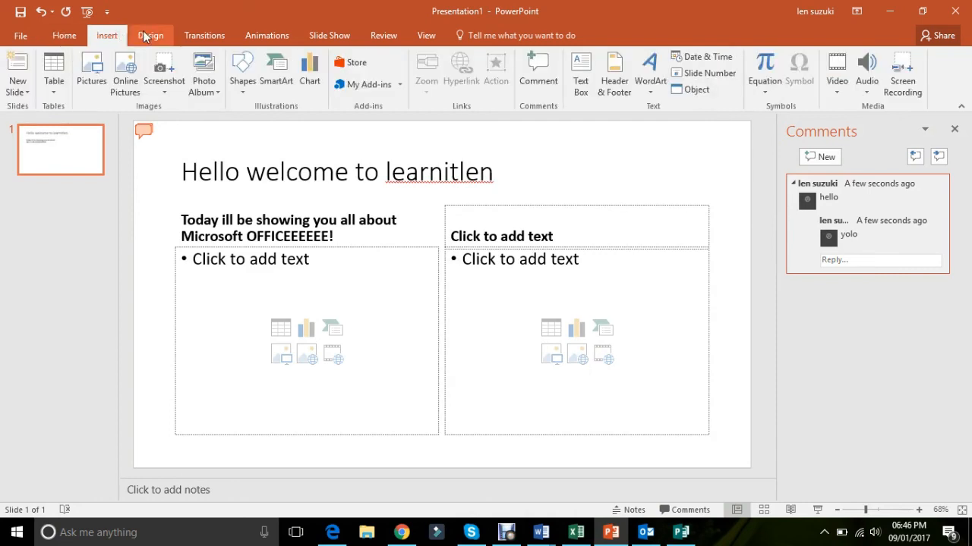
left_click(150, 35)
type(".k.nsdkfnlknas")
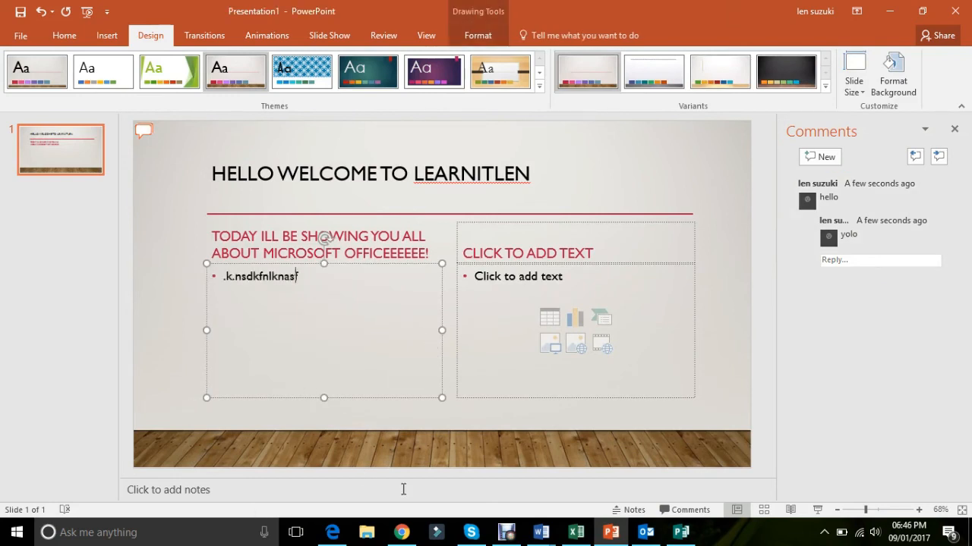
Start a table in the right column, cancel it, and switch to Outlook
left_click(550, 317)
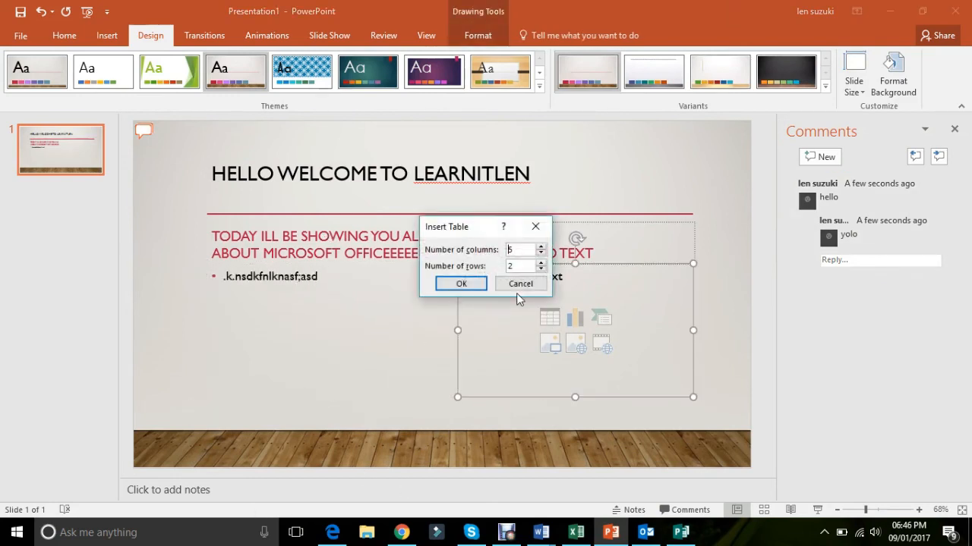
left_click(520, 283)
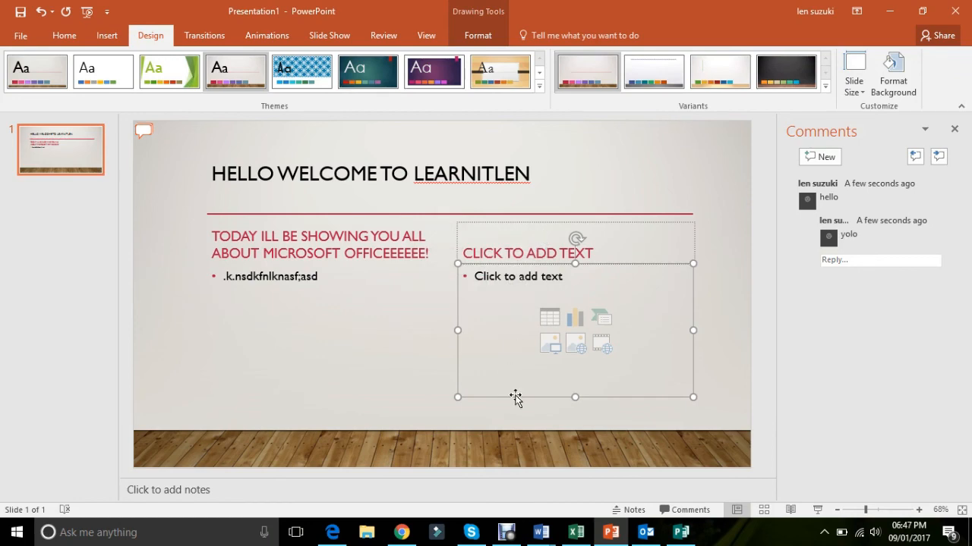
left_click(645, 531)
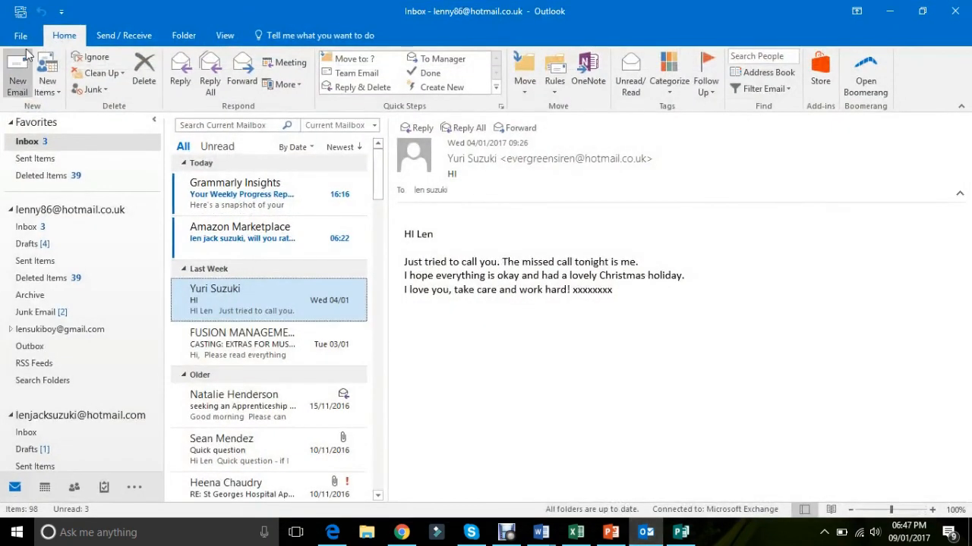
Browse Outlook's Send/Receive, Folder and View tabs, then switch to Excel's Book1
left_click(123, 35)
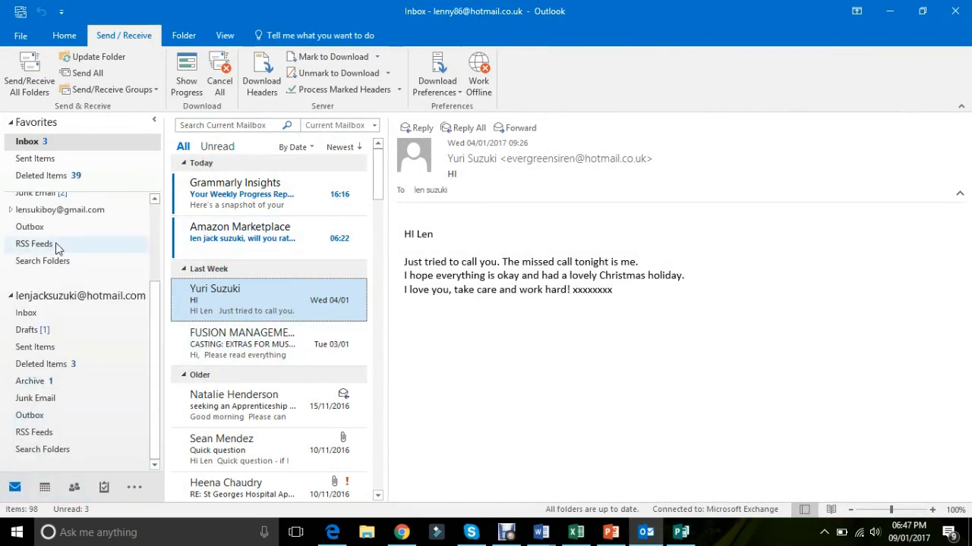
mouse_move(130, 254)
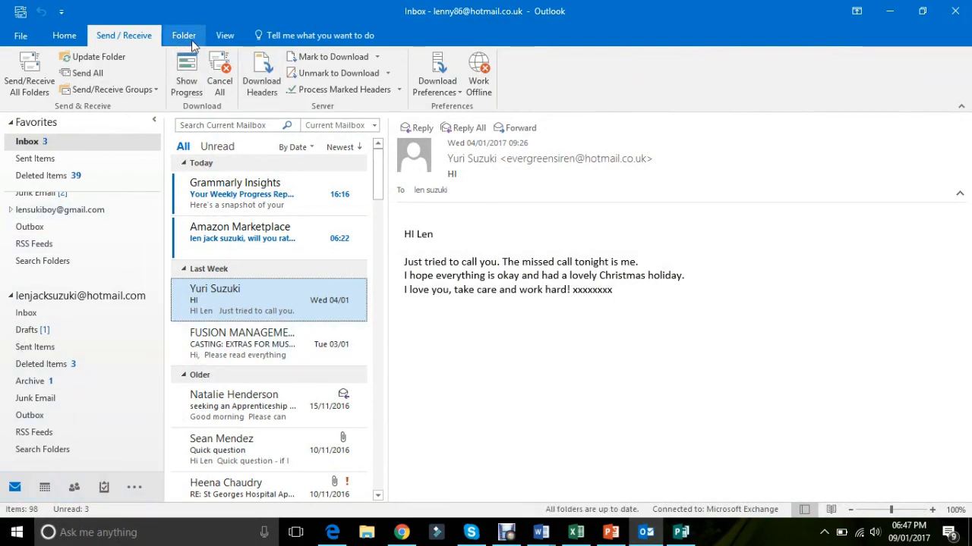
left_click(183, 35)
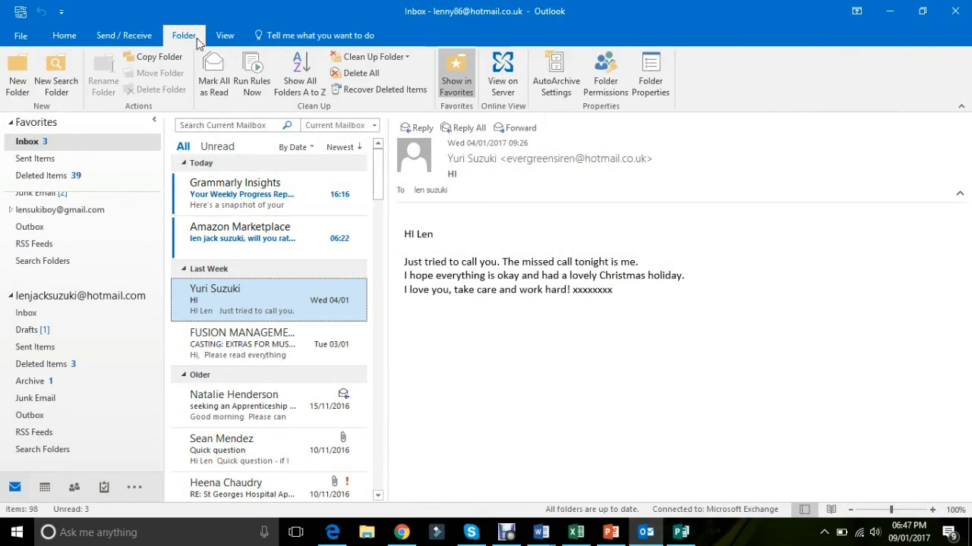
left_click(225, 35)
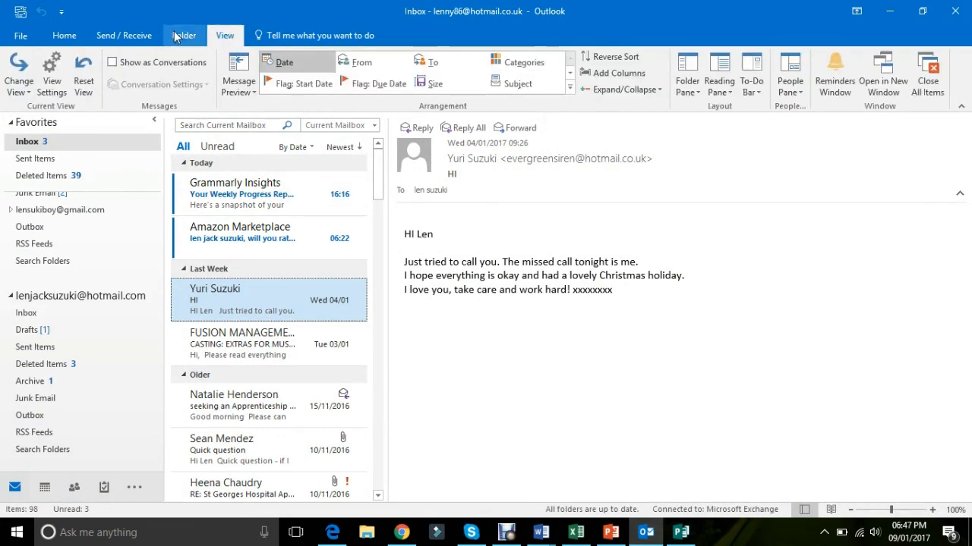
left_click(122, 35)
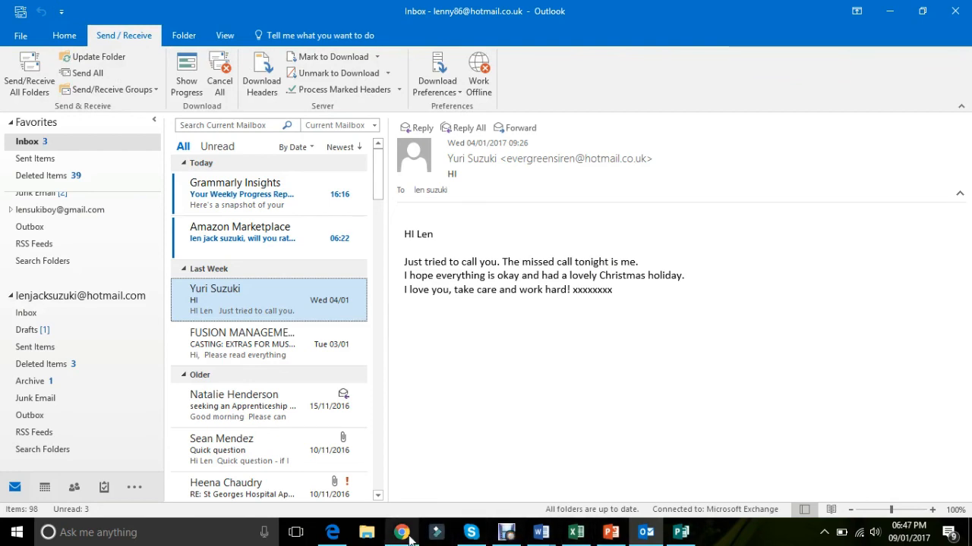
mouse_move(575, 531)
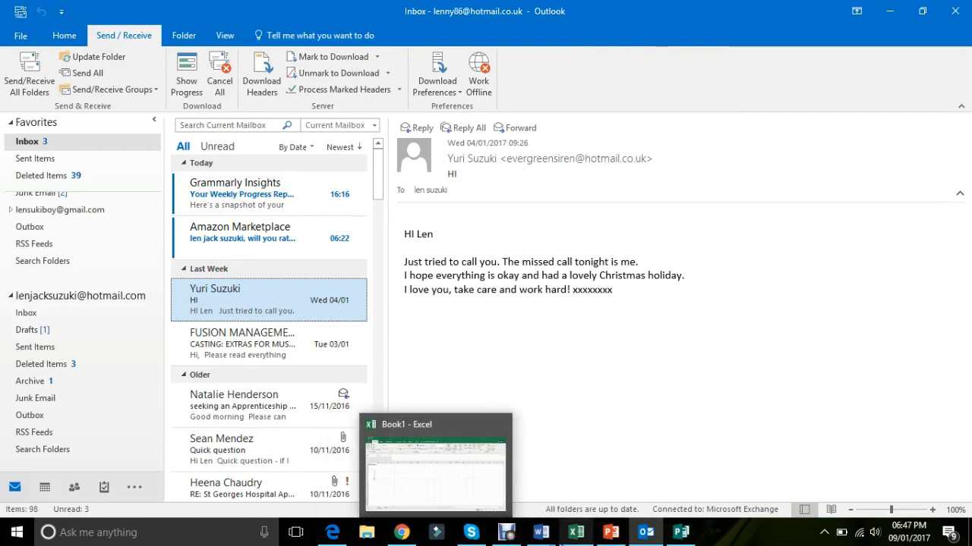
mouse_move(575, 532)
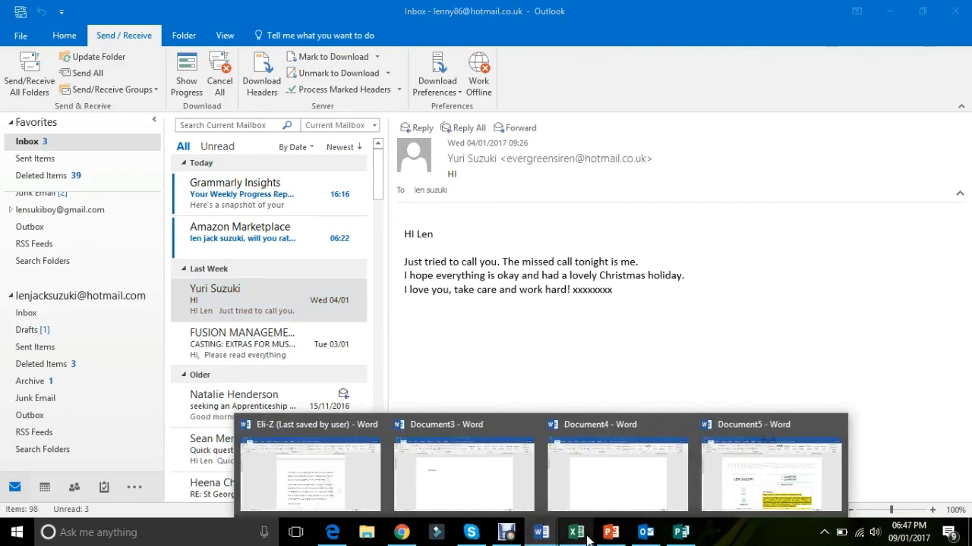
left_click(575, 532)
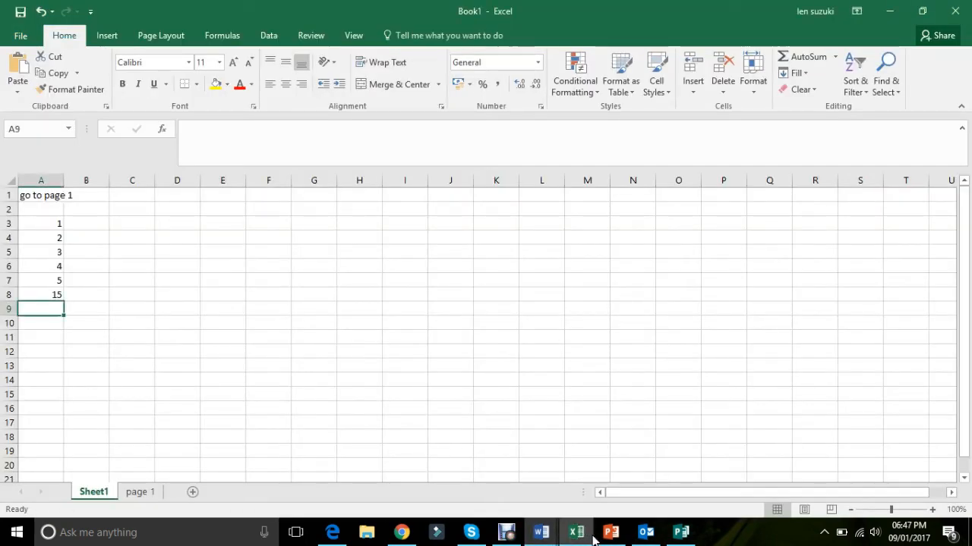
mouse_move(681, 531)
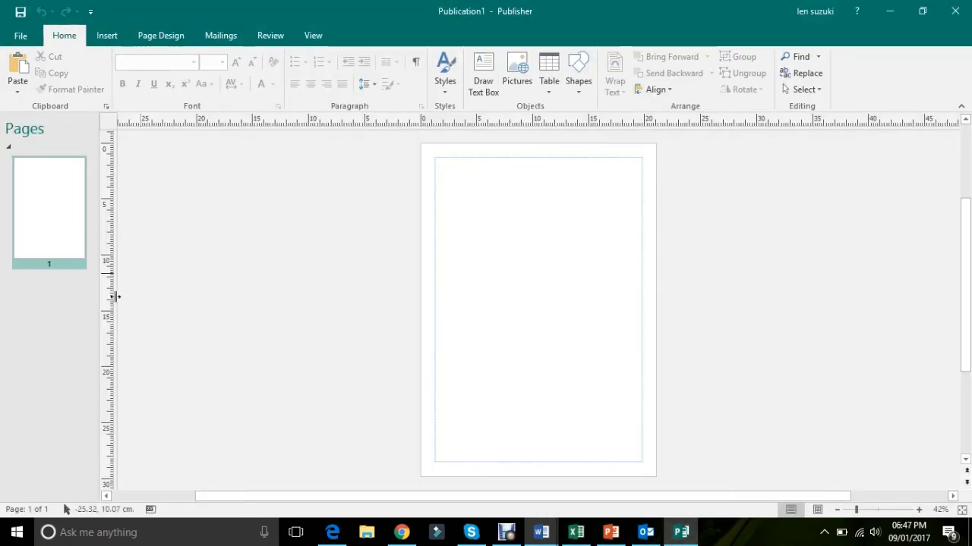
mouse_move(244, 326)
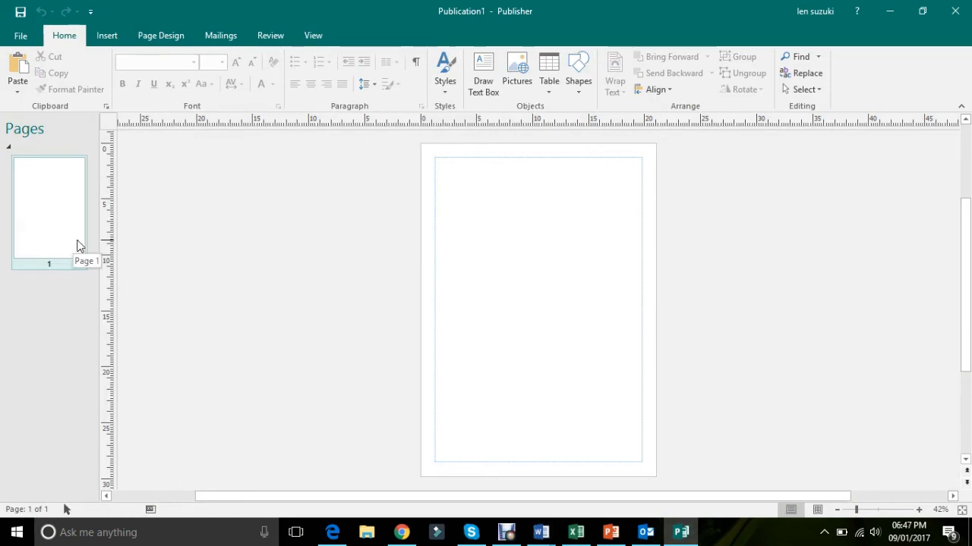
mouse_move(356, 218)
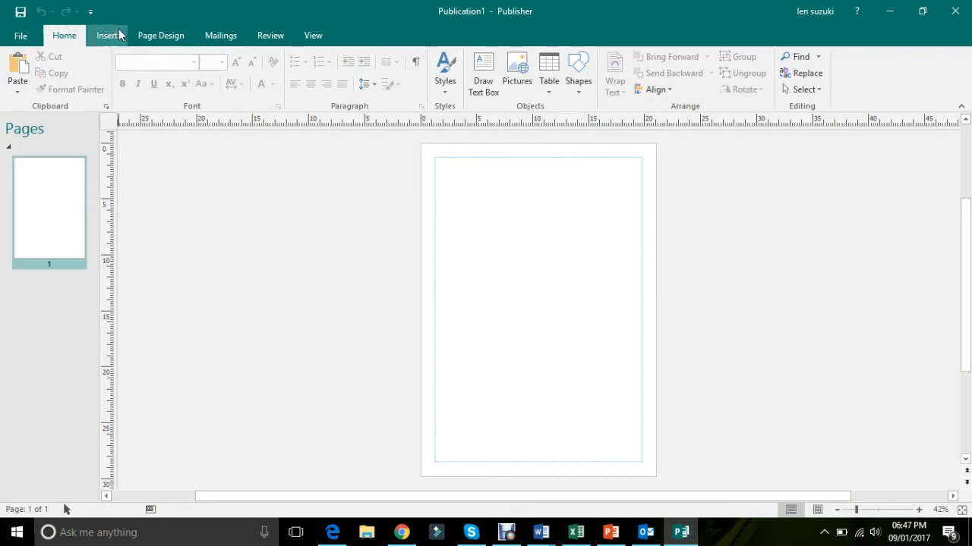
mouse_move(401, 531)
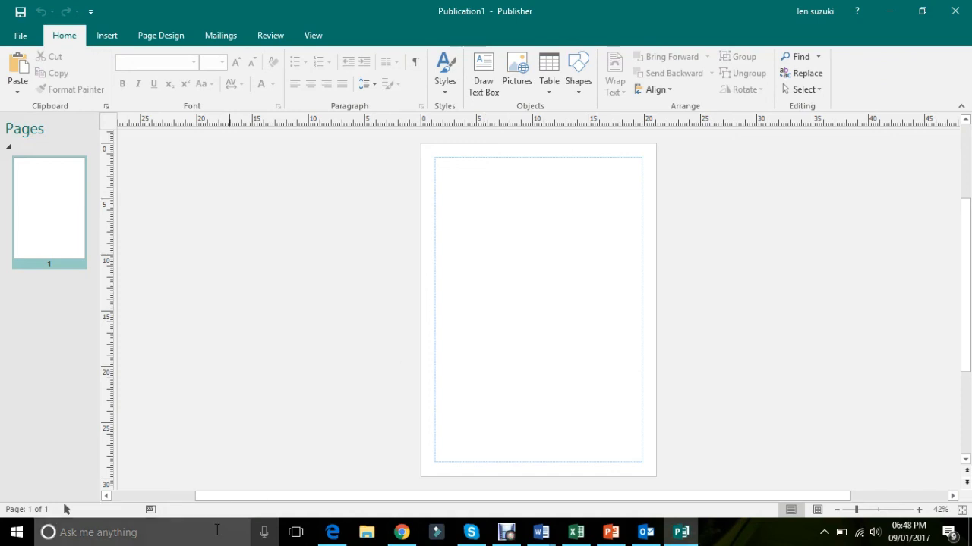
mouse_move(541, 531)
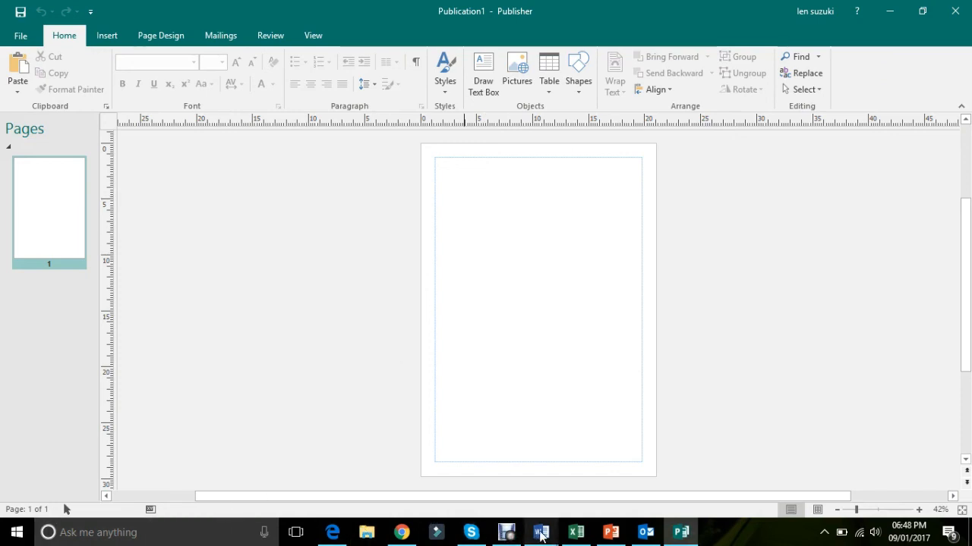
Close Word's extra Document5 without saving and place the cursor after 'Hello users' in Document3
left_click(541, 532)
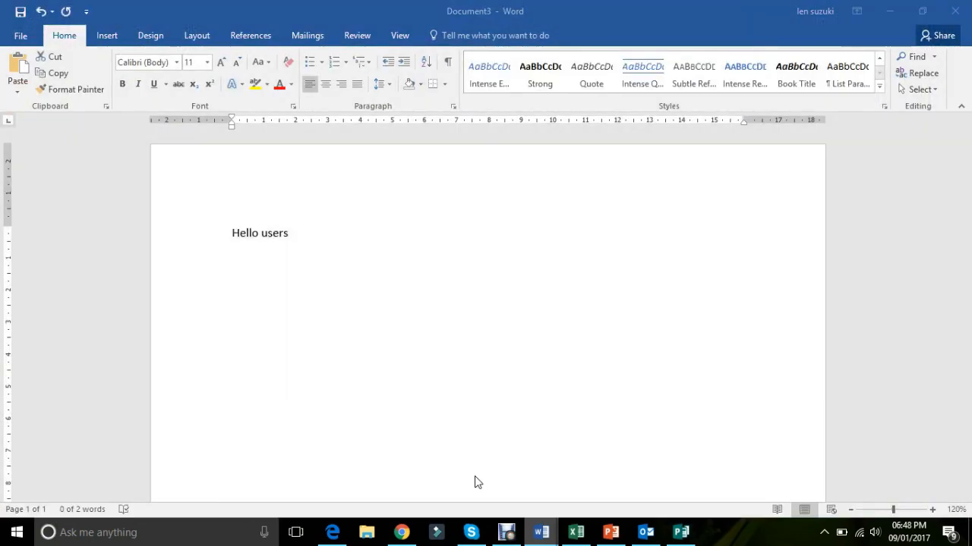
mouse_move(541, 531)
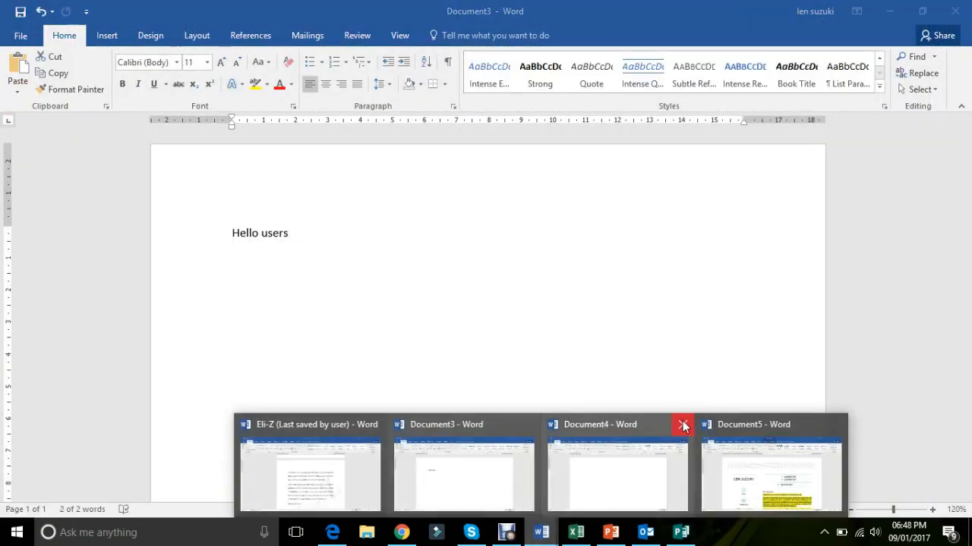
left_click(681, 425)
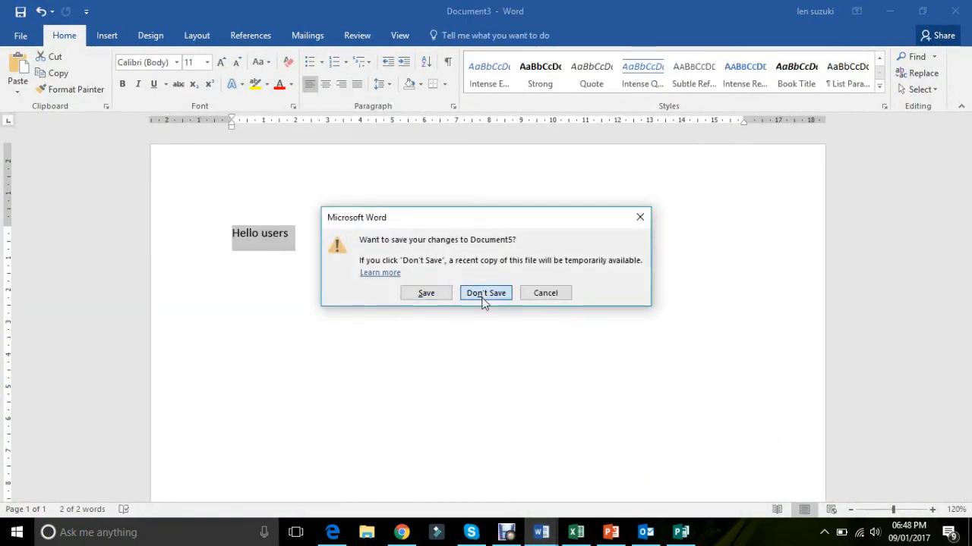
left_click(486, 292)
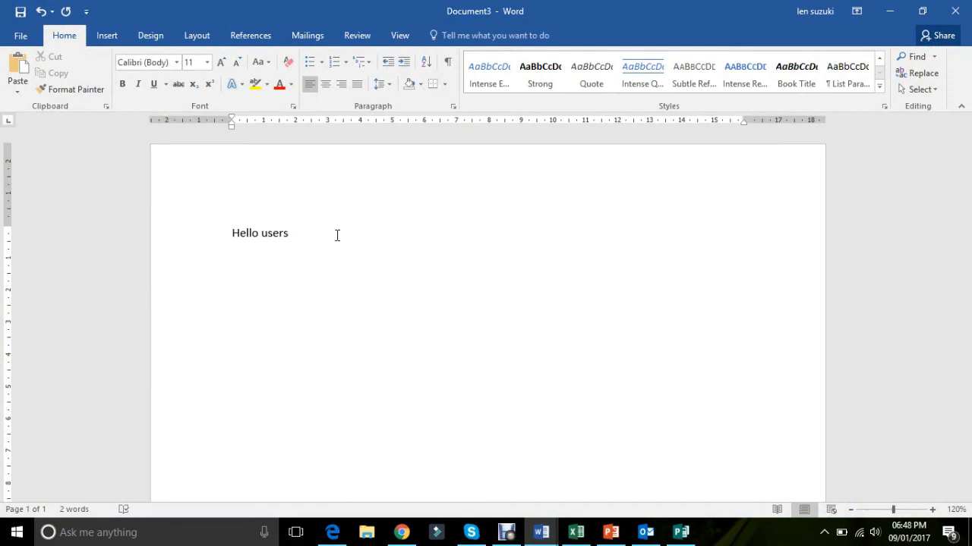
left_click(290, 233)
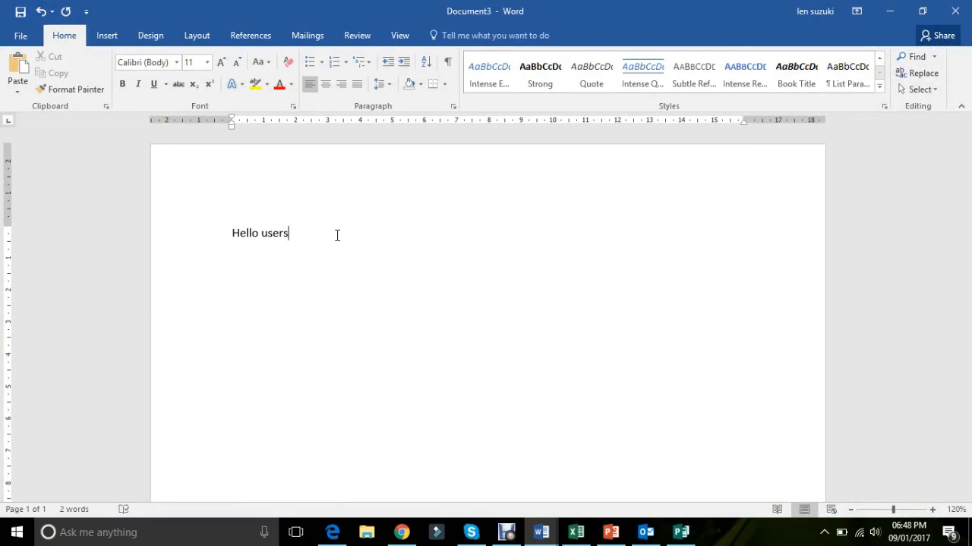
mouse_move(494, 284)
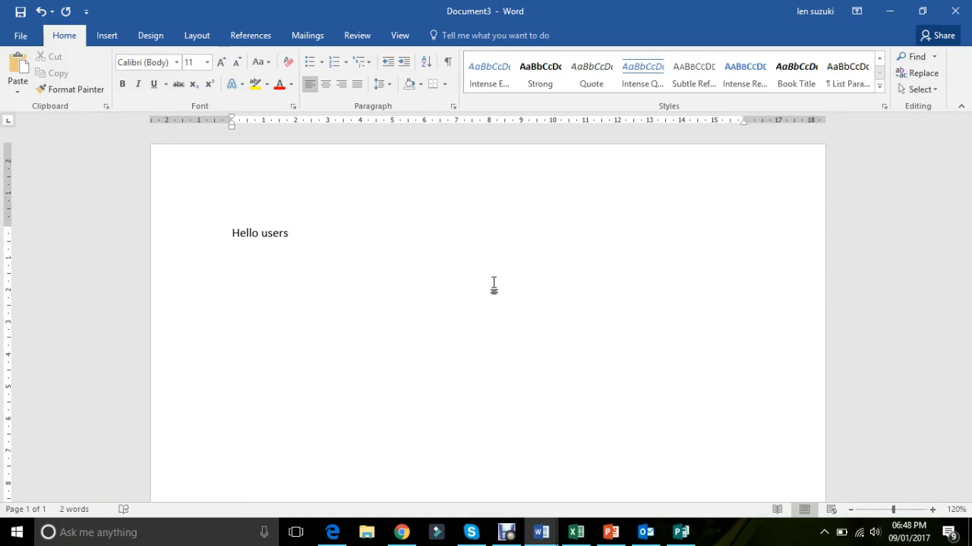
left_click(289, 233)
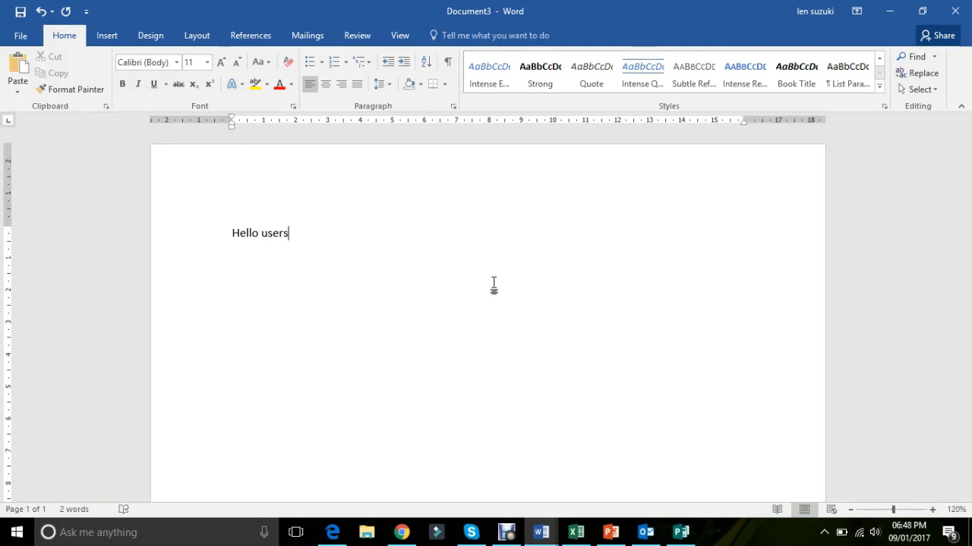
mouse_move(553, 295)
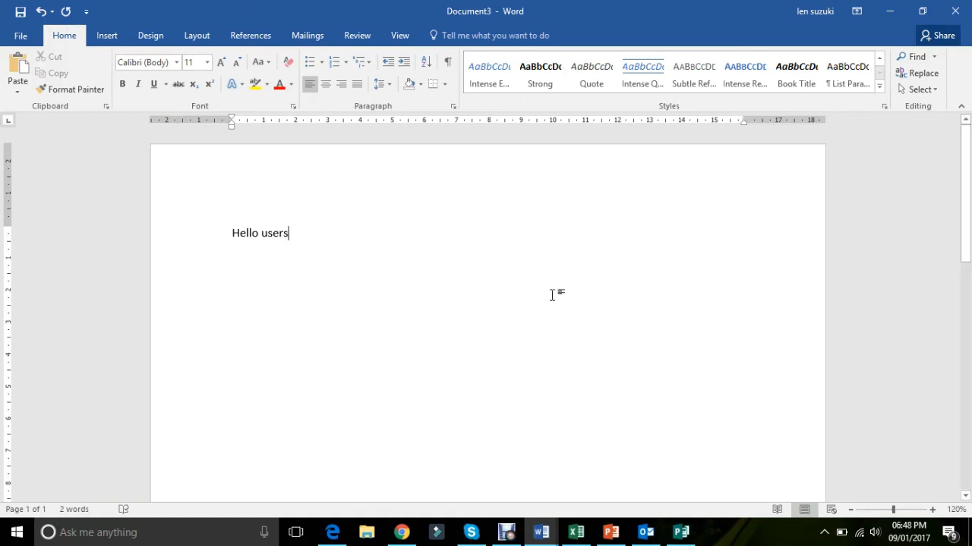
mouse_move(402, 532)
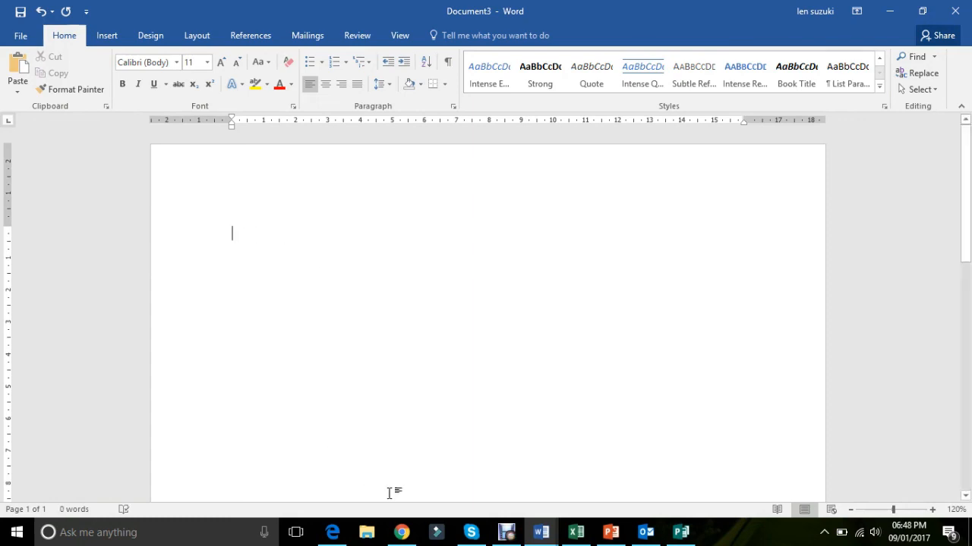
mouse_move(402, 531)
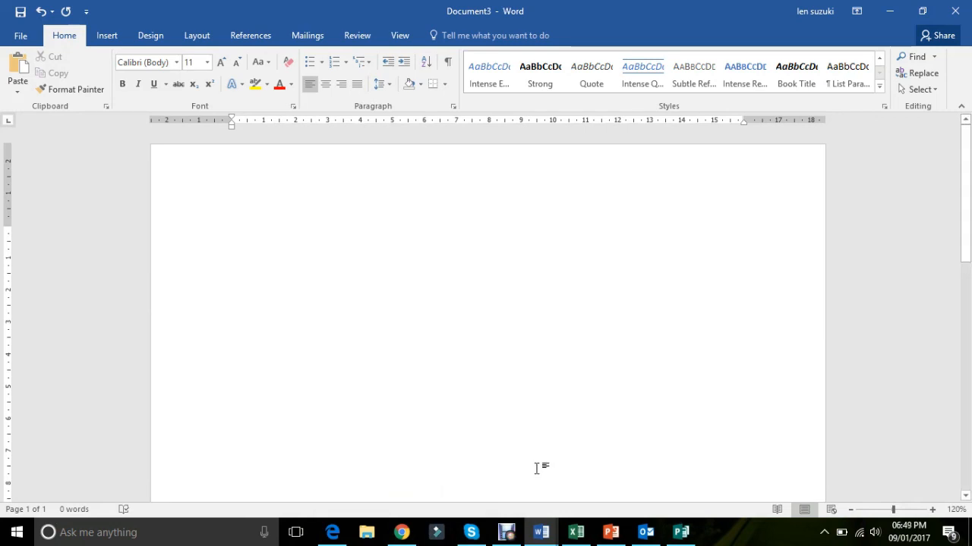
mouse_move(379, 342)
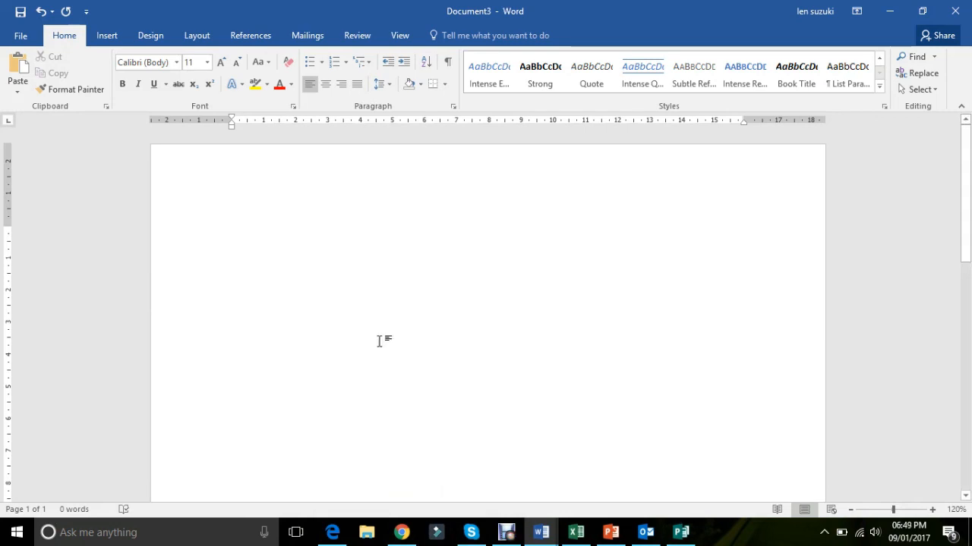
mouse_move(507, 33)
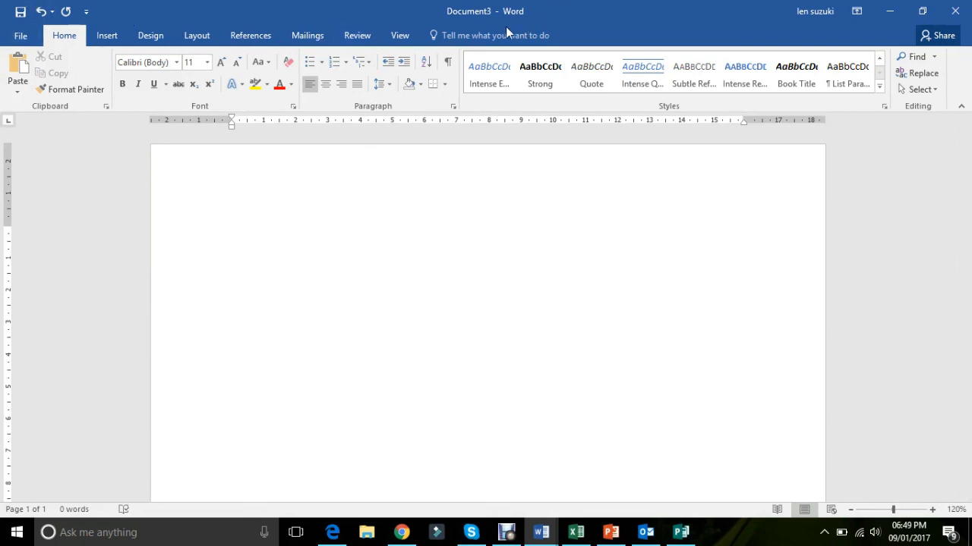
mouse_move(577, 246)
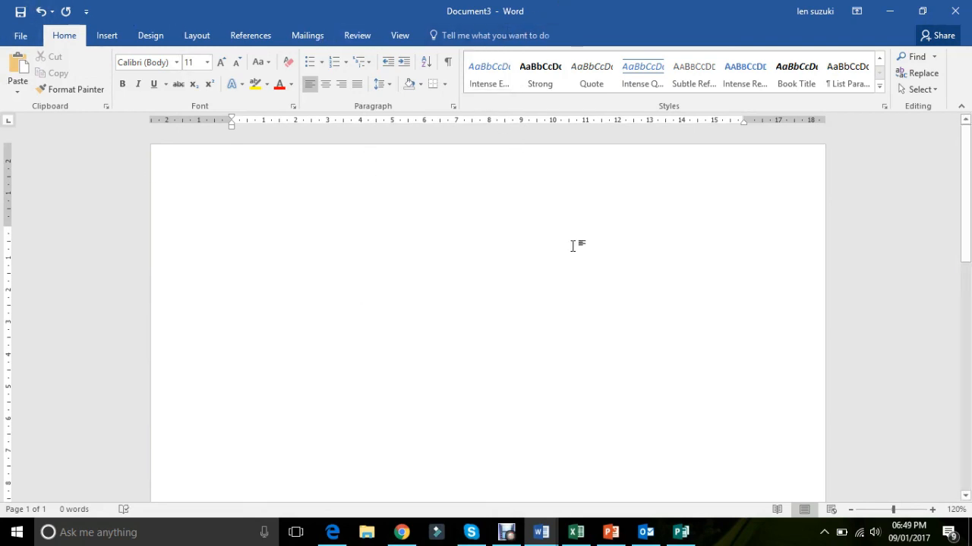